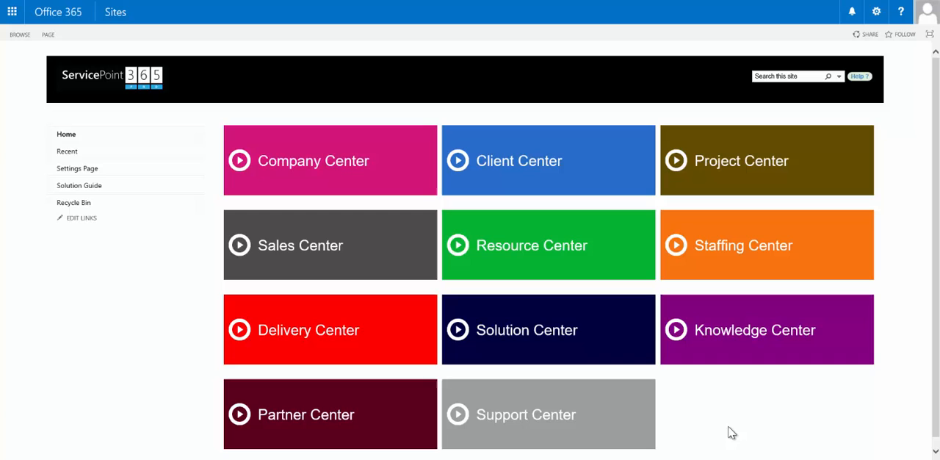
{"action": "mouse_move", "coordinate": [408, 203]}
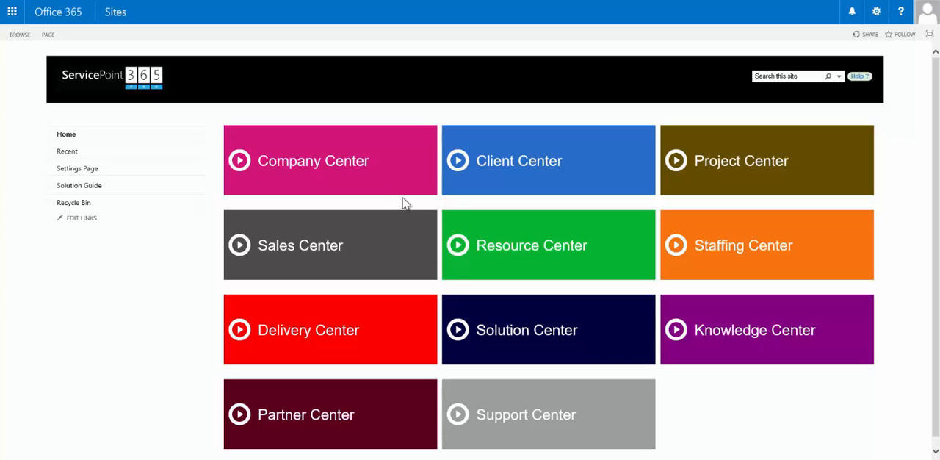
{"action": "mouse_move", "coordinate": [527, 204]}
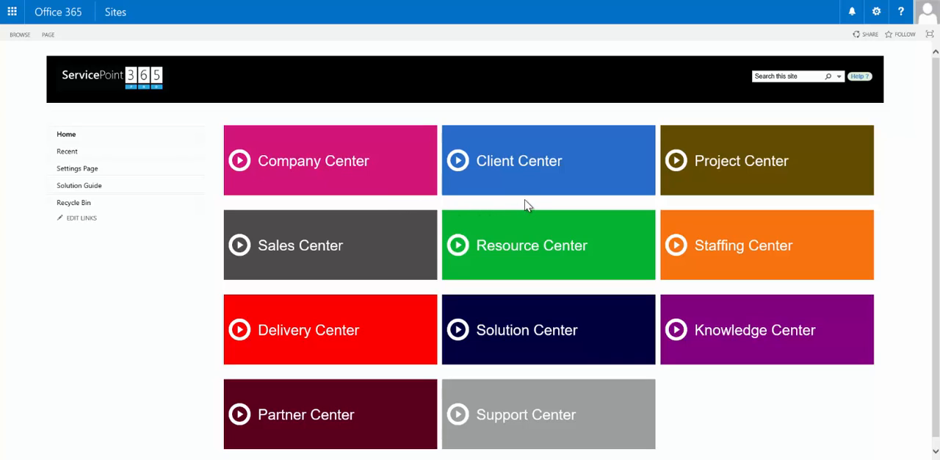
{"action": "mouse_move", "coordinate": [535, 204]}
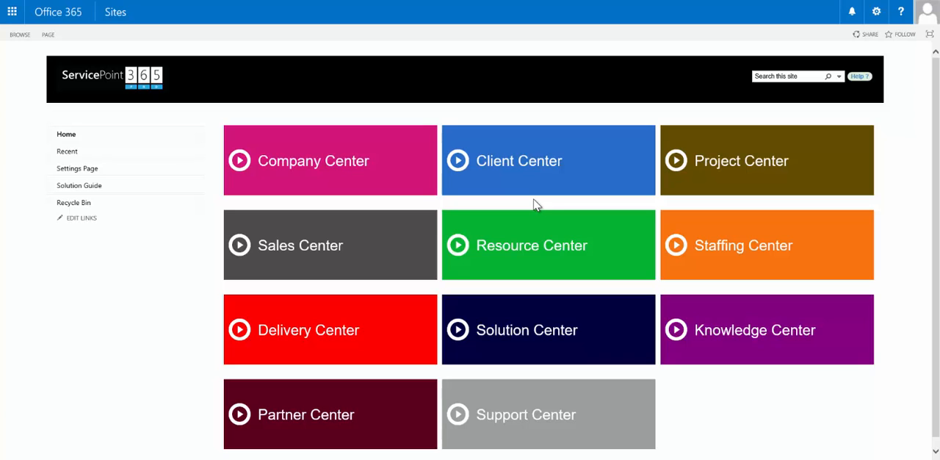
{"action": "mouse_move", "coordinate": [752, 204]}
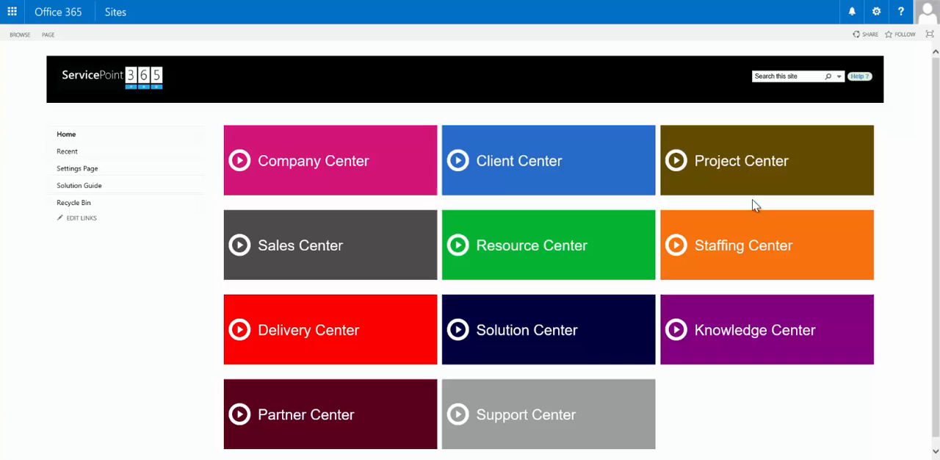
{"action": "mouse_move", "coordinate": [696, 202]}
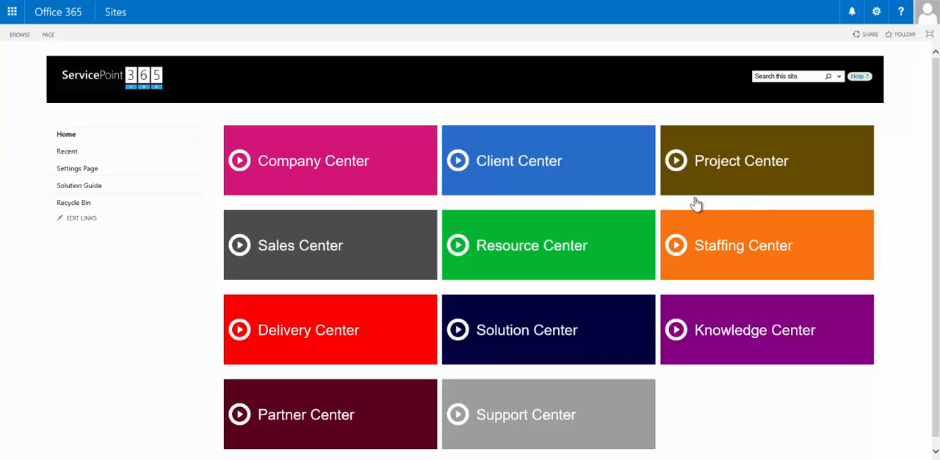
{"action": "mouse_move", "coordinate": [332, 291]}
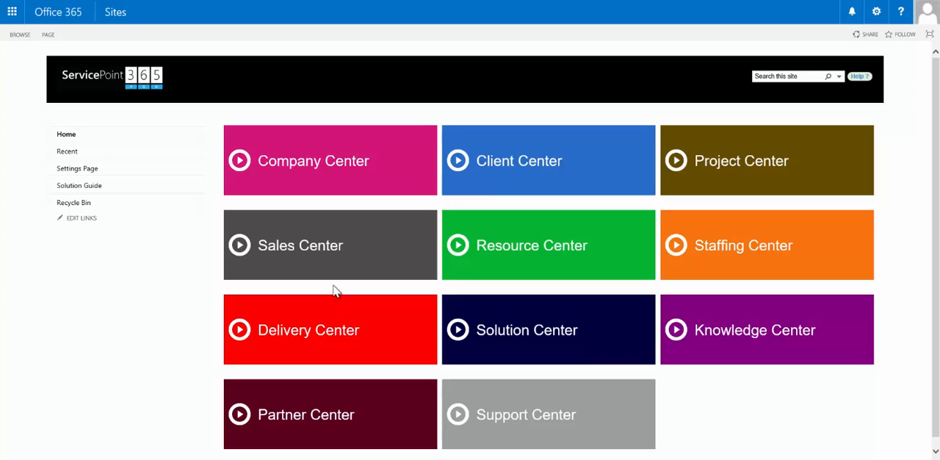
{"action": "mouse_move", "coordinate": [735, 204]}
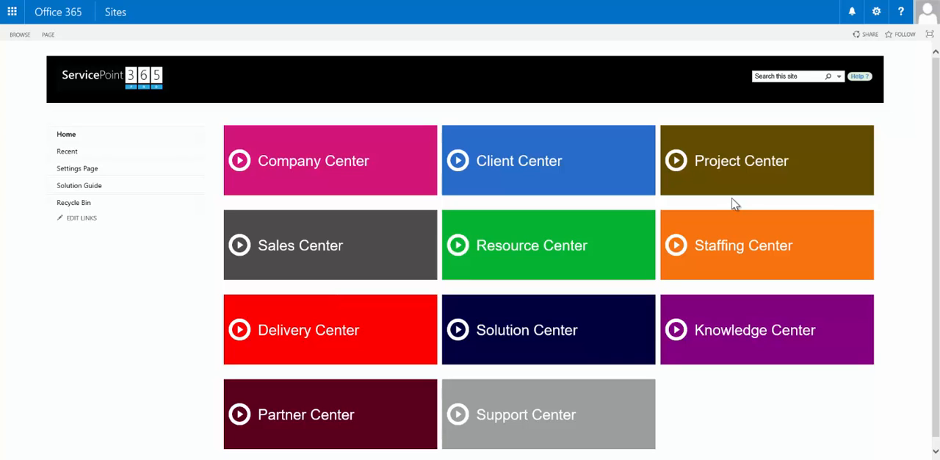
{"action": "mouse_move", "coordinate": [805, 295]}
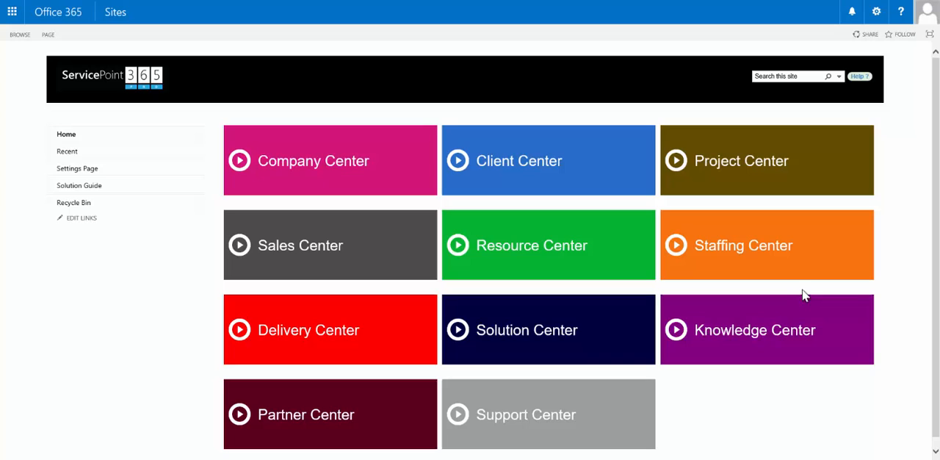
{"action": "mouse_move", "coordinate": [702, 287]}
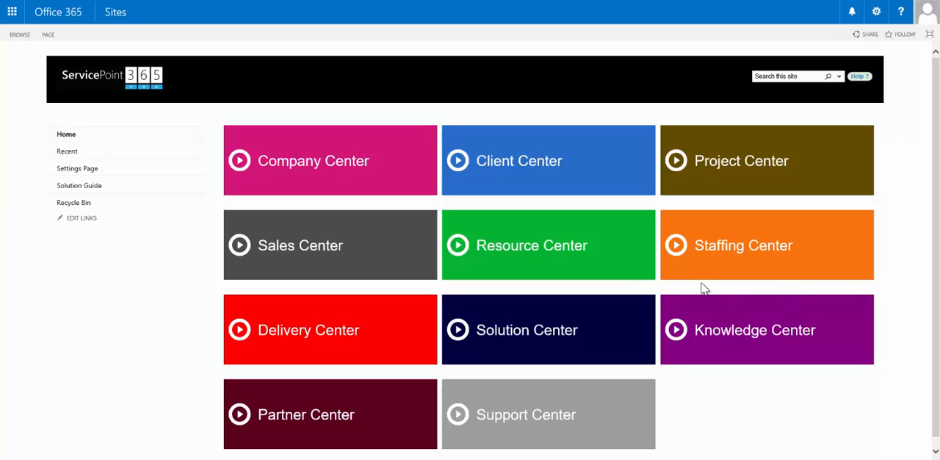
{"action": "mouse_move", "coordinate": [705, 290]}
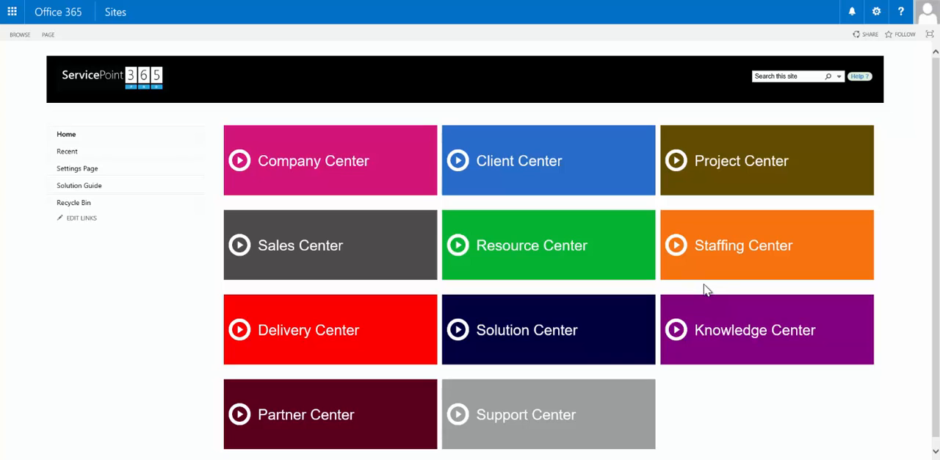
{"action": "mouse_move", "coordinate": [617, 294]}
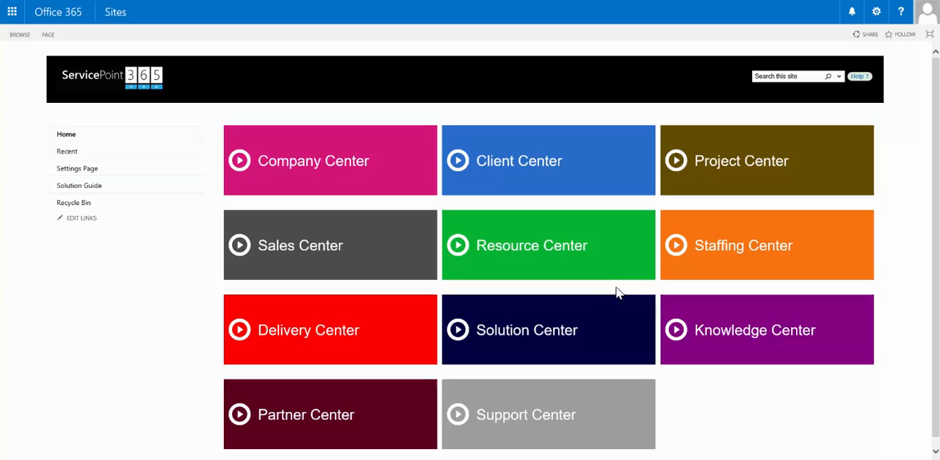
{"action": "mouse_move", "coordinate": [596, 290]}
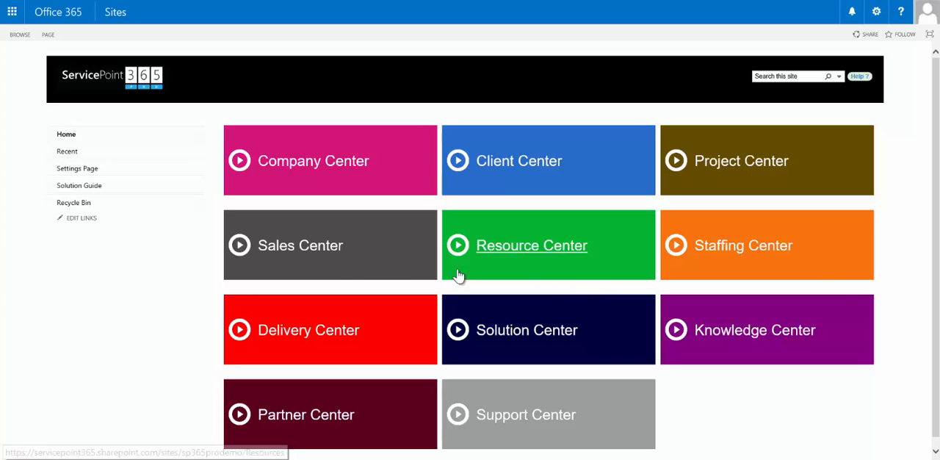
{"action": "mouse_move", "coordinate": [335, 376]}
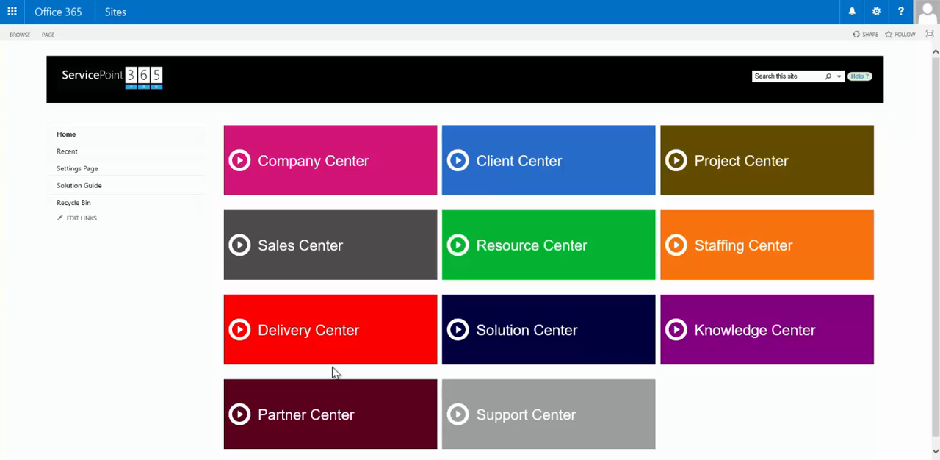
{"action": "mouse_move", "coordinate": [414, 381]}
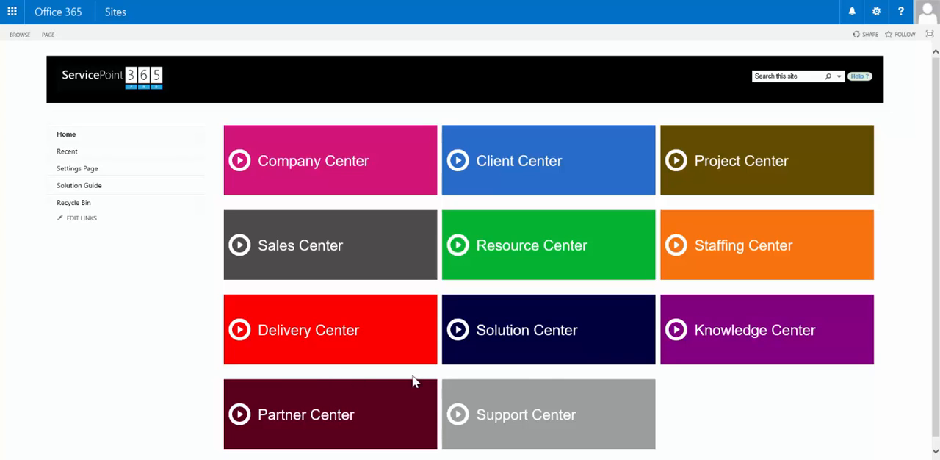
{"action": "mouse_move", "coordinate": [550, 376]}
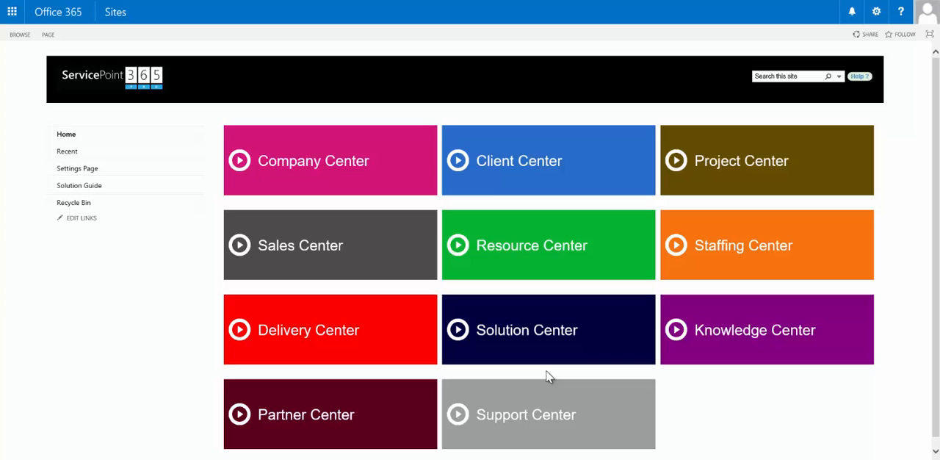
{"action": "mouse_move", "coordinate": [718, 387]}
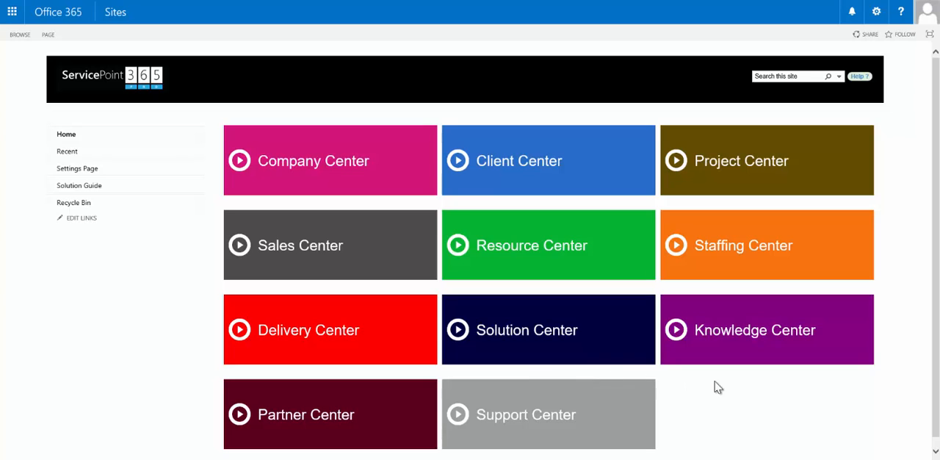
{"action": "mouse_move", "coordinate": [772, 379]}
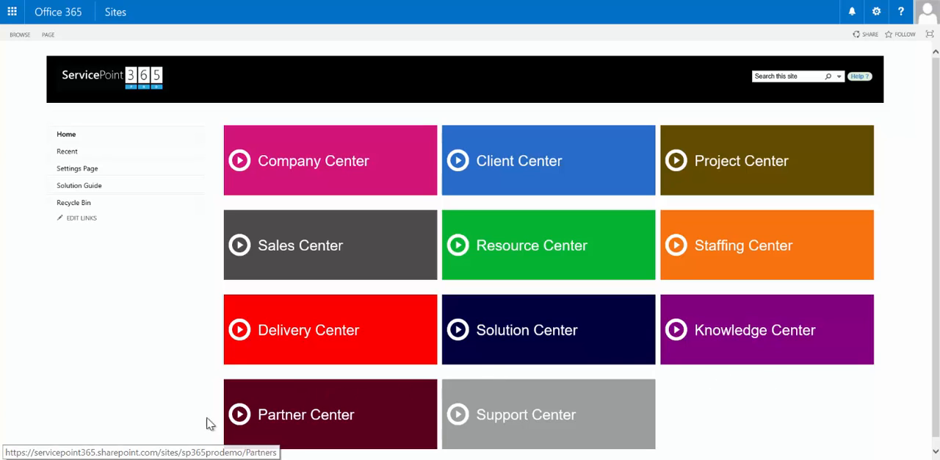
{"action": "mouse_move", "coordinate": [331, 456]}
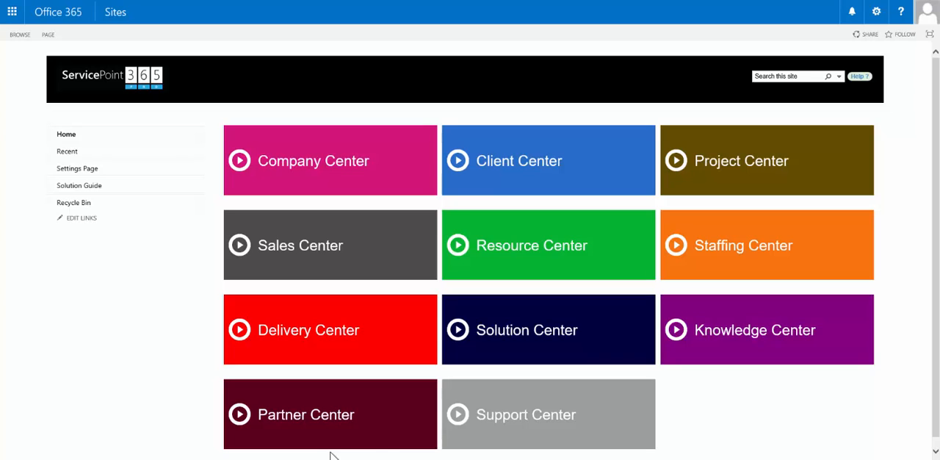
{"action": "mouse_move", "coordinate": [552, 455]}
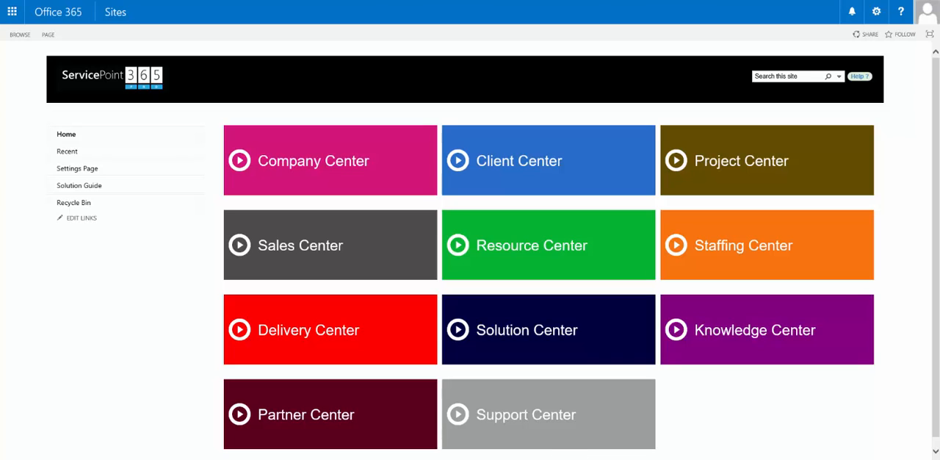
{"action": "mouse_move", "coordinate": [852, 426]}
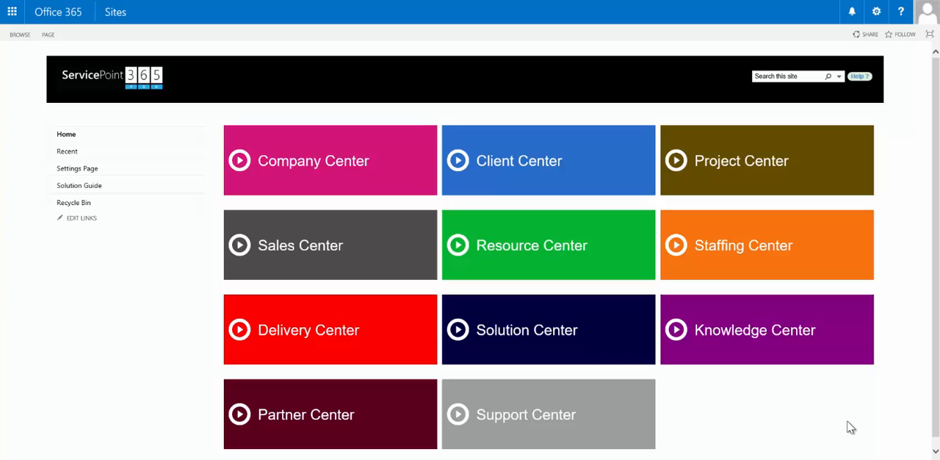
{"action": "mouse_move", "coordinate": [865, 420]}
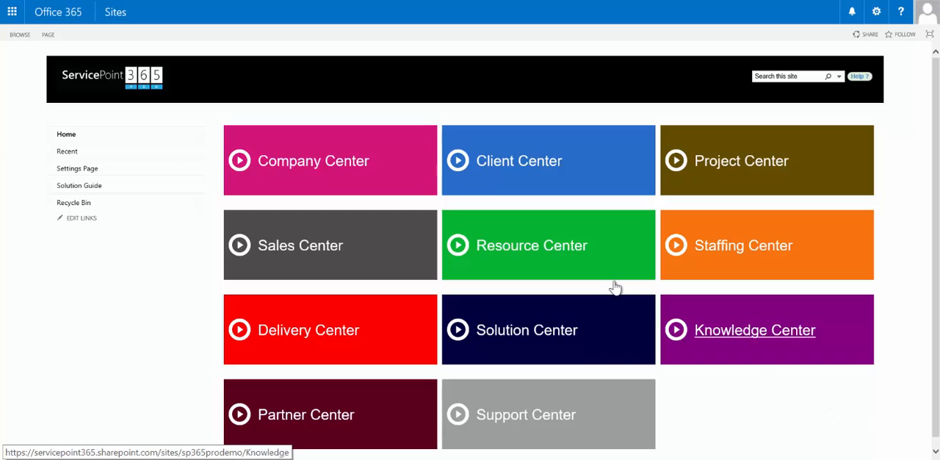
{"action": "mouse_move", "coordinate": [543, 203]}
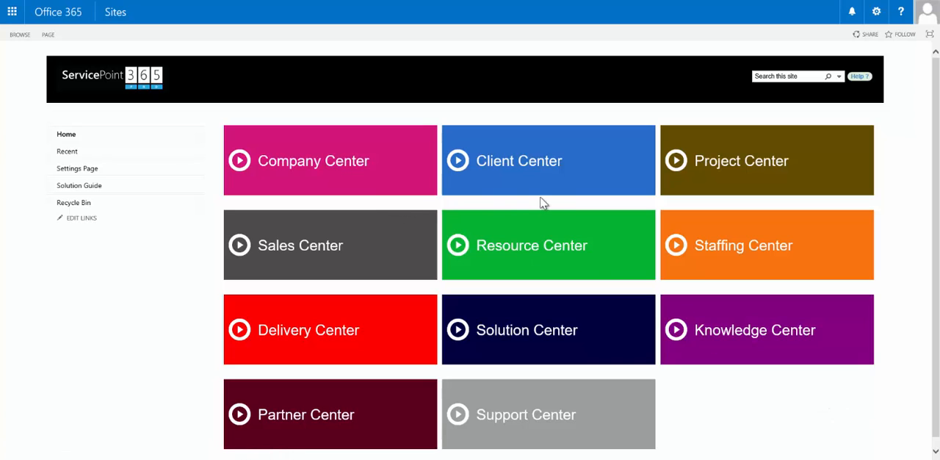
{"action": "mouse_move", "coordinate": [553, 205]}
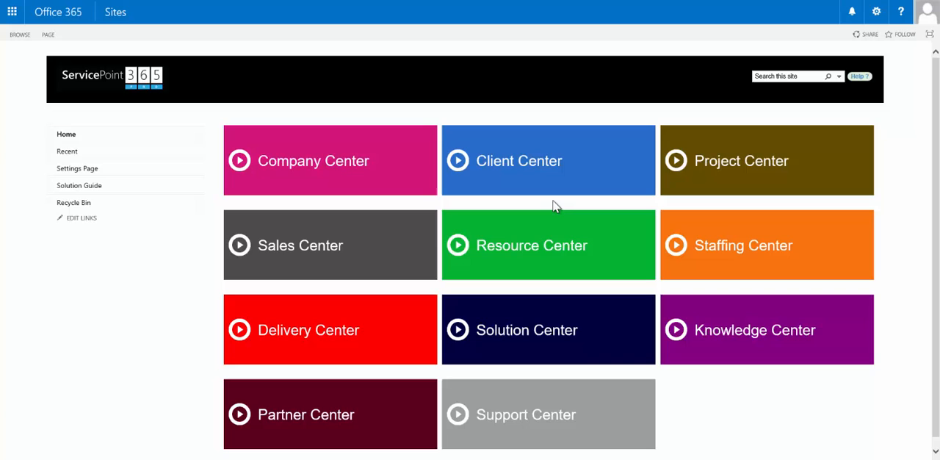
{"action": "mouse_move", "coordinate": [496, 204]}
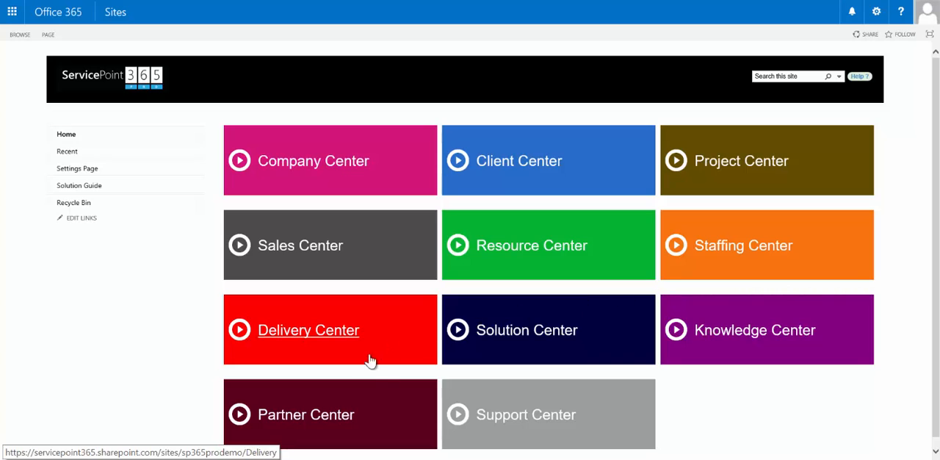
{"action": "mouse_move", "coordinate": [628, 376]}
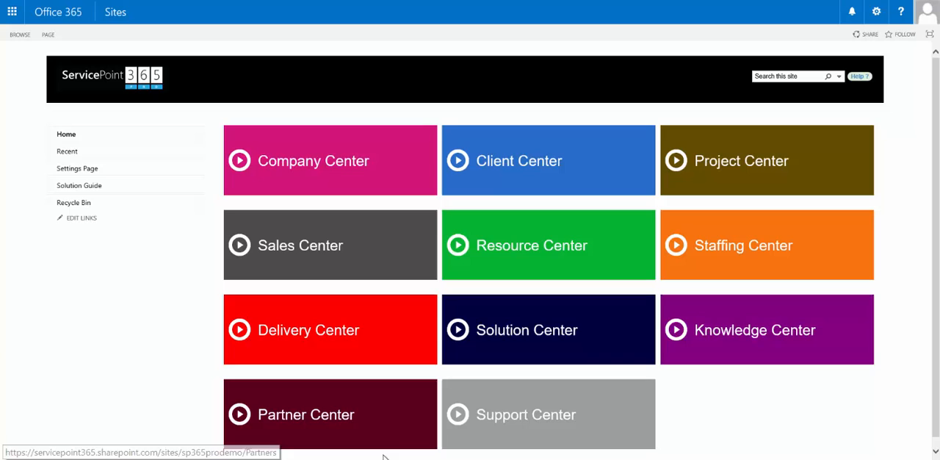
{"action": "mouse_move", "coordinate": [521, 455]}
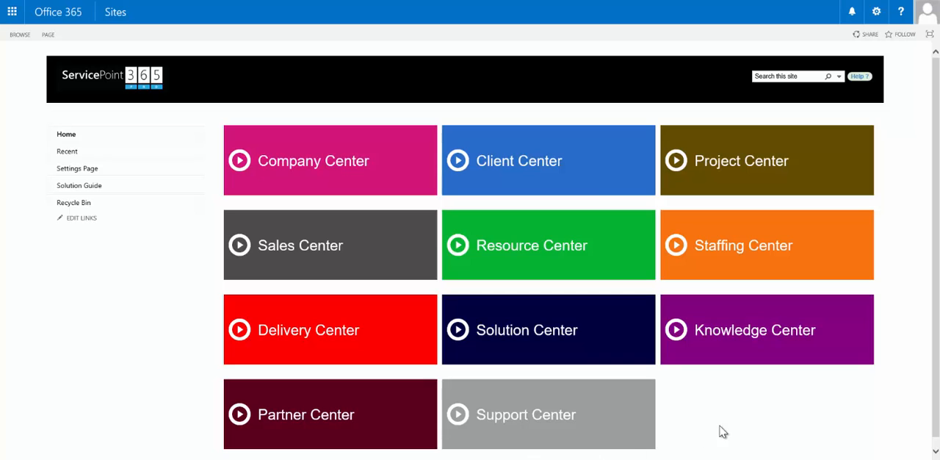
{"action": "mouse_move", "coordinate": [729, 423]}
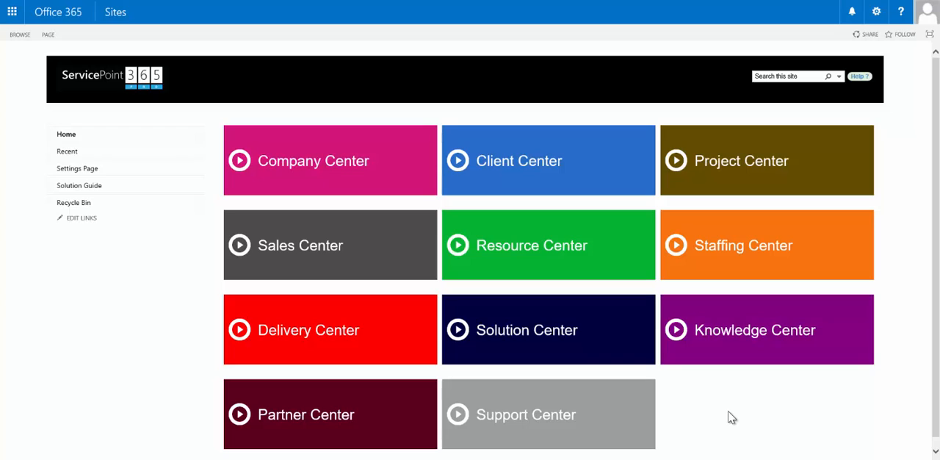
{"action": "mouse_move", "coordinate": [906, 367]}
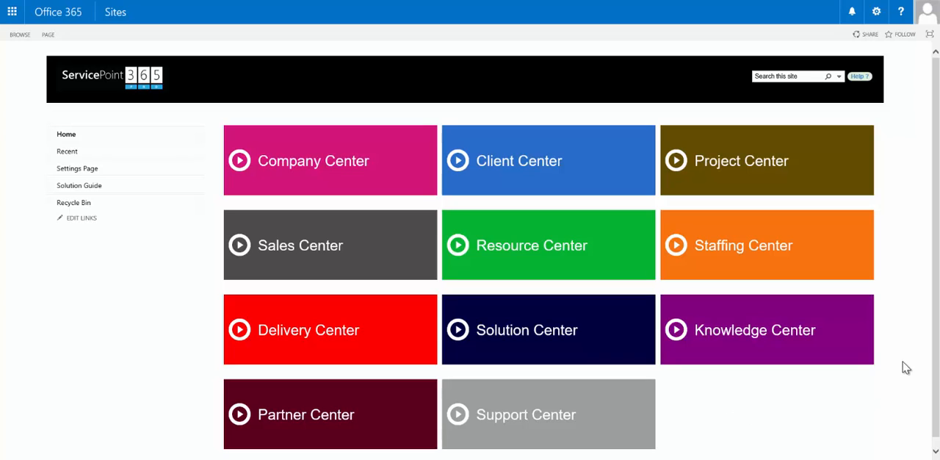
{"action": "mouse_move", "coordinate": [909, 233]}
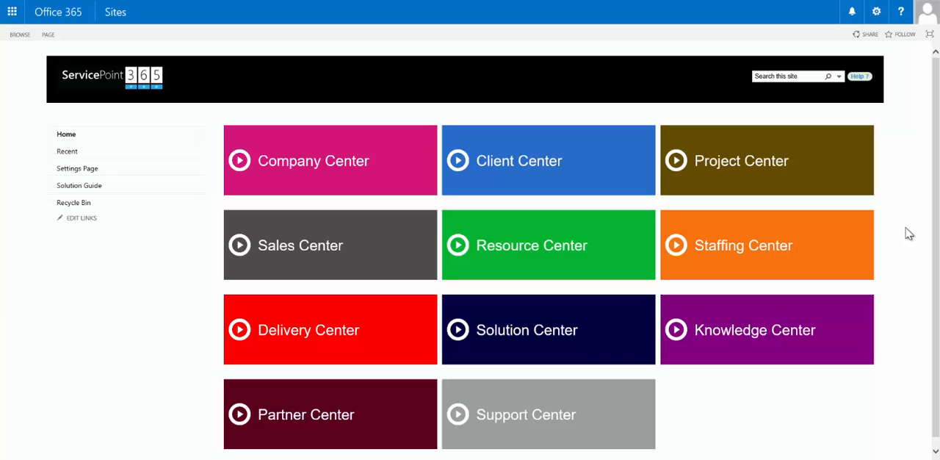
{"action": "mouse_move", "coordinate": [908, 229]}
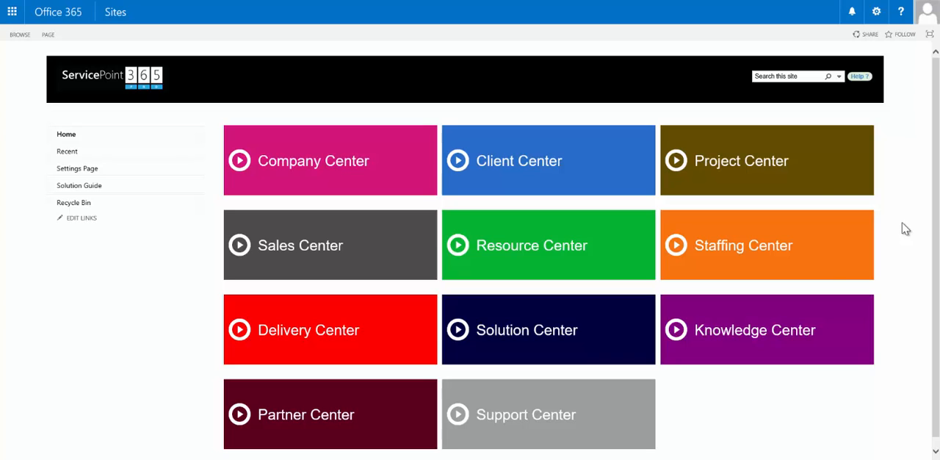
{"action": "mouse_move", "coordinate": [740, 161]}
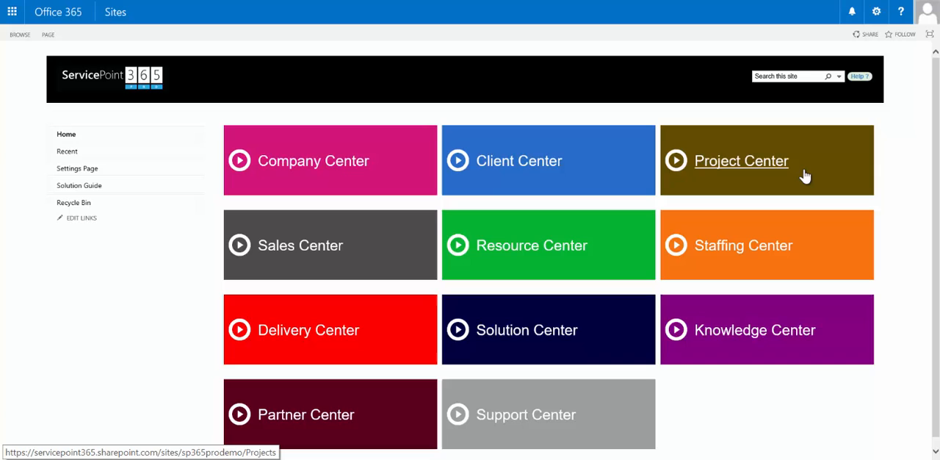
{"action": "mouse_move", "coordinate": [741, 162]}
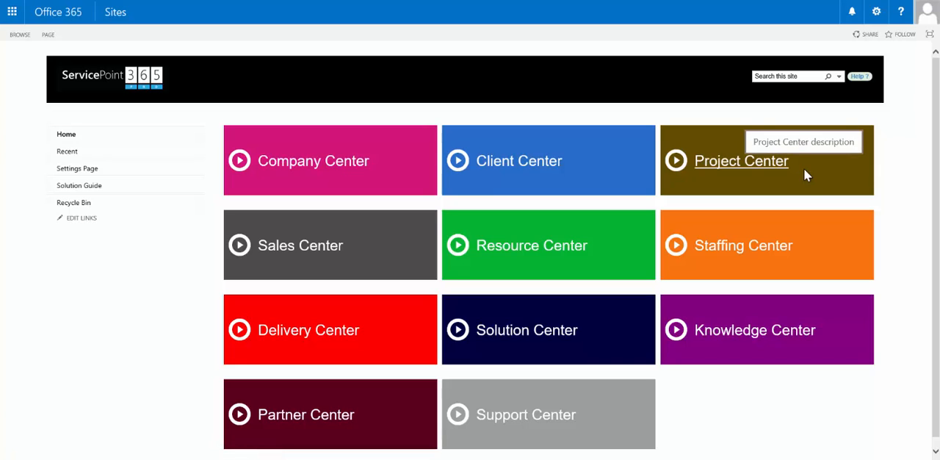
Open the Project Center from its home page tile to list all projects
{"action": "left_click", "coordinate": [740, 161]}
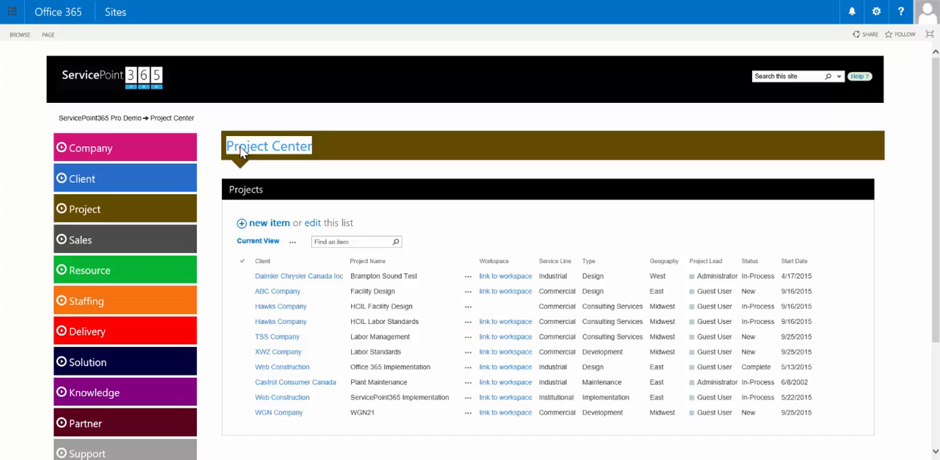
{"action": "mouse_move", "coordinate": [237, 288]}
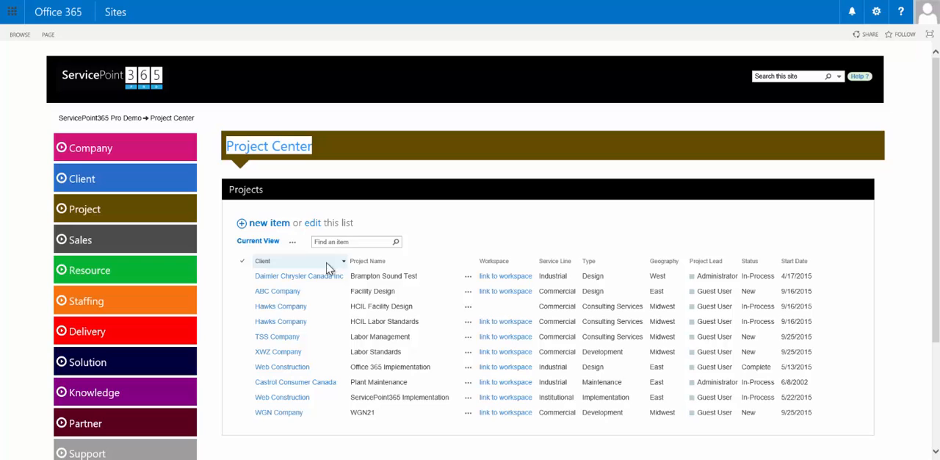
{"action": "mouse_move", "coordinate": [555, 262]}
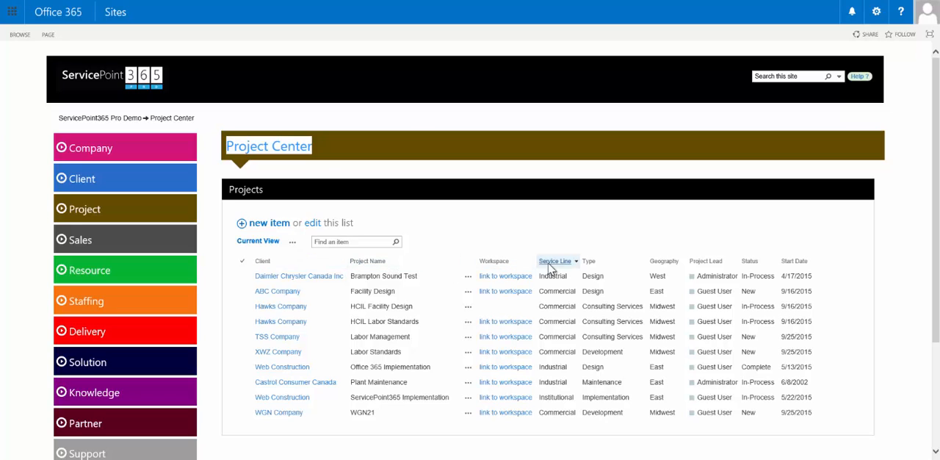
{"action": "mouse_move", "coordinate": [613, 261]}
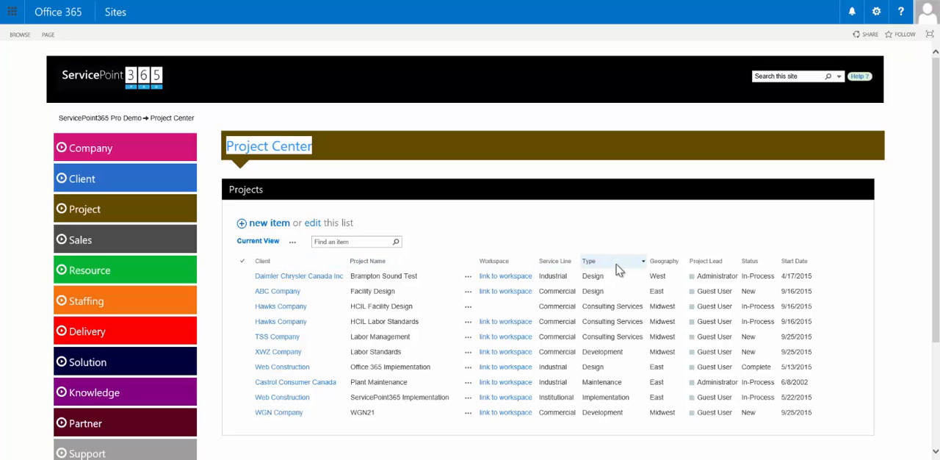
{"action": "mouse_move", "coordinate": [705, 262]}
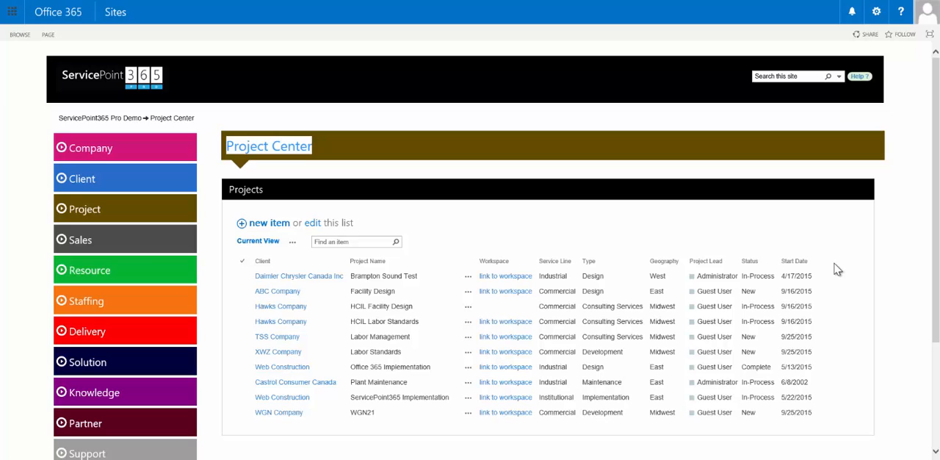
{"action": "mouse_move", "coordinate": [836, 270]}
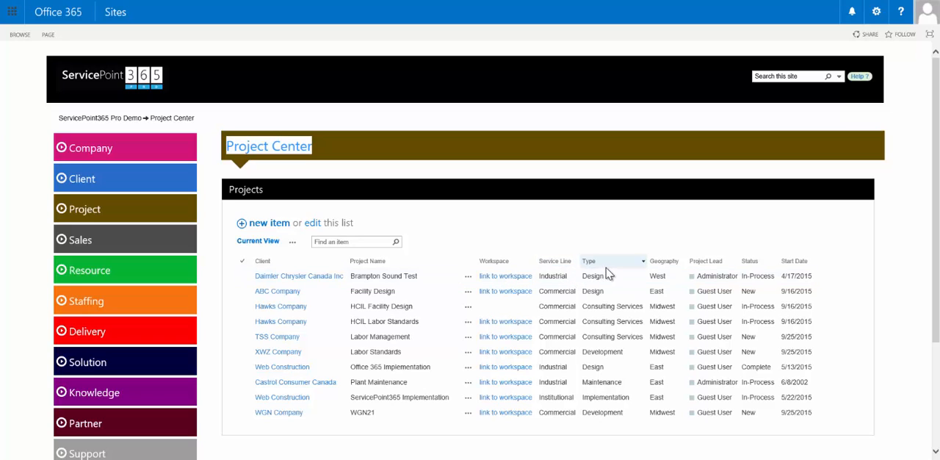
{"action": "mouse_move", "coordinate": [628, 275]}
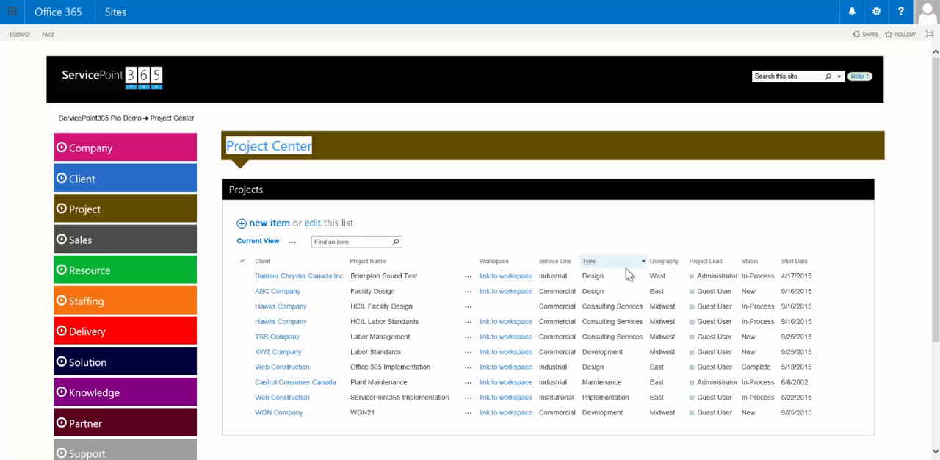
{"action": "mouse_move", "coordinate": [749, 262]}
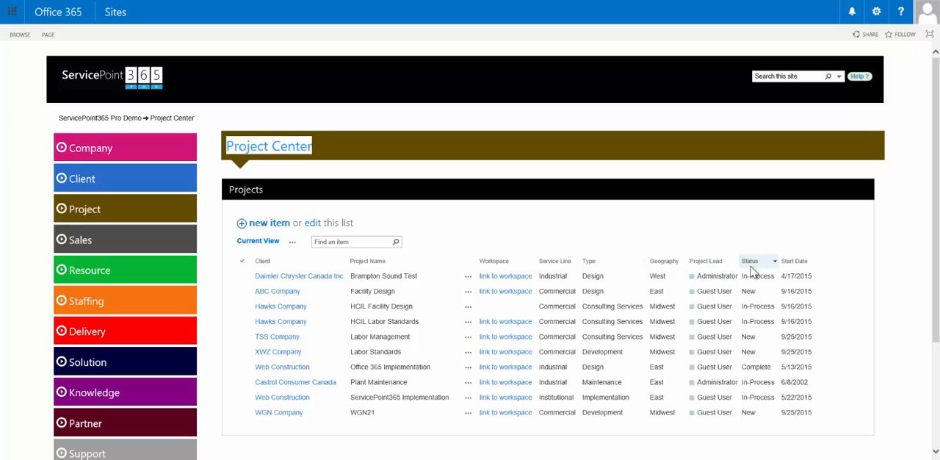
{"action": "mouse_move", "coordinate": [843, 271]}
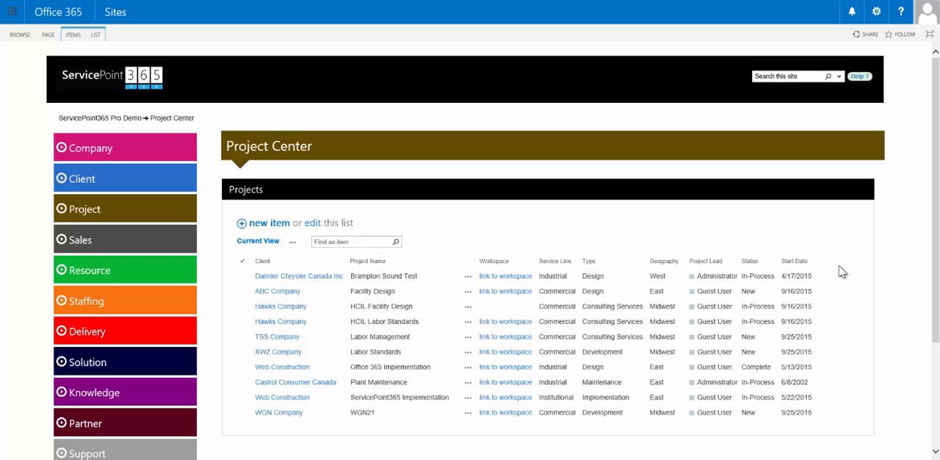
{"action": "mouse_move", "coordinate": [840, 271]}
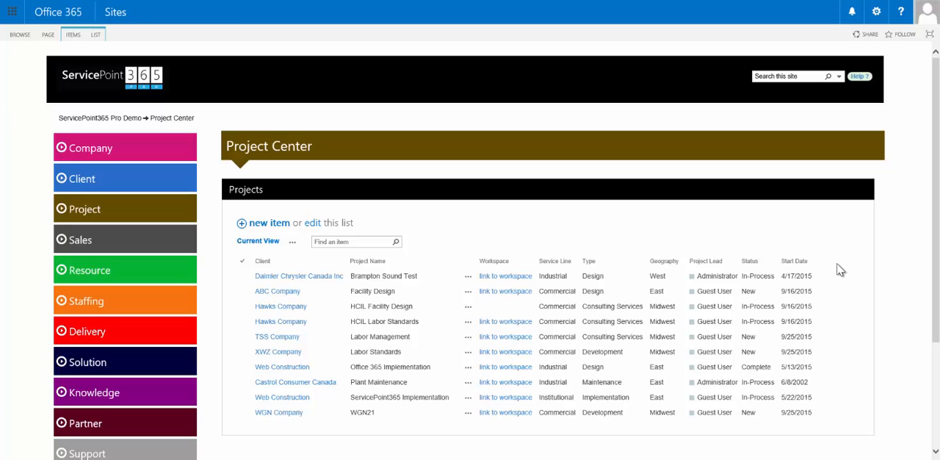
{"action": "mouse_move", "coordinate": [664, 262]}
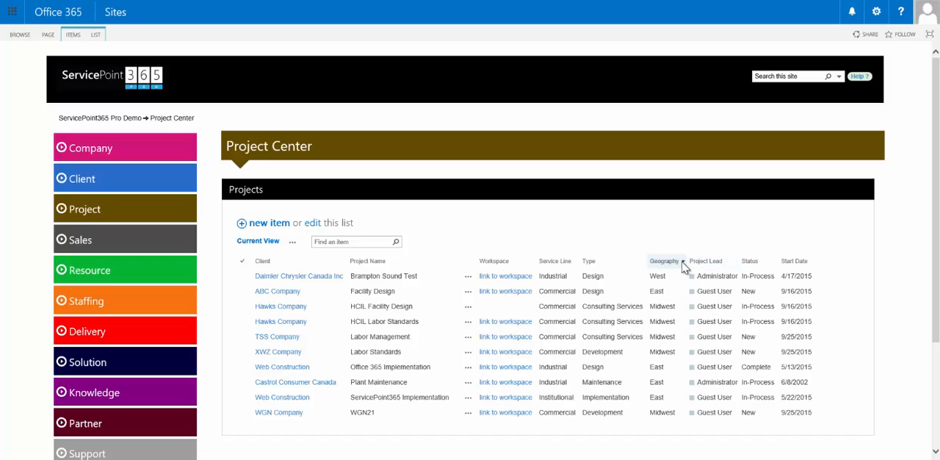
{"action": "left_click", "coordinate": [681, 262]}
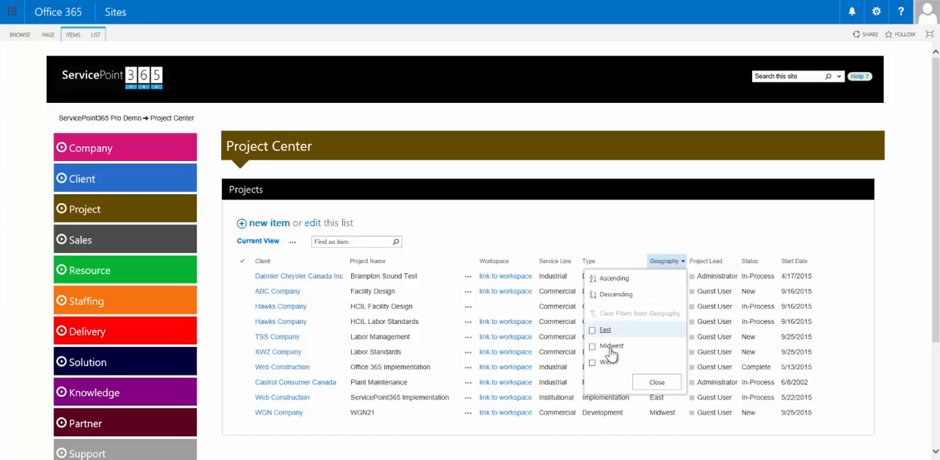
{"action": "left_click", "coordinate": [591, 345]}
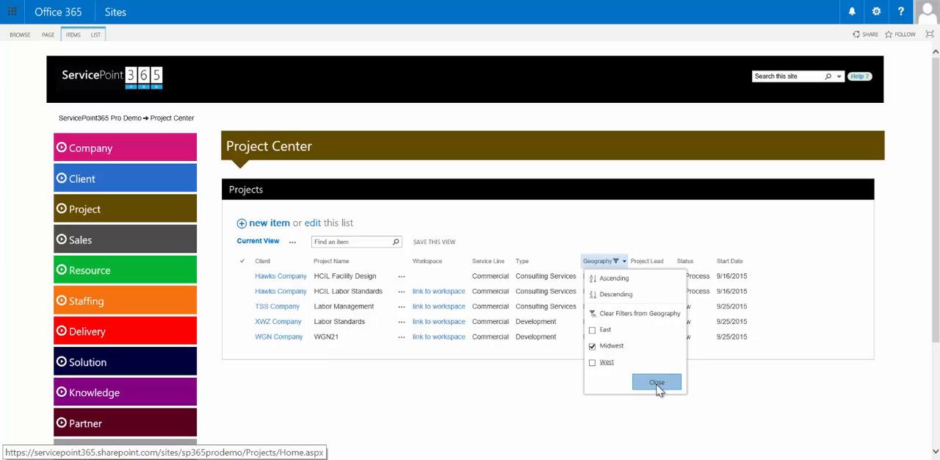
{"action": "left_click", "coordinate": [655, 382]}
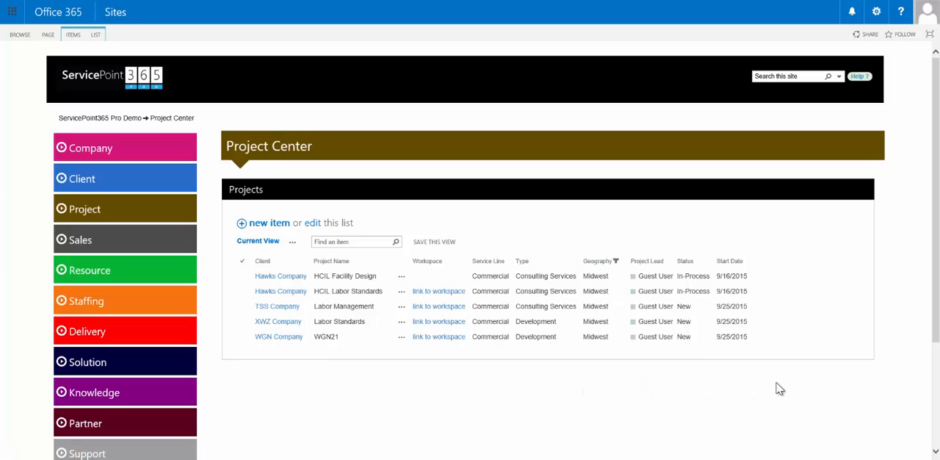
{"action": "mouse_move", "coordinate": [761, 382]}
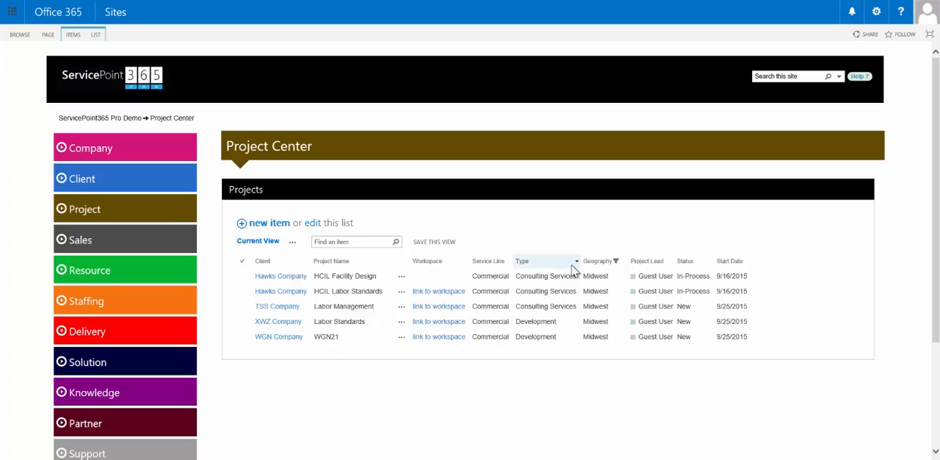
{"action": "left_click", "coordinate": [576, 261]}
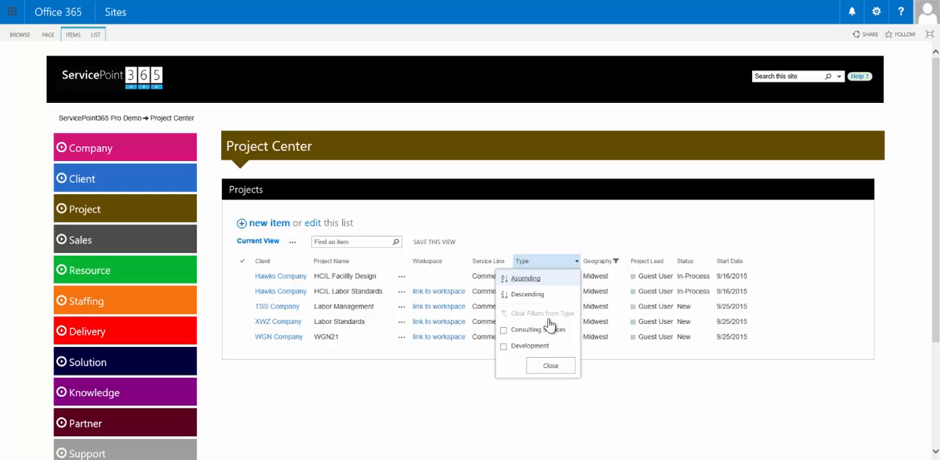
{"action": "left_click", "coordinate": [504, 329]}
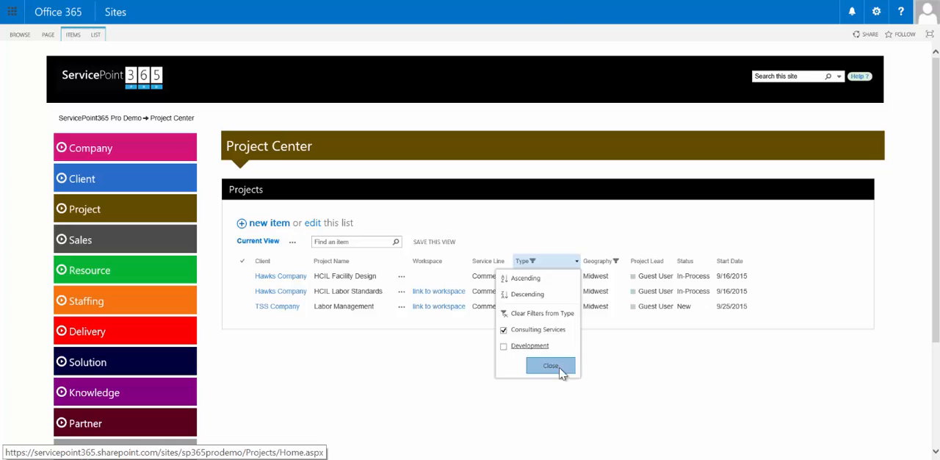
{"action": "left_click", "coordinate": [549, 366]}
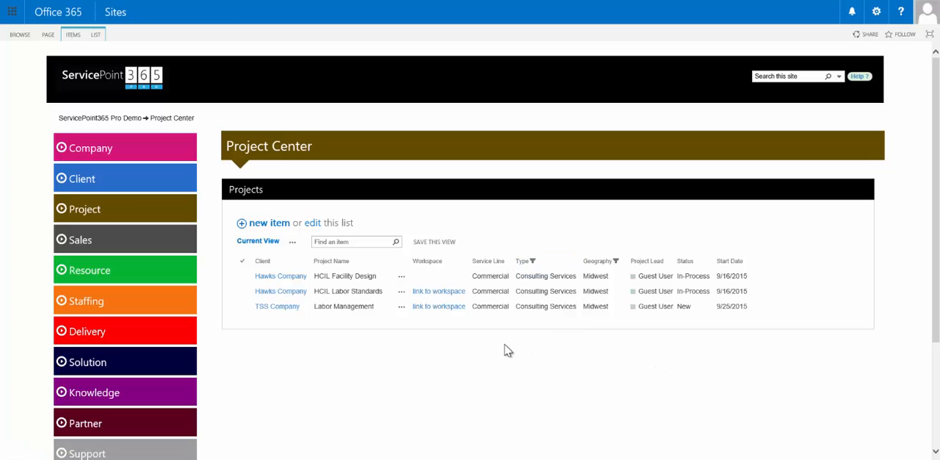
{"action": "mouse_move", "coordinate": [494, 350]}
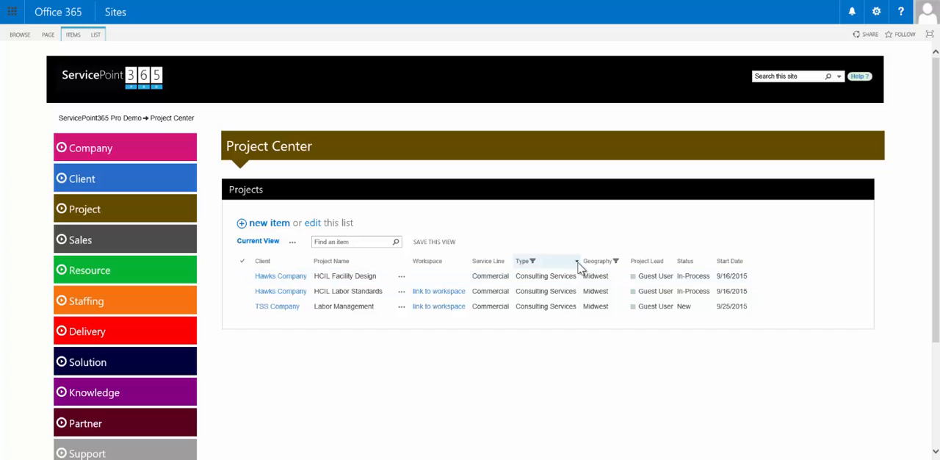
{"action": "left_click", "coordinate": [531, 261]}
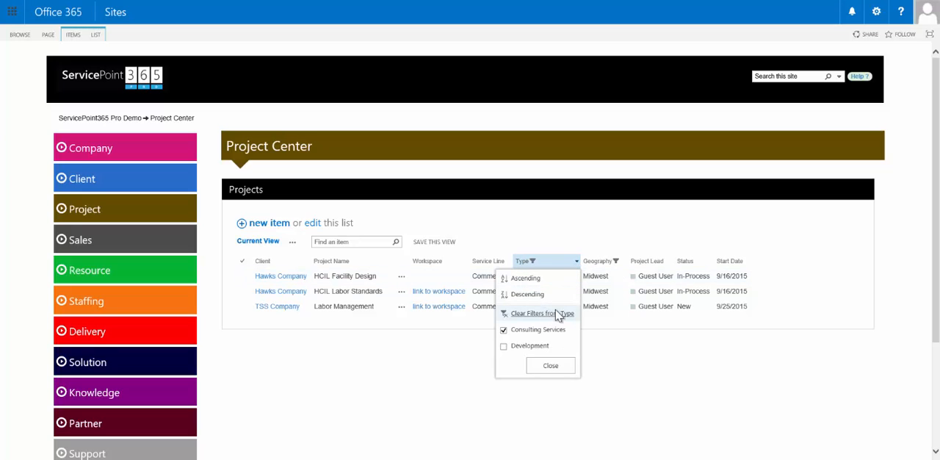
{"action": "left_click", "coordinate": [542, 313]}
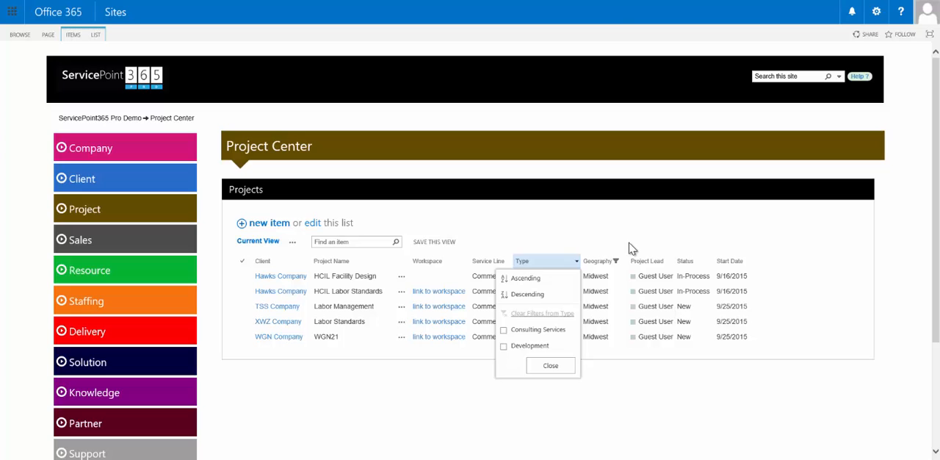
{"action": "left_click", "coordinate": [617, 262]}
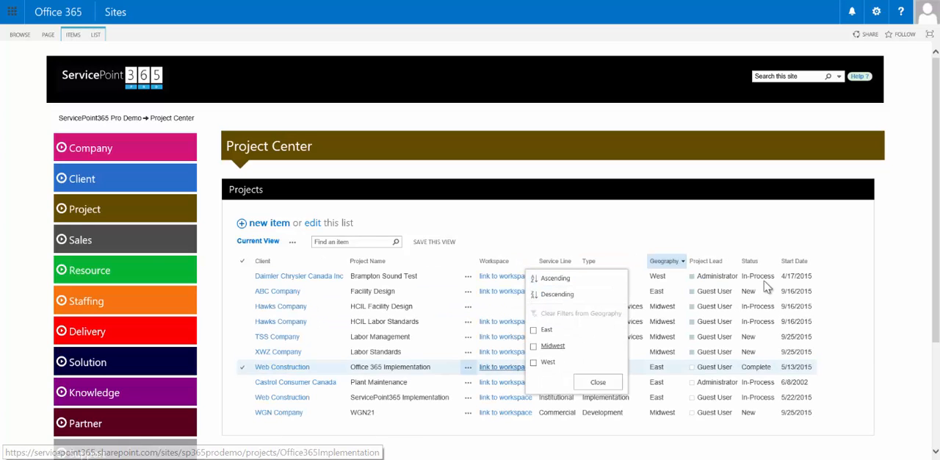
{"action": "left_click", "coordinate": [597, 382]}
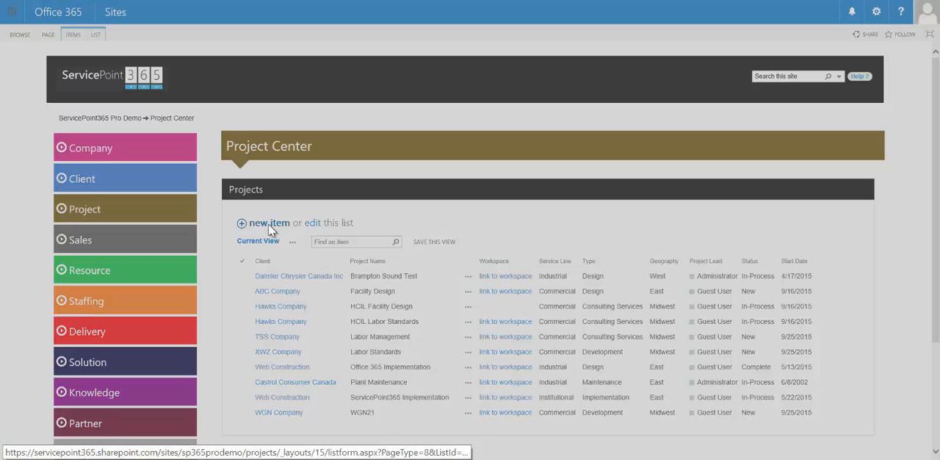
Start a new Projects item, keep ABC Company as client and name it "New Project"
{"action": "left_click", "coordinate": [269, 224]}
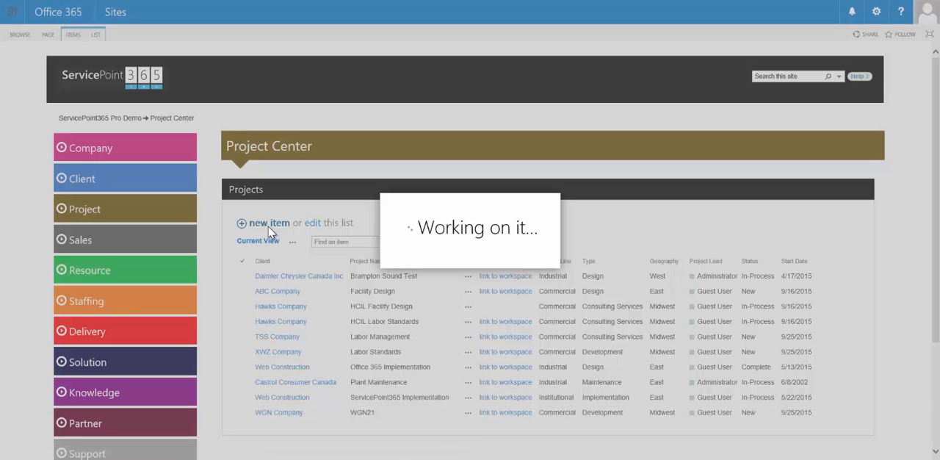
{"action": "left_click", "coordinate": [270, 223]}
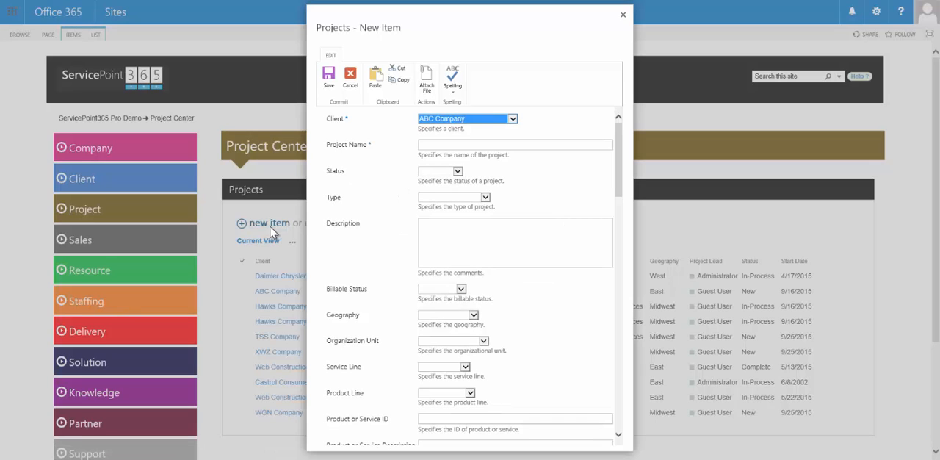
{"action": "mouse_move", "coordinate": [555, 184]}
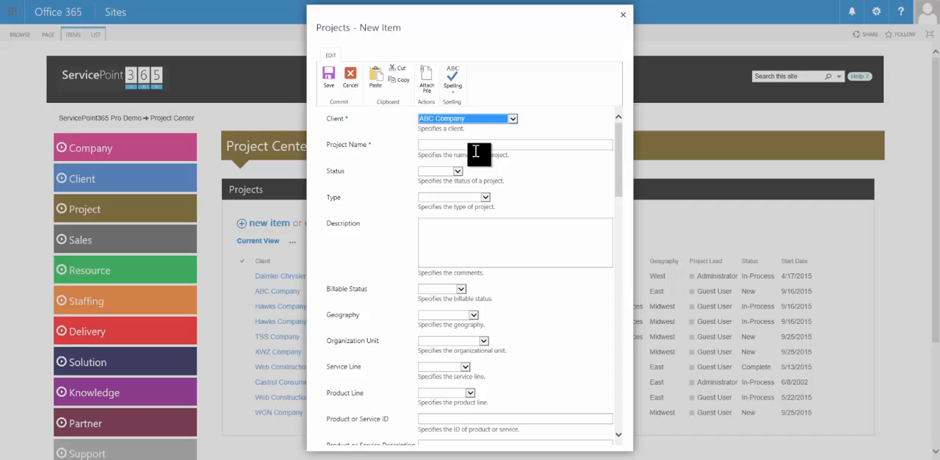
{"action": "mouse_move", "coordinate": [360, 129]}
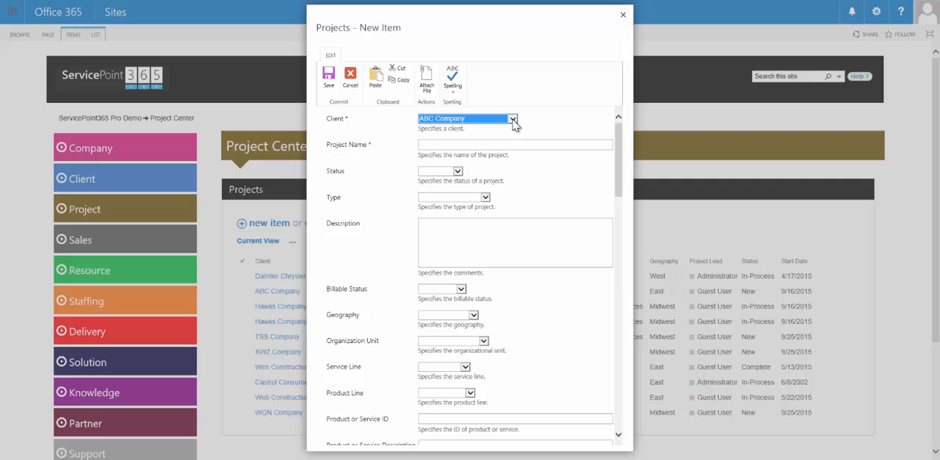
{"action": "left_click", "coordinate": [512, 117]}
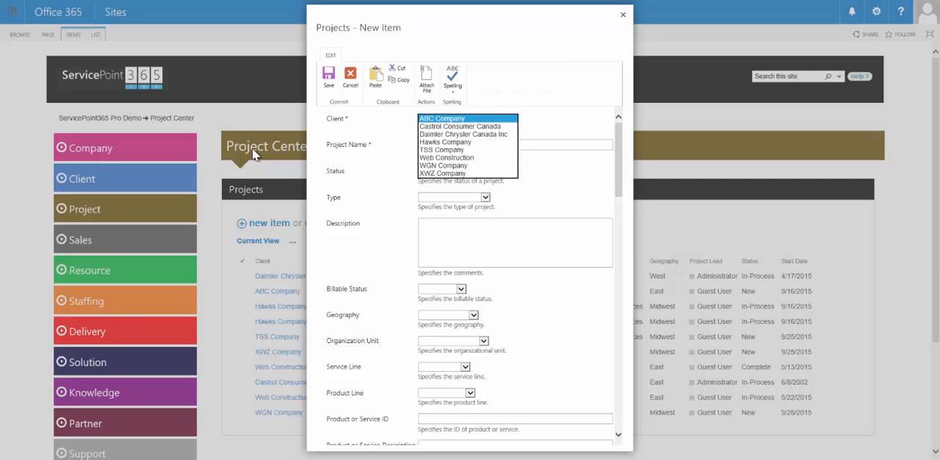
{"action": "mouse_move", "coordinate": [105, 188]}
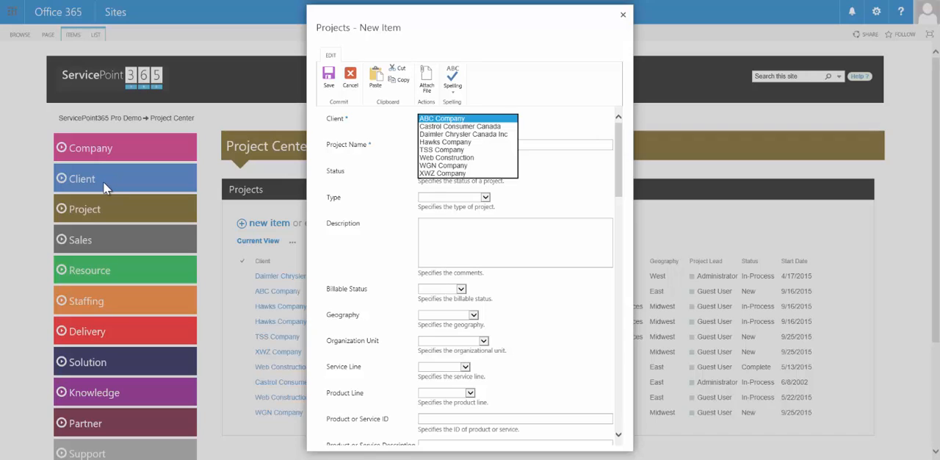
{"action": "left_click", "coordinate": [440, 118]}
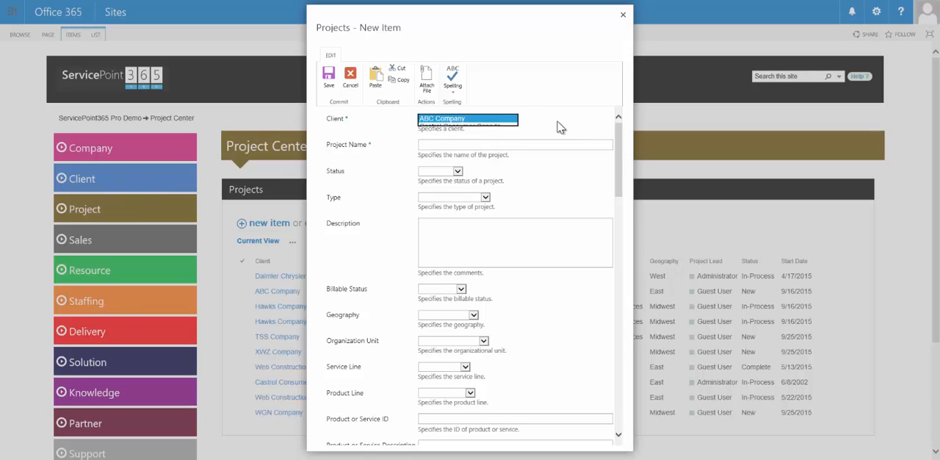
{"action": "type", "text": "New"}
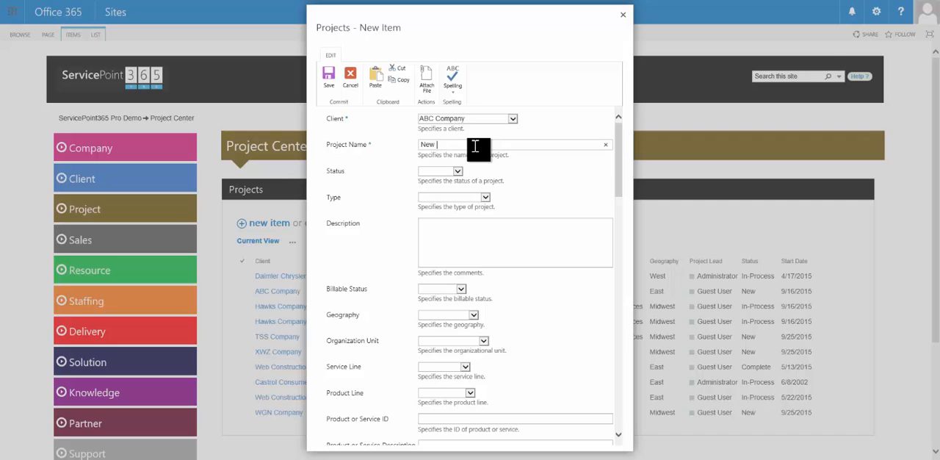
{"action": "type", "text": "Project"}
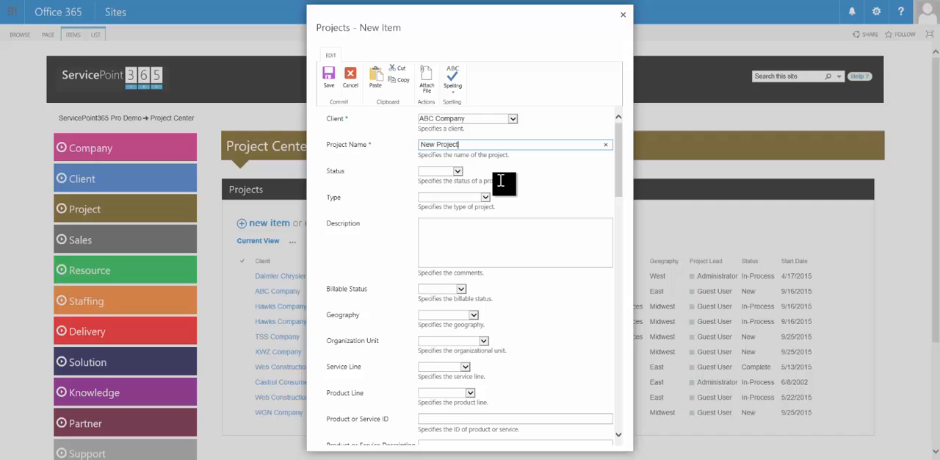
{"action": "mouse_move", "coordinate": [508, 182]}
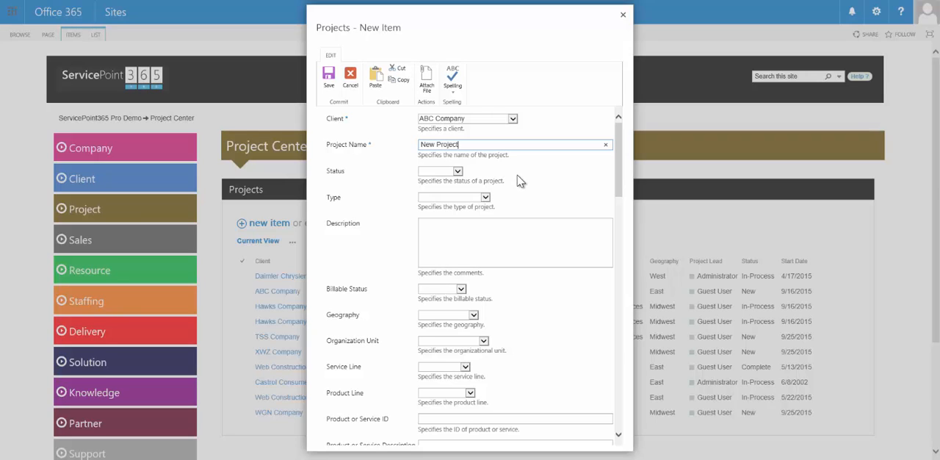
{"action": "mouse_move", "coordinate": [505, 173]}
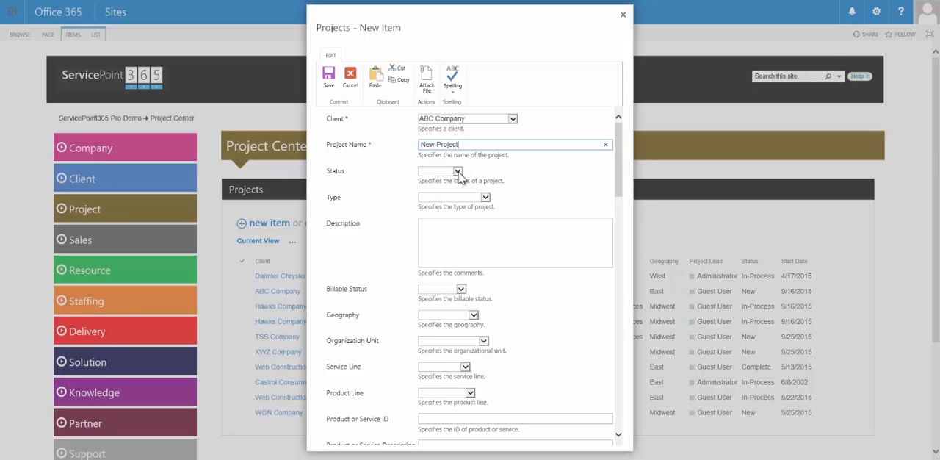
Set the new project's status to In-Process and its type to Consulting Services
{"action": "left_click", "coordinate": [458, 172]}
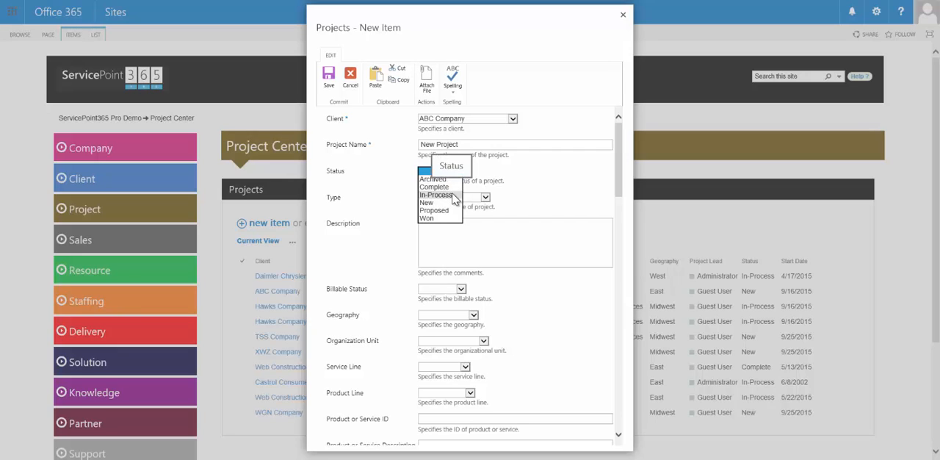
{"action": "left_click", "coordinate": [485, 197]}
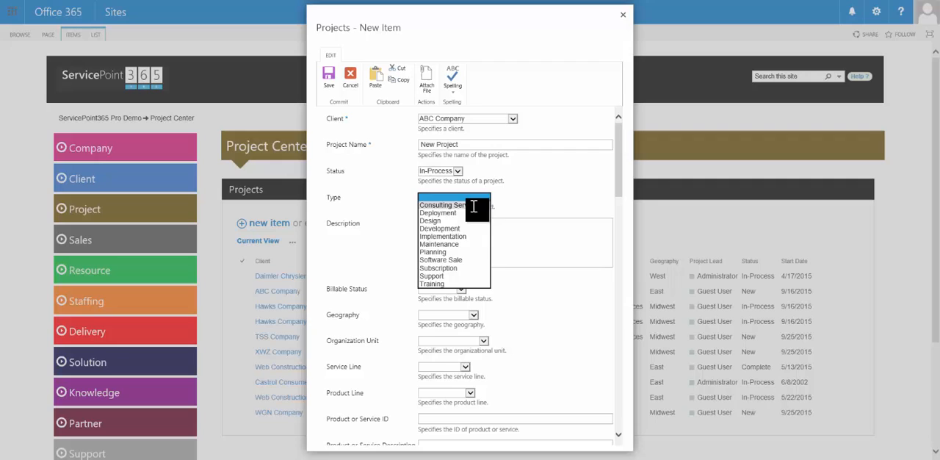
{"action": "left_click", "coordinate": [443, 204]}
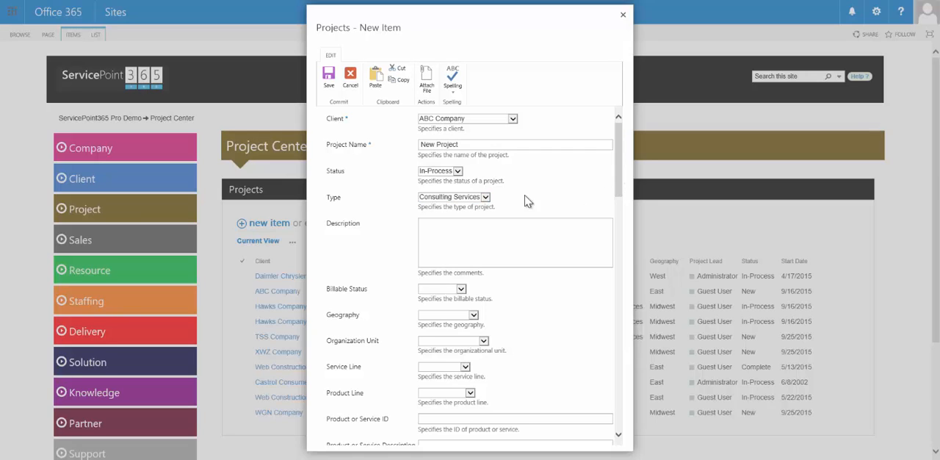
{"action": "mouse_move", "coordinate": [605, 170]}
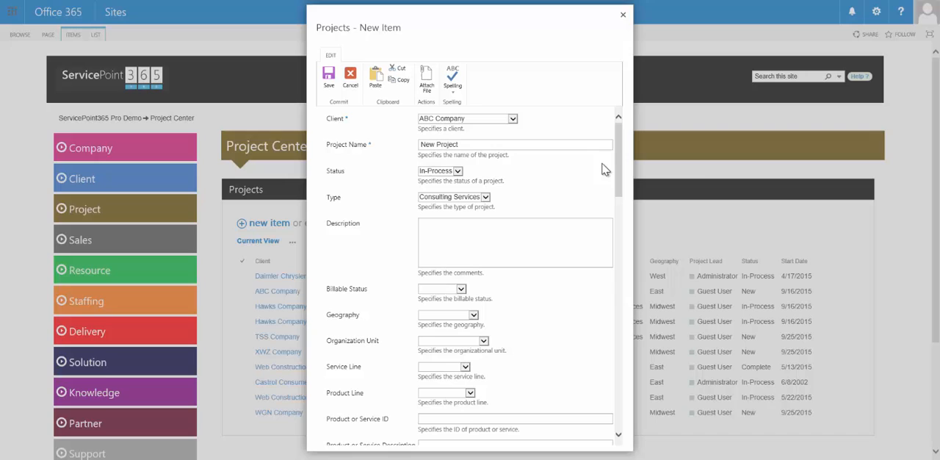
{"action": "mouse_move", "coordinate": [505, 182]}
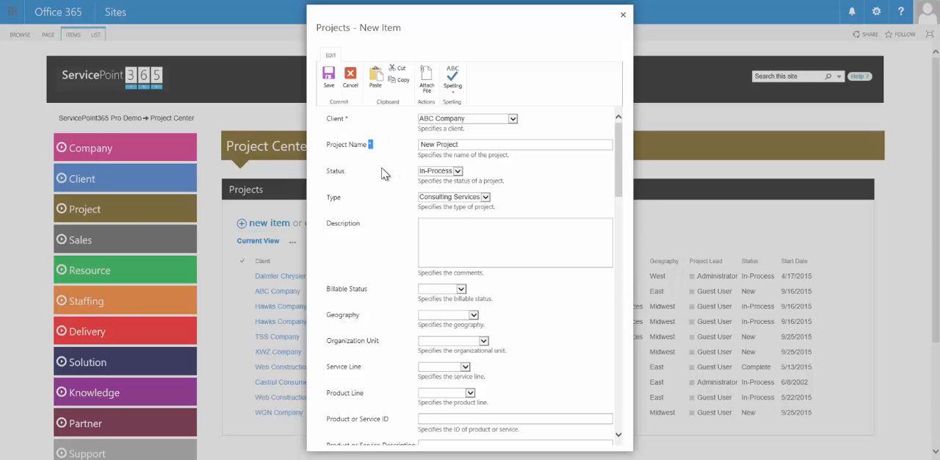
{"action": "mouse_move", "coordinate": [382, 175]}
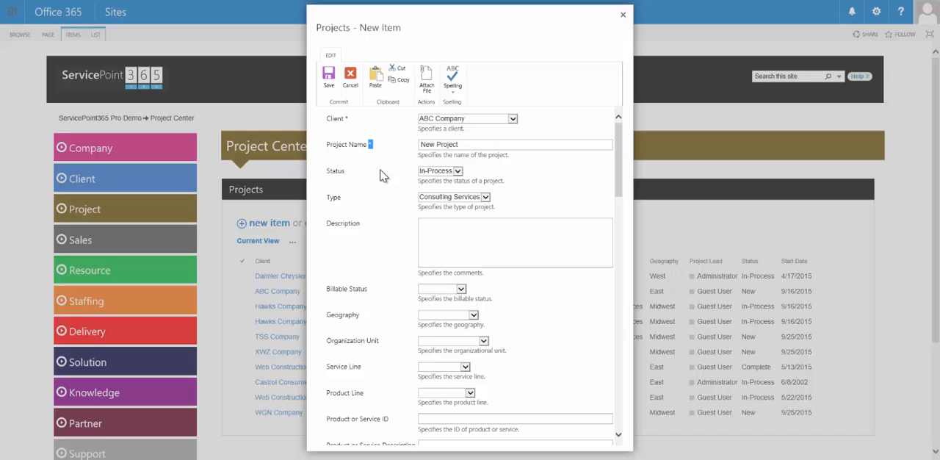
{"action": "mouse_move", "coordinate": [370, 176]}
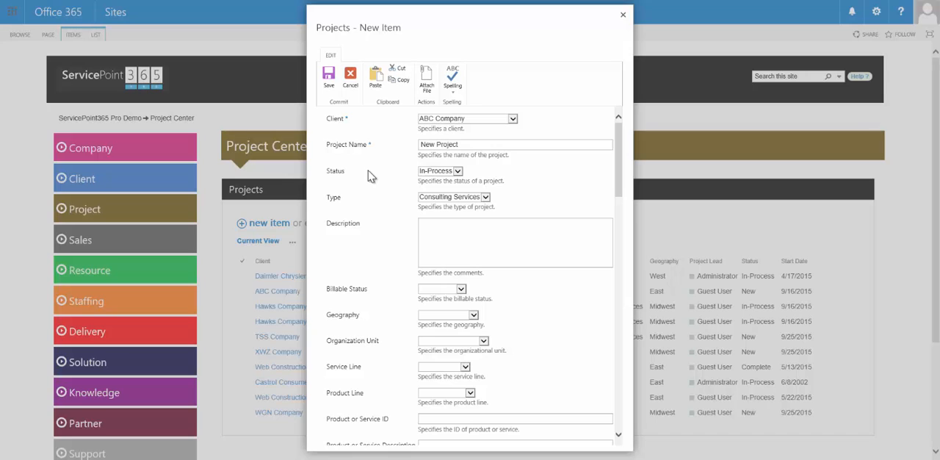
{"action": "mouse_move", "coordinate": [358, 182]}
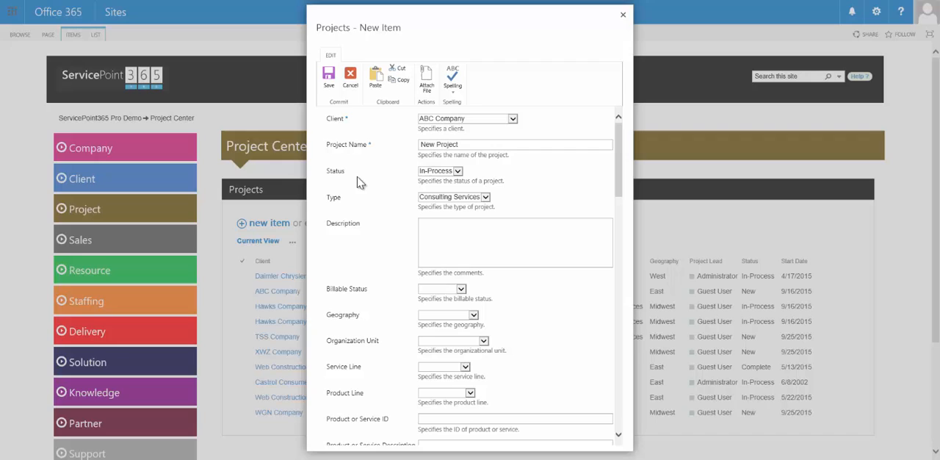
{"action": "mouse_move", "coordinate": [378, 292]}
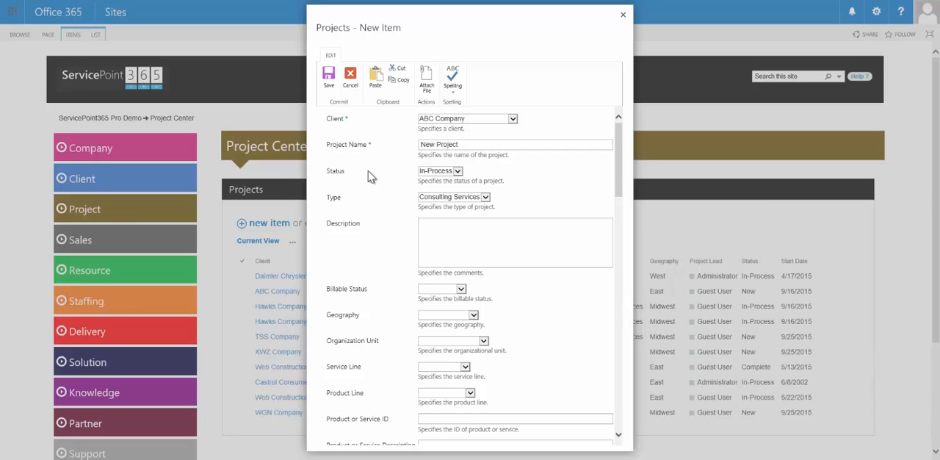
{"action": "mouse_move", "coordinate": [358, 203]}
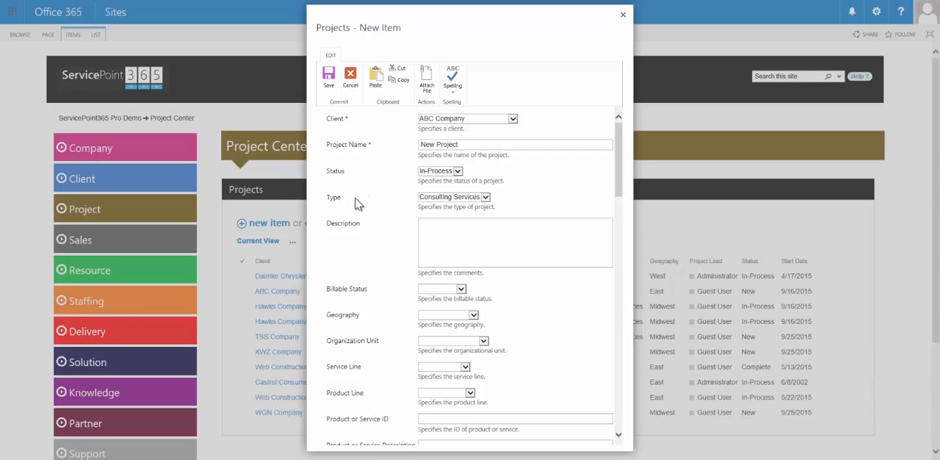
{"action": "mouse_move", "coordinate": [383, 350]}
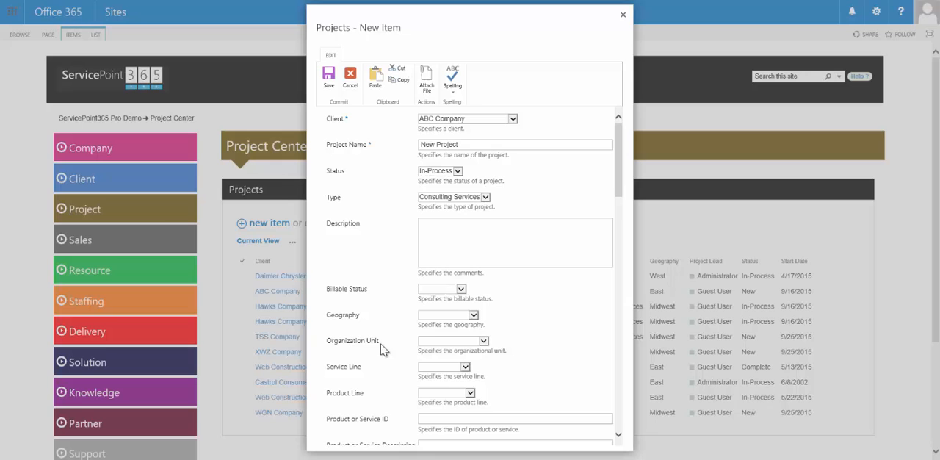
{"action": "mouse_move", "coordinate": [443, 297]}
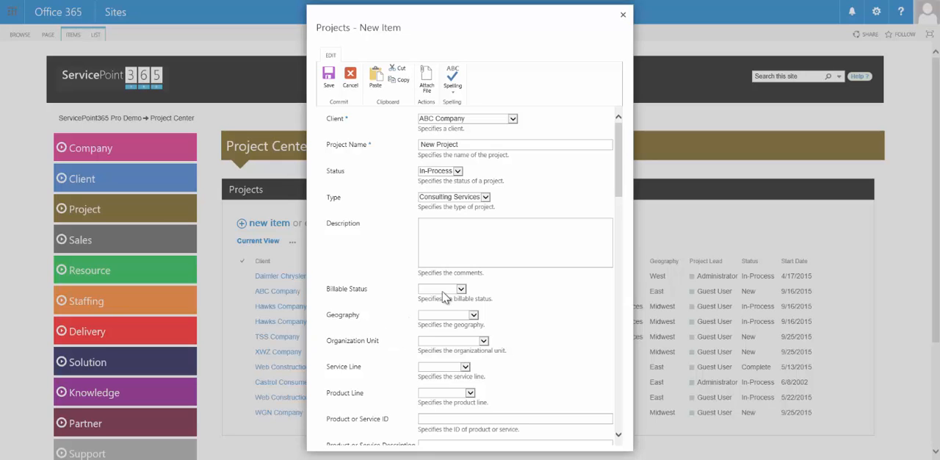
Review the remaining fields down the form and close it without saving
{"action": "scroll", "scroll_direction": "down", "scroll_amount": 3}
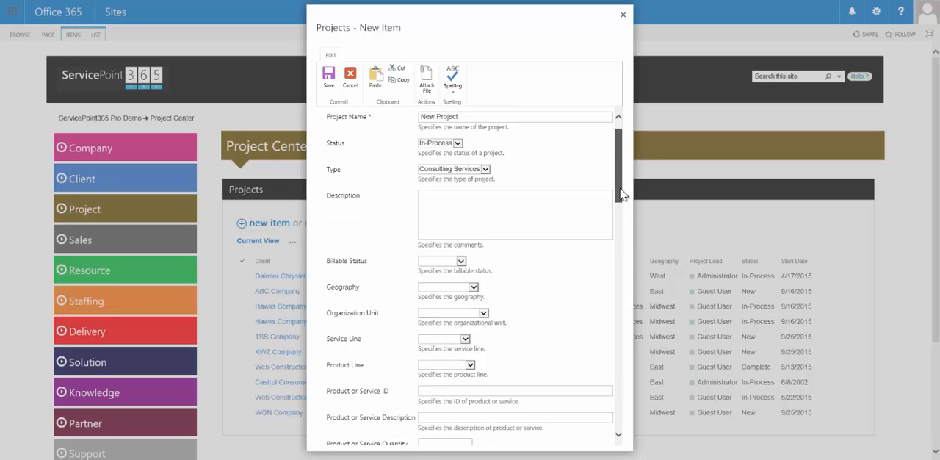
{"action": "scroll", "scroll_direction": "down", "scroll_amount": 3}
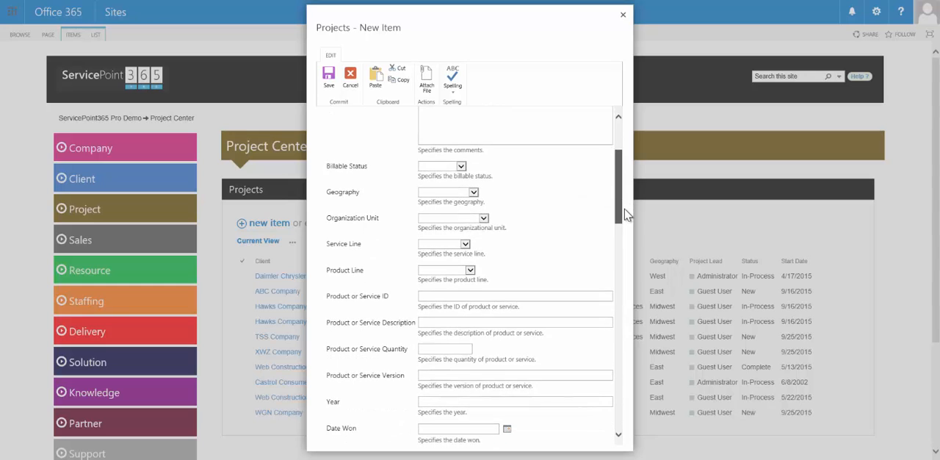
{"action": "scroll", "scroll_direction": "down", "scroll_amount": 3}
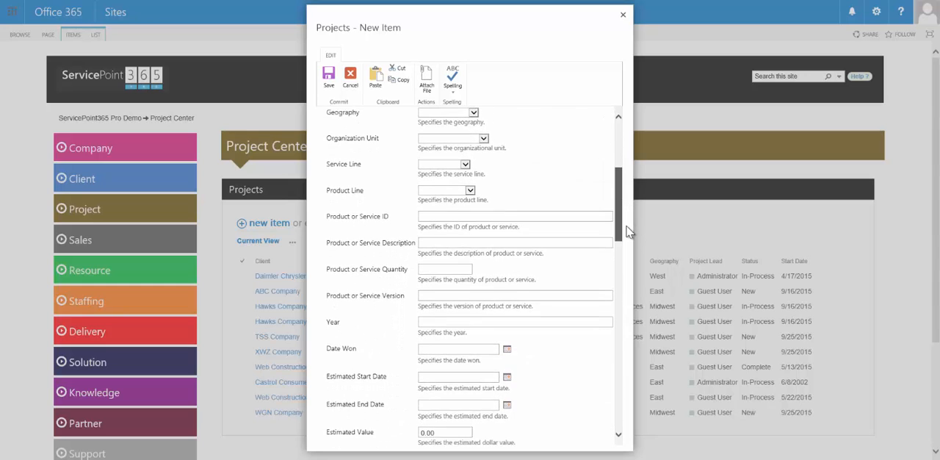
{"action": "scroll", "scroll_direction": "down", "scroll_amount": 3}
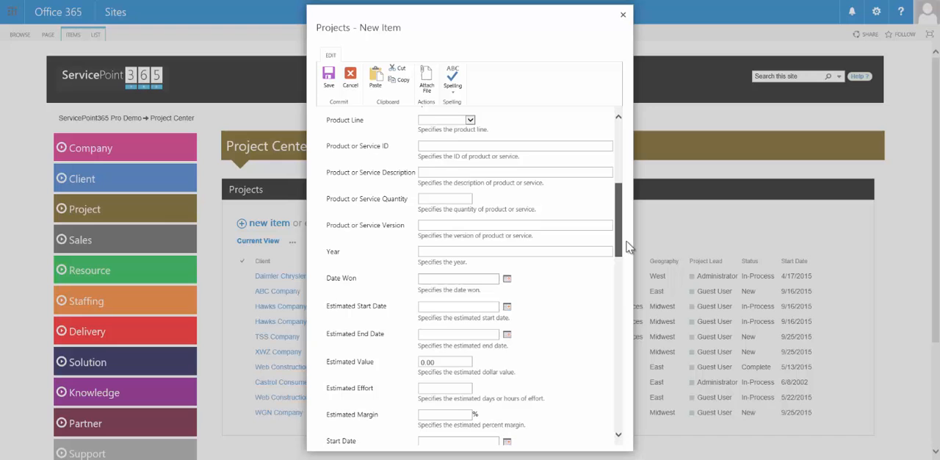
{"action": "scroll", "scroll_direction": "down", "scroll_amount": 3}
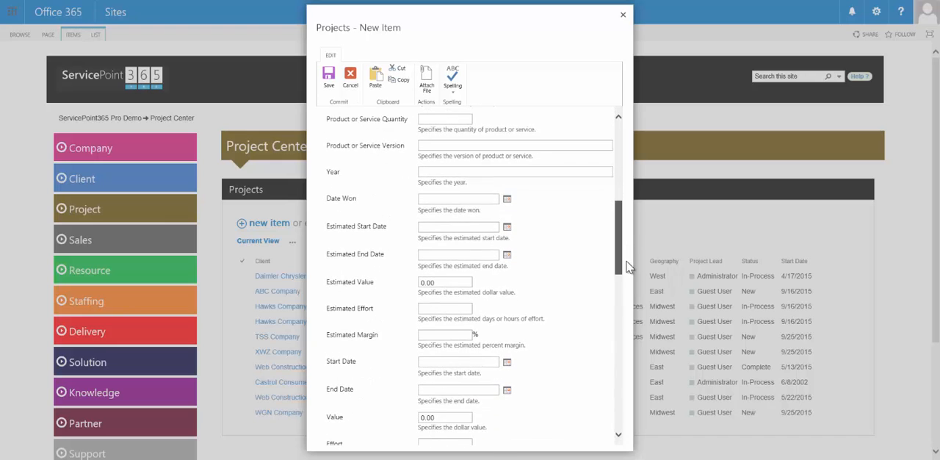
{"action": "scroll", "scroll_direction": "down", "scroll_amount": 3}
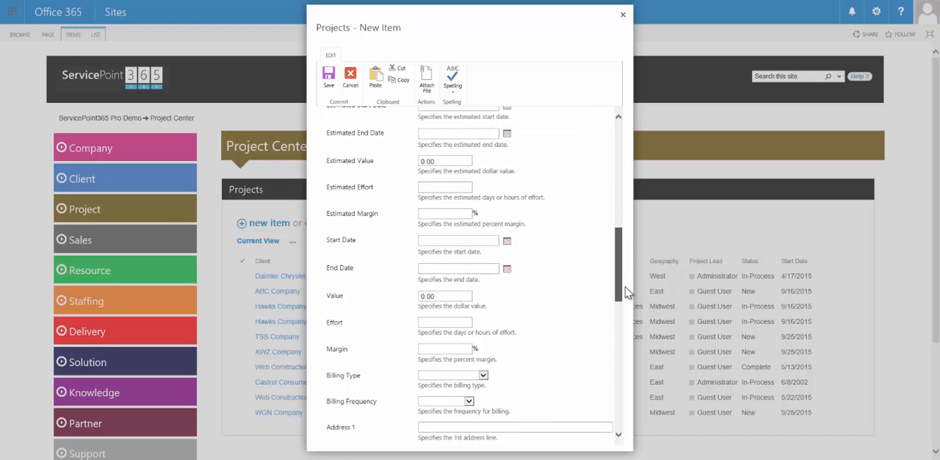
{"action": "scroll", "scroll_direction": "down", "scroll_amount": 3}
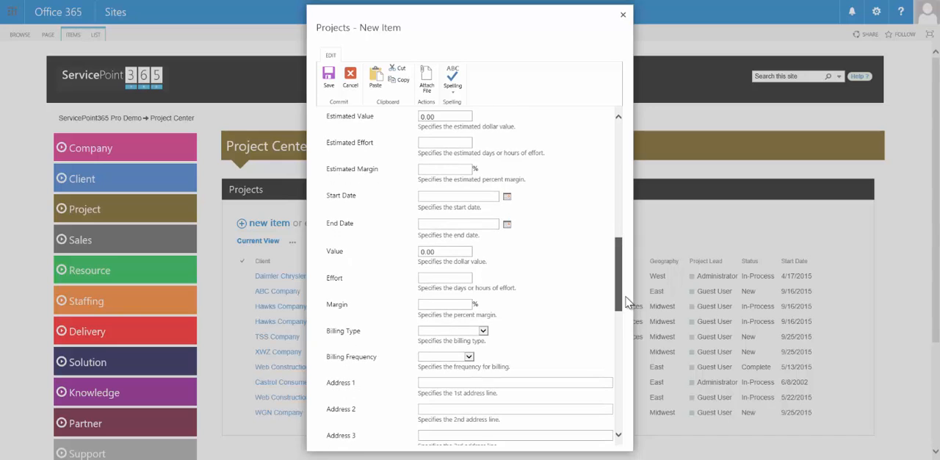
{"action": "scroll", "scroll_direction": "down", "scroll_amount": 3}
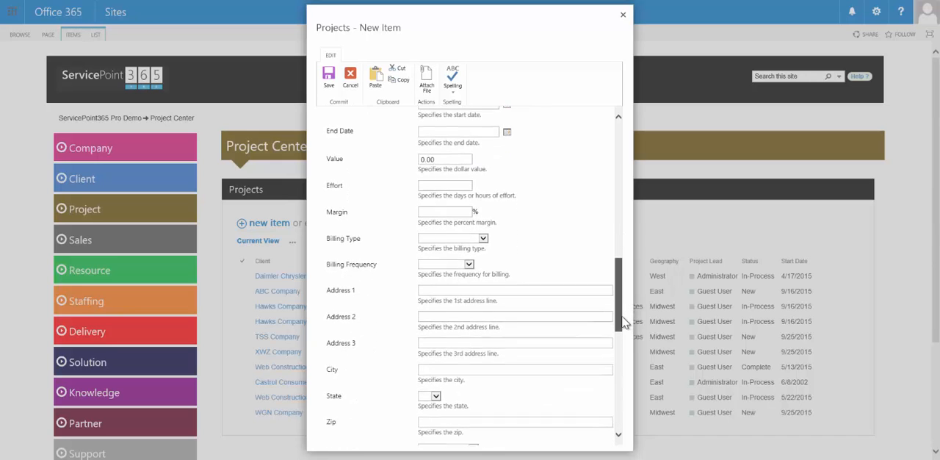
{"action": "scroll", "scroll_direction": "down", "scroll_amount": 3}
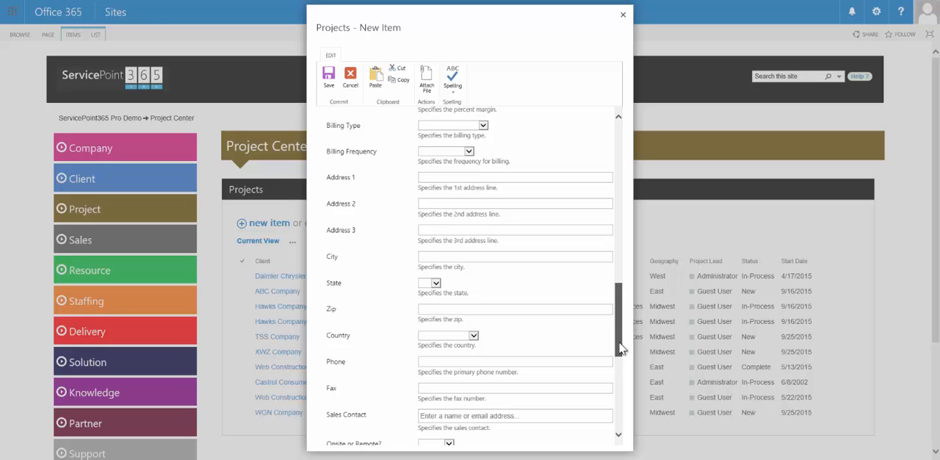
{"action": "scroll", "scroll_direction": "down", "scroll_amount": 3}
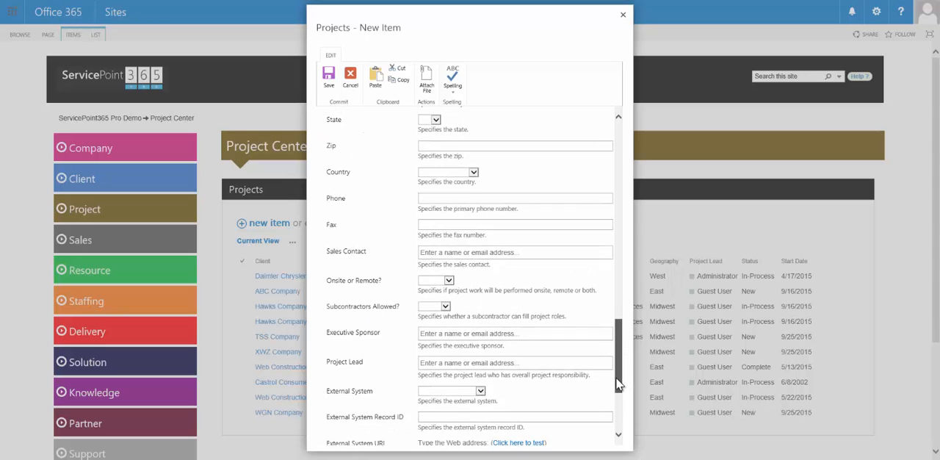
{"action": "scroll", "scroll_direction": "down", "scroll_amount": 3}
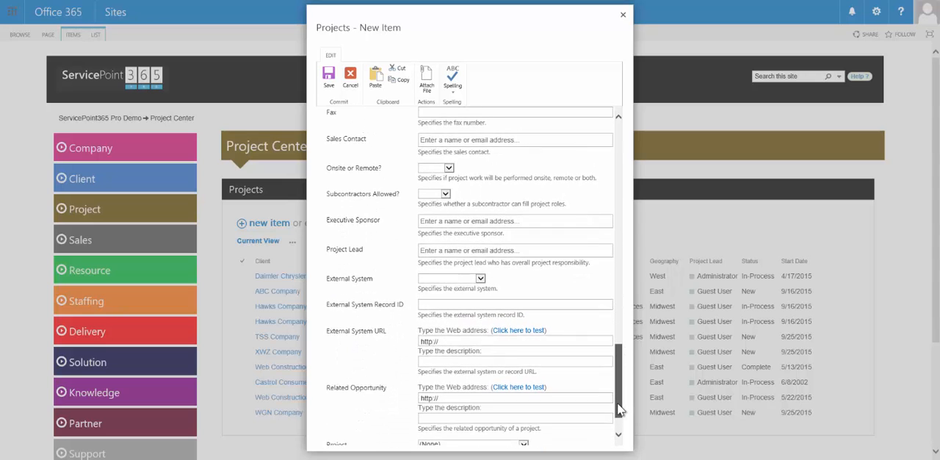
{"action": "scroll", "scroll_direction": "down", "scroll_amount": 3}
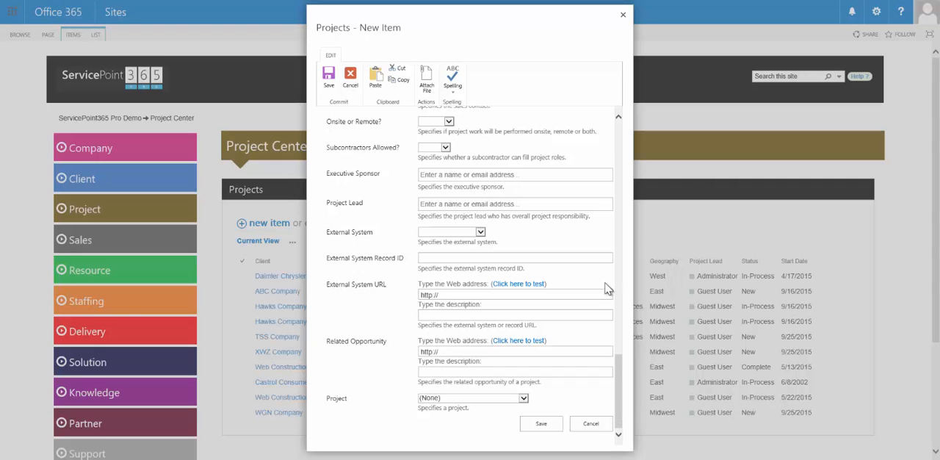
{"action": "mouse_move", "coordinate": [620, 21]}
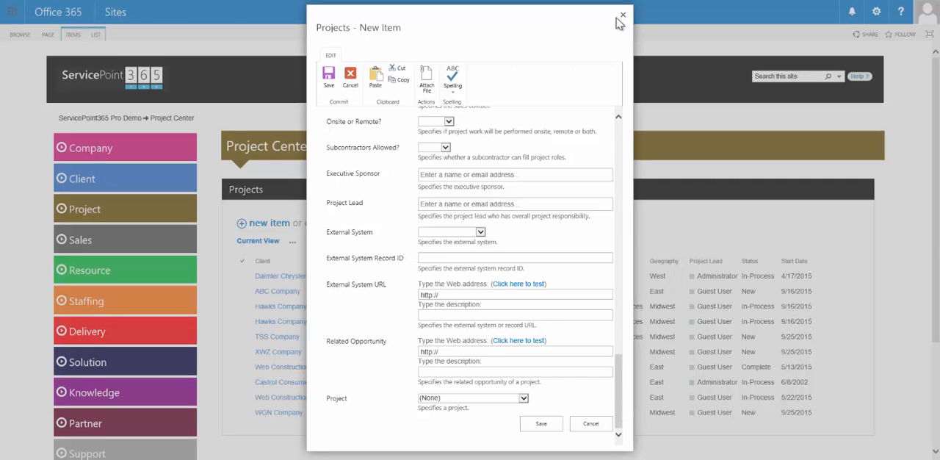
{"action": "left_click", "coordinate": [623, 15]}
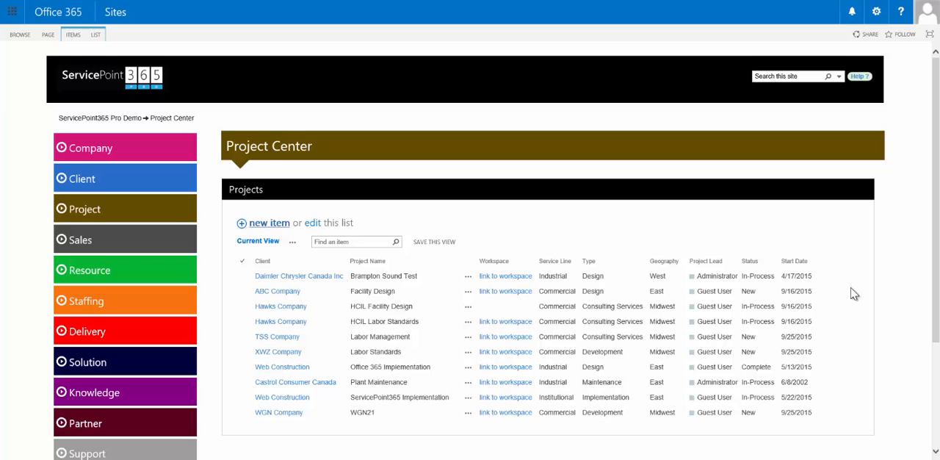
{"action": "mouse_move", "coordinate": [858, 294]}
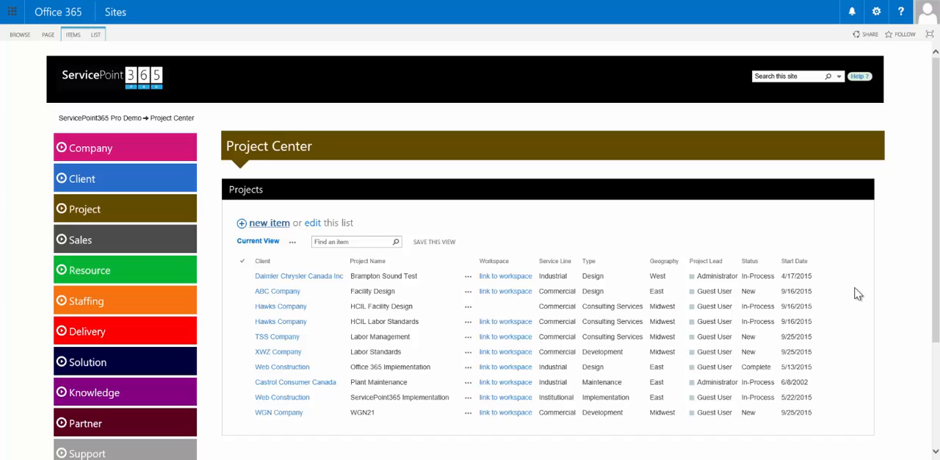
{"action": "mouse_move", "coordinate": [277, 351]}
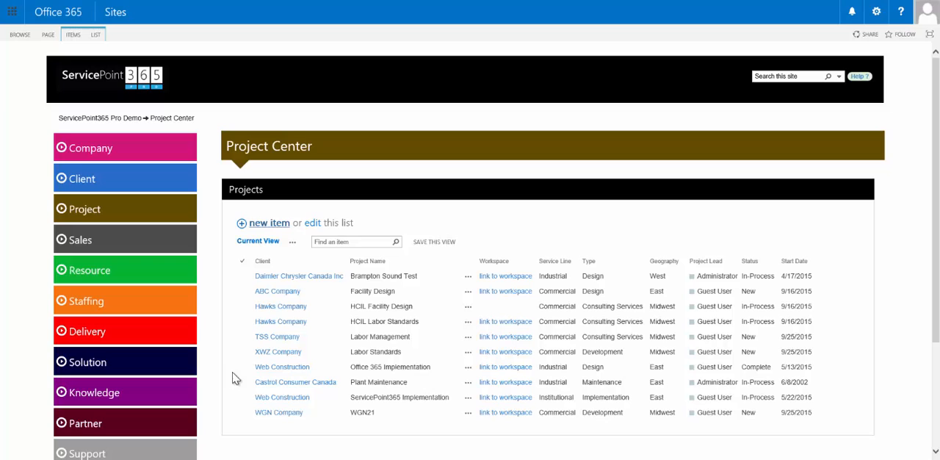
Select the ServicePoint365 Implementation row and show its ITEMS ribbon commands
{"action": "left_click", "coordinate": [242, 396]}
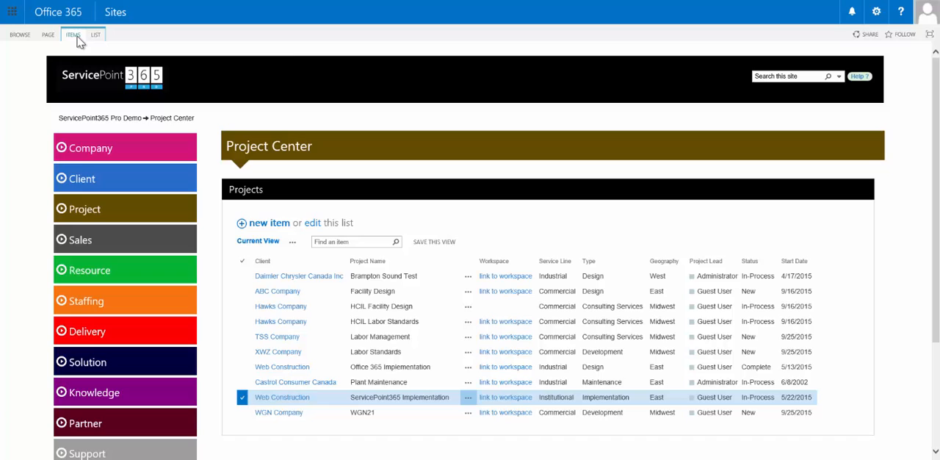
{"action": "left_click", "coordinate": [74, 35]}
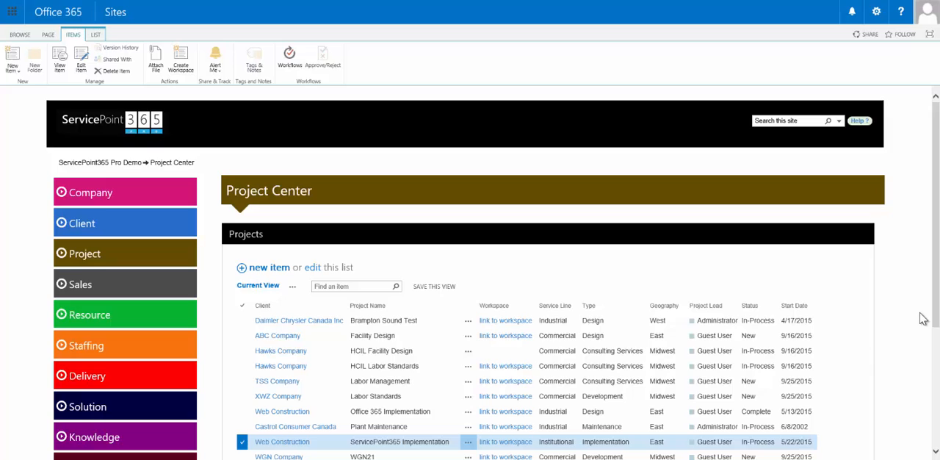
{"action": "mouse_move", "coordinate": [903, 332]}
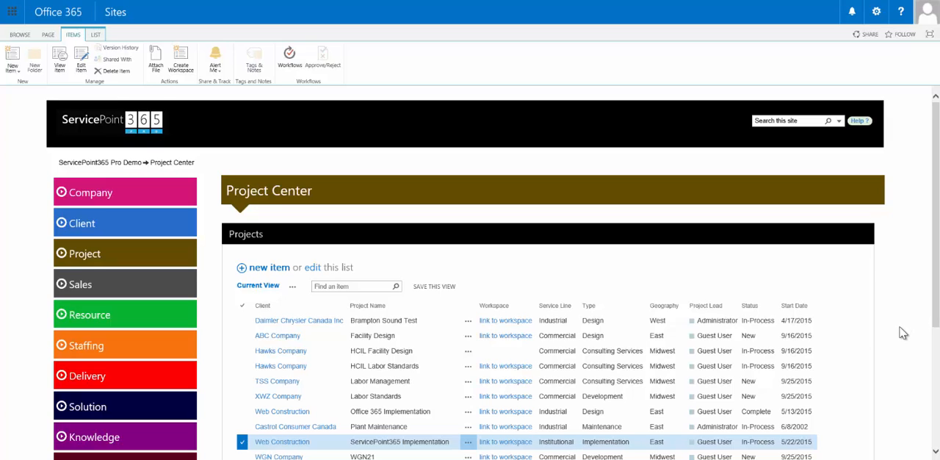
{"action": "mouse_move", "coordinate": [901, 333]}
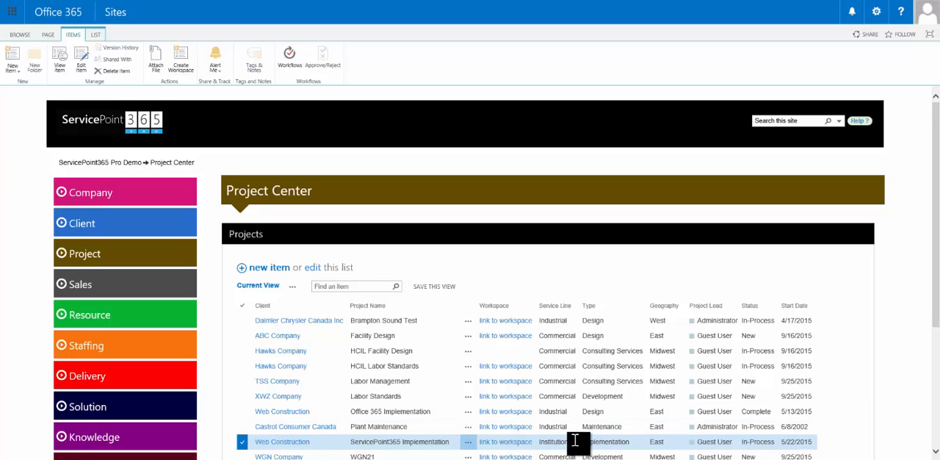
{"action": "mouse_move", "coordinate": [505, 441]}
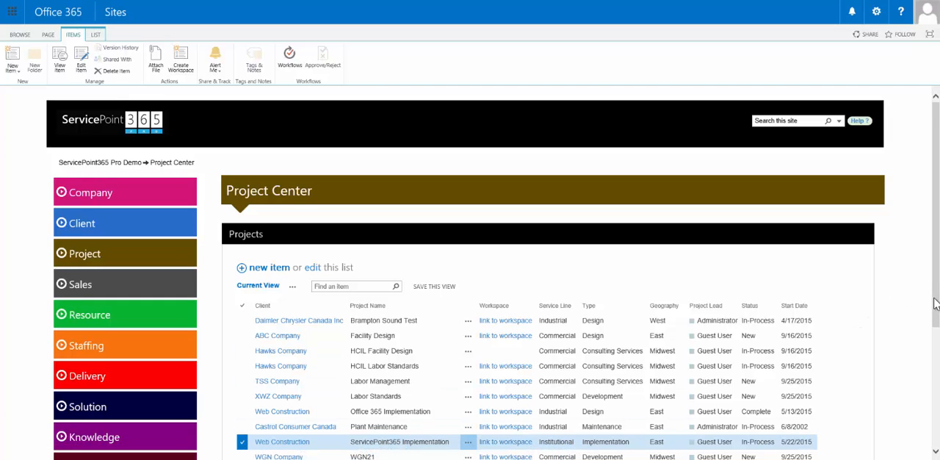
{"action": "scroll", "scroll_direction": "down", "scroll_amount": 3}
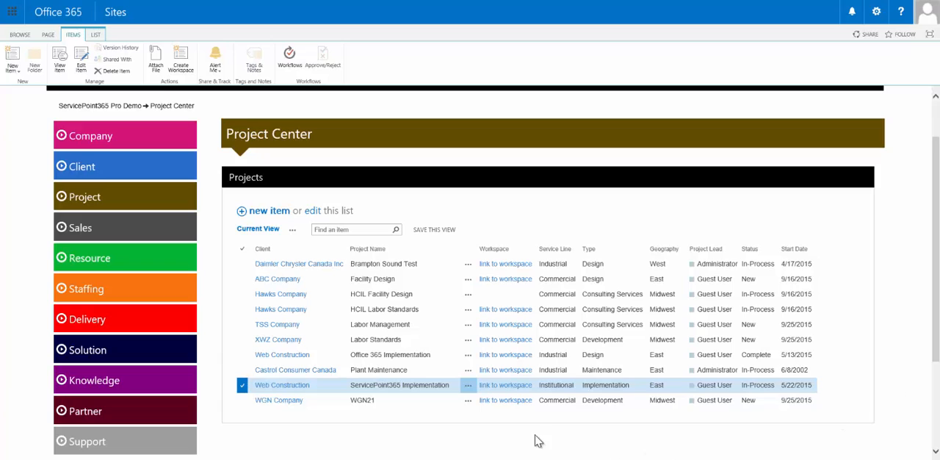
{"action": "mouse_move", "coordinate": [455, 431]}
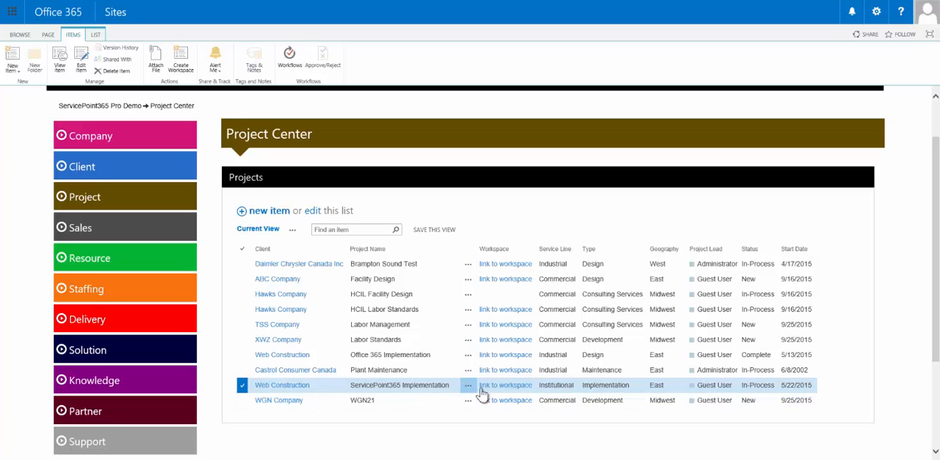
{"action": "mouse_move", "coordinate": [506, 384]}
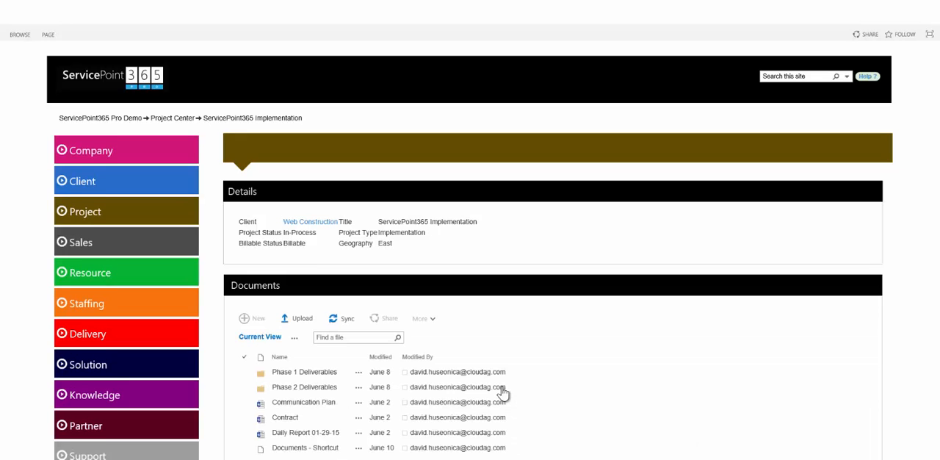
{"action": "mouse_move", "coordinate": [719, 343]}
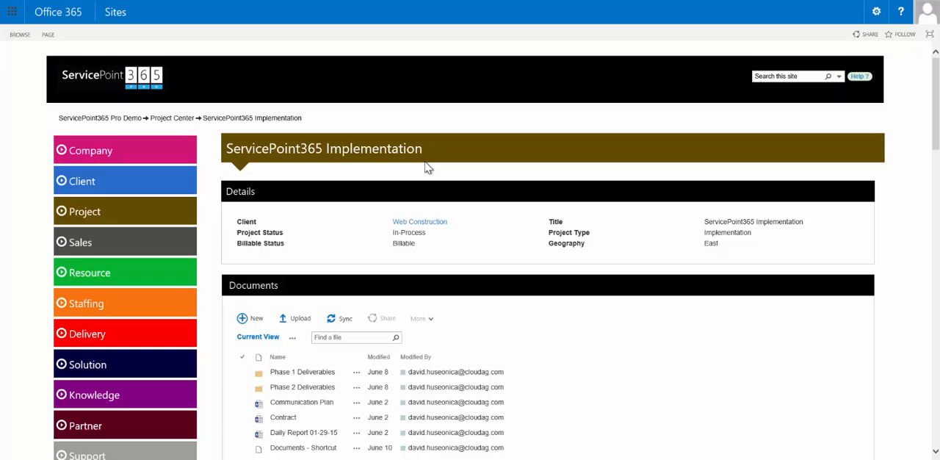
{"action": "mouse_move", "coordinate": [434, 152]}
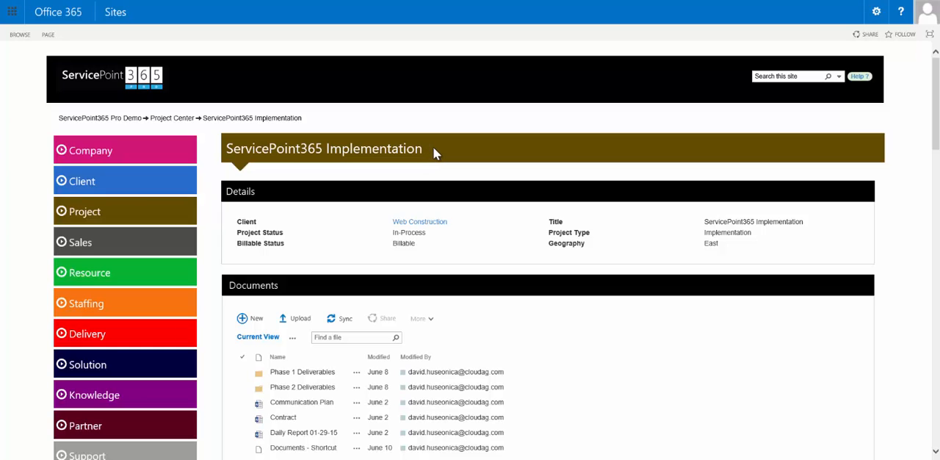
{"action": "mouse_move", "coordinate": [499, 214]}
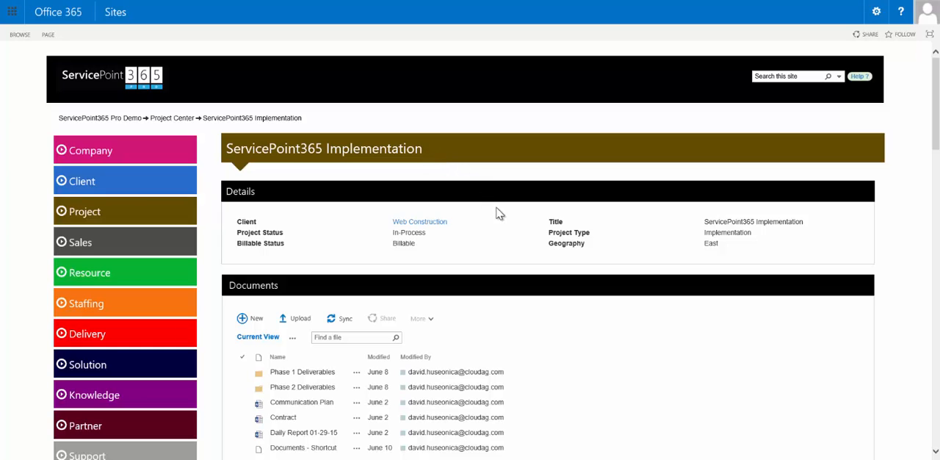
{"action": "mouse_move", "coordinate": [523, 248]}
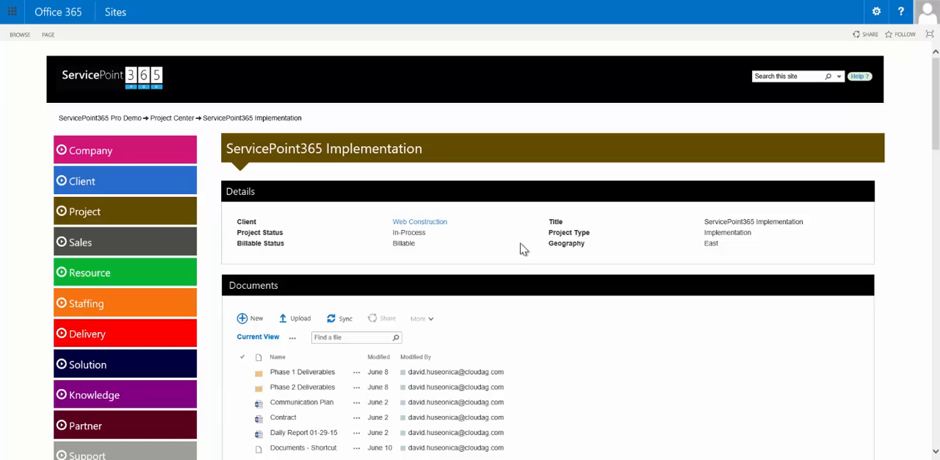
{"action": "mouse_move", "coordinate": [496, 254]}
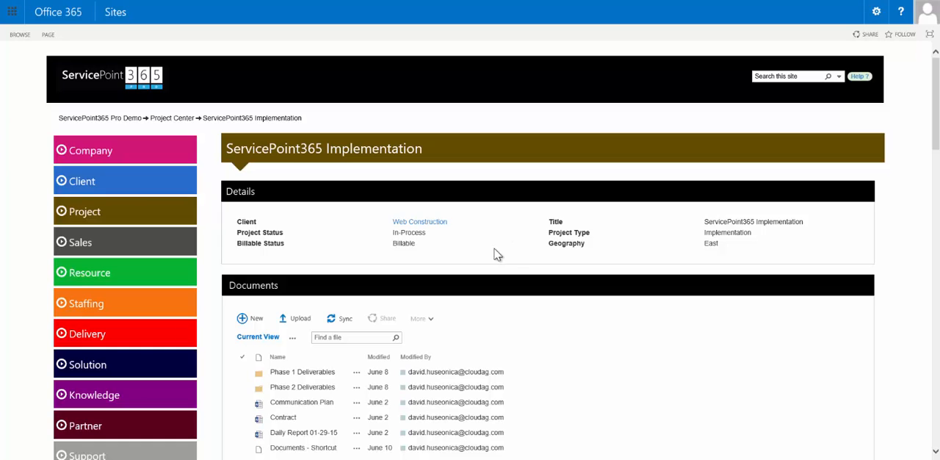
{"action": "mouse_move", "coordinate": [929, 136]}
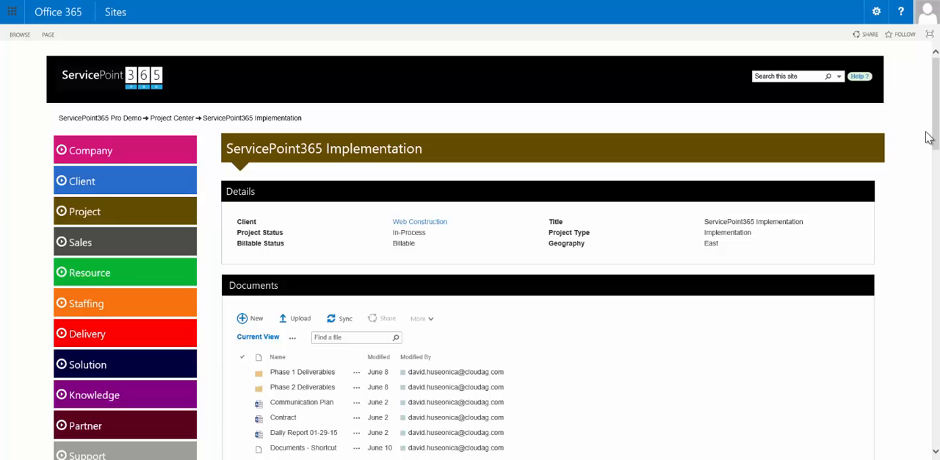
{"action": "scroll", "scroll_direction": "down", "scroll_amount": 3}
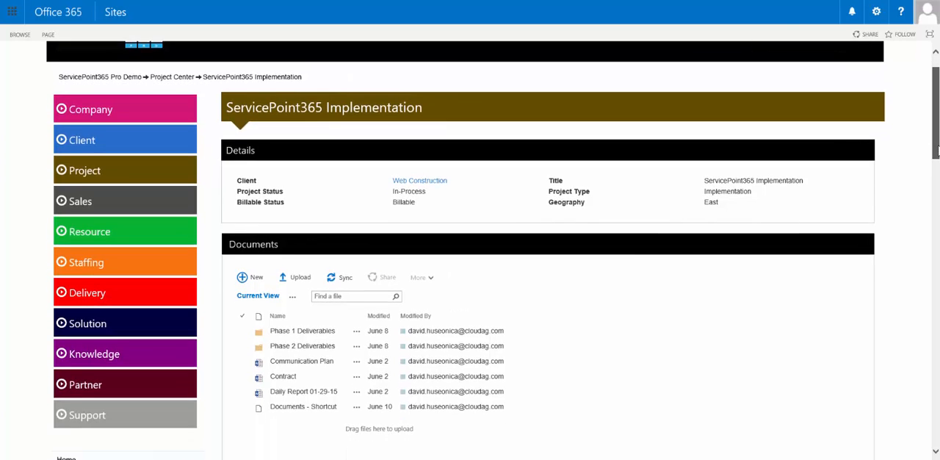
{"action": "scroll", "scroll_direction": "down", "scroll_amount": 3}
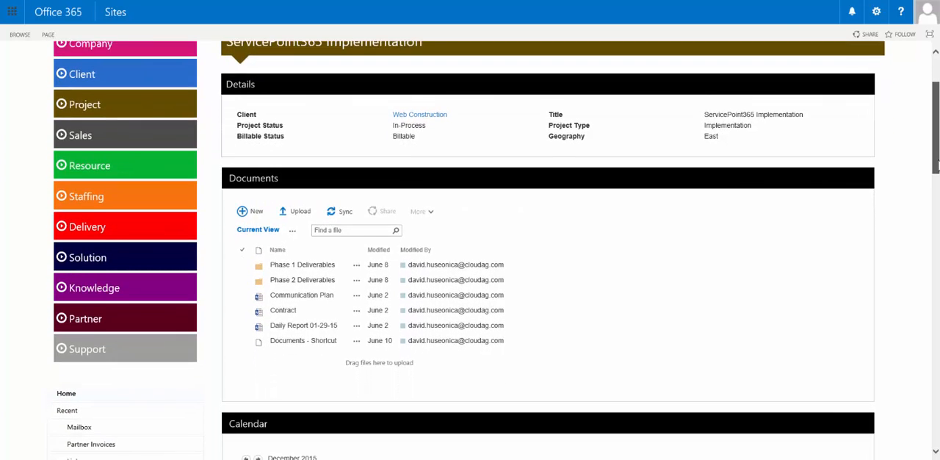
{"action": "scroll", "scroll_direction": "up", "scroll_amount": 3}
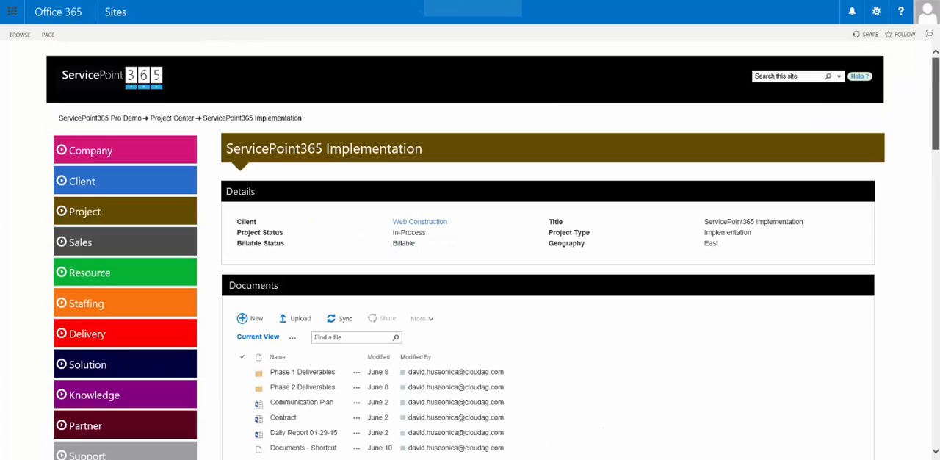
{"action": "scroll", "scroll_direction": "down", "scroll_amount": 3}
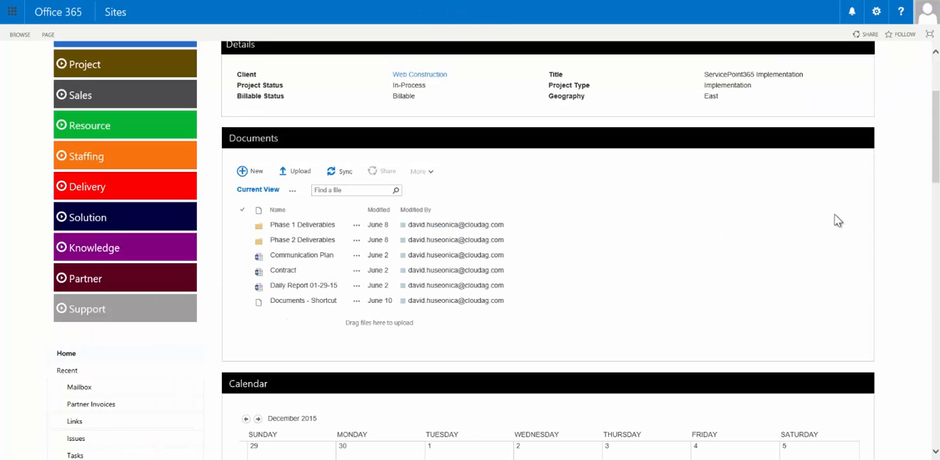
{"action": "mouse_move", "coordinate": [574, 237]}
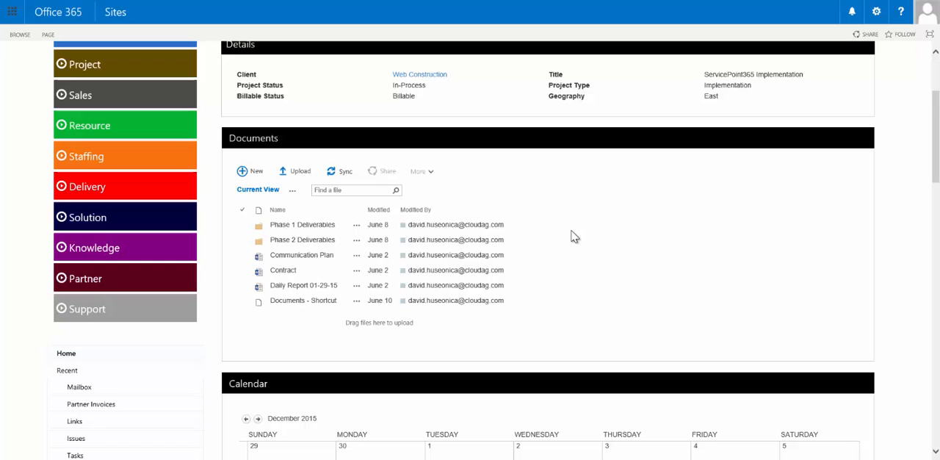
{"action": "mouse_move", "coordinate": [574, 261]}
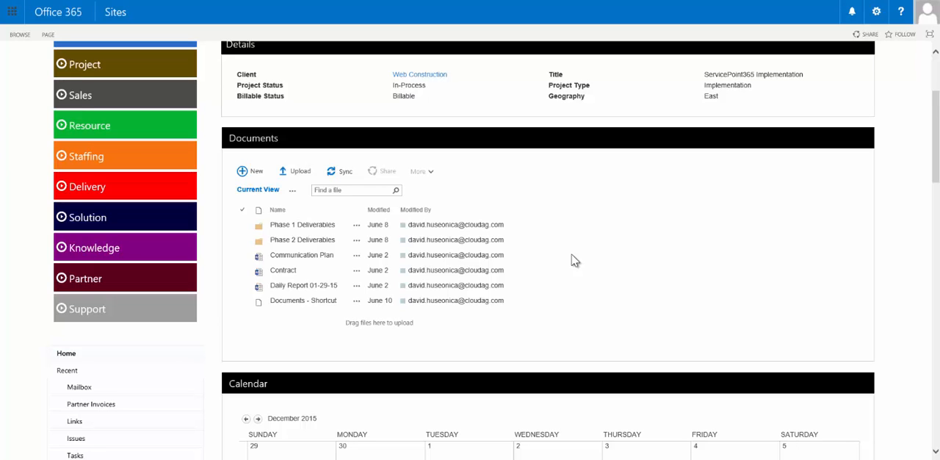
{"action": "mouse_move", "coordinate": [674, 226]}
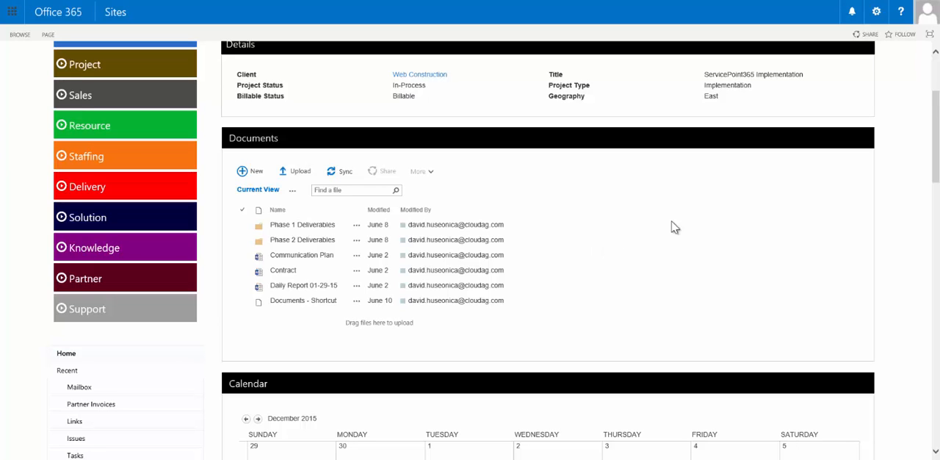
{"action": "mouse_move", "coordinate": [582, 252]}
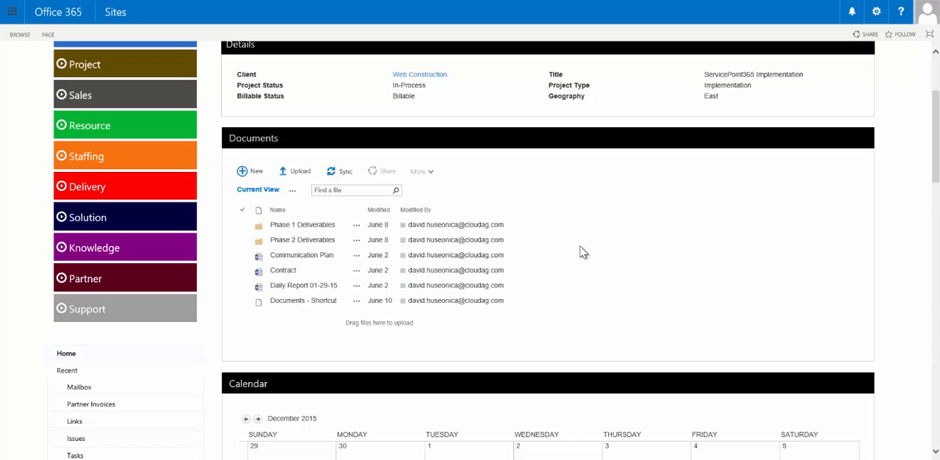
{"action": "mouse_move", "coordinate": [576, 250]}
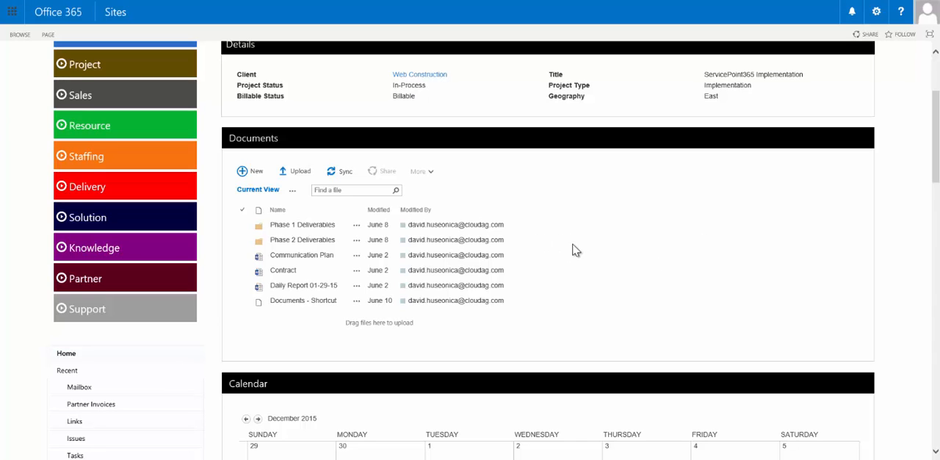
{"action": "mouse_move", "coordinate": [624, 248]}
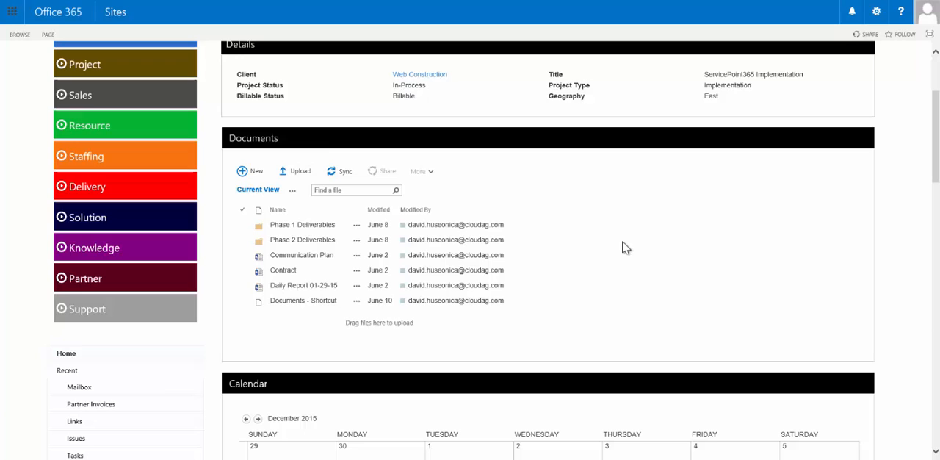
{"action": "mouse_move", "coordinate": [644, 246]}
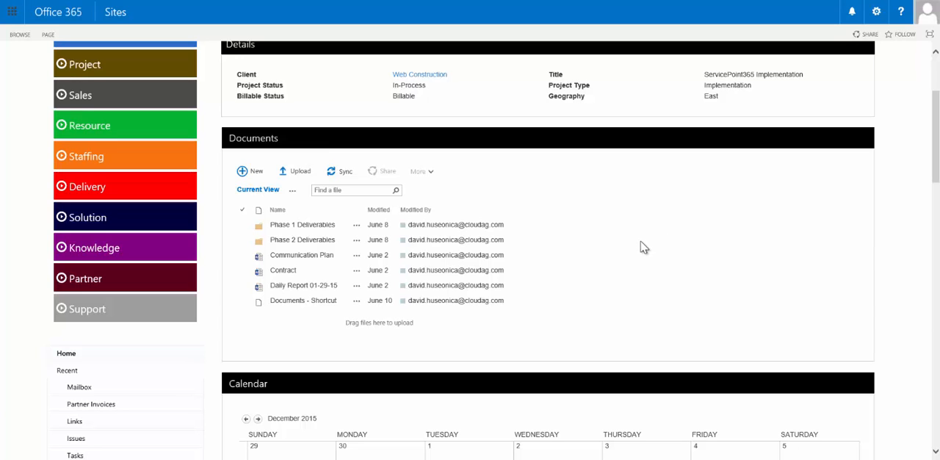
{"action": "mouse_move", "coordinate": [937, 179]}
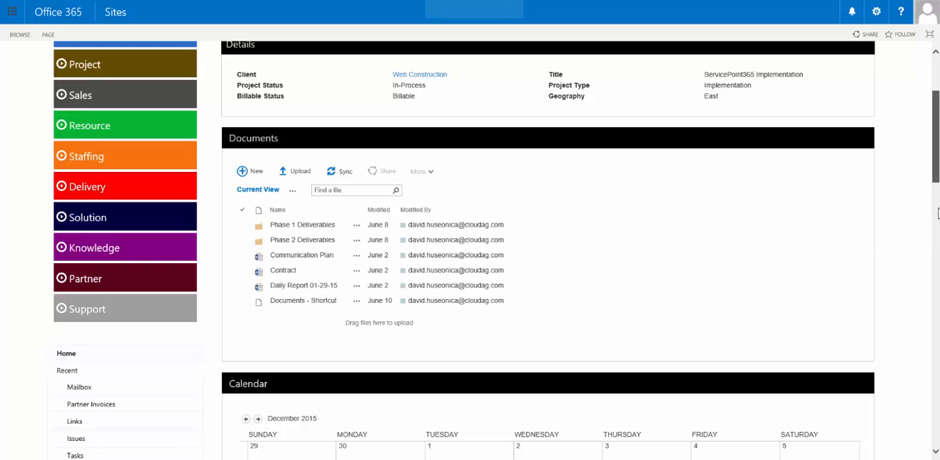
Scroll the project workspace past Calendar and Contacts to the Issues and Tasks lists
{"action": "scroll", "scroll_direction": "down", "scroll_amount": 3}
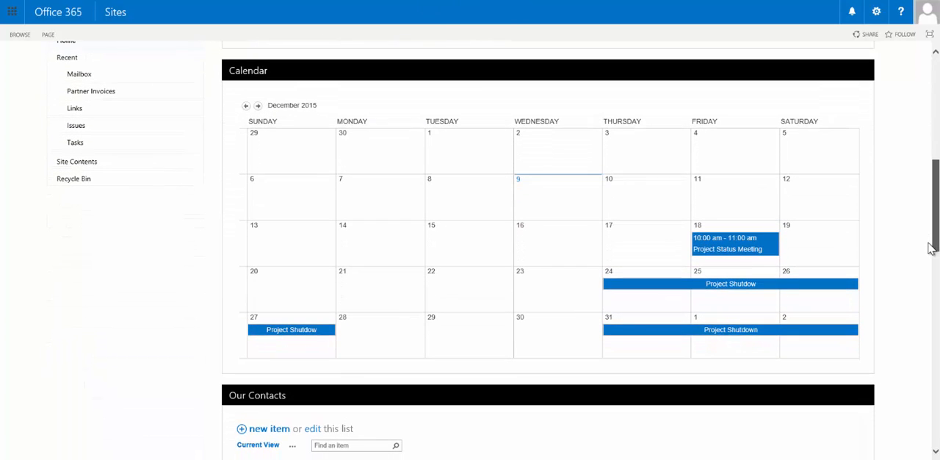
{"action": "mouse_move", "coordinate": [888, 317]}
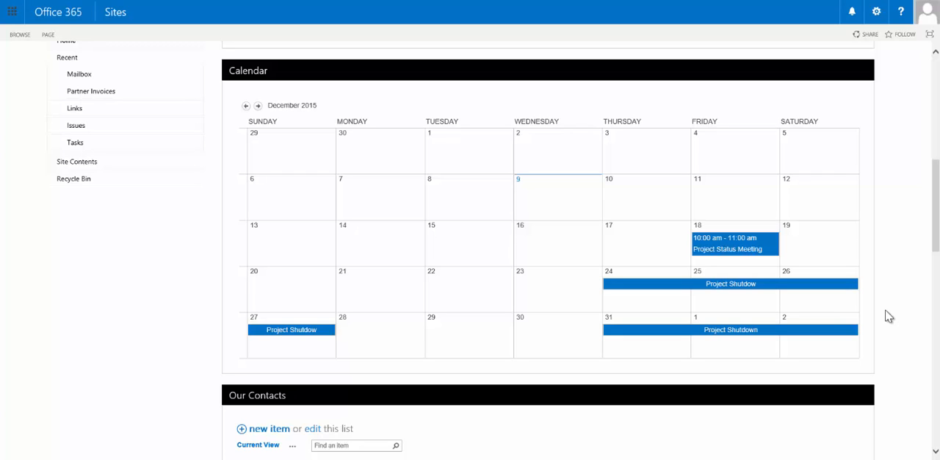
{"action": "mouse_move", "coordinate": [893, 285]}
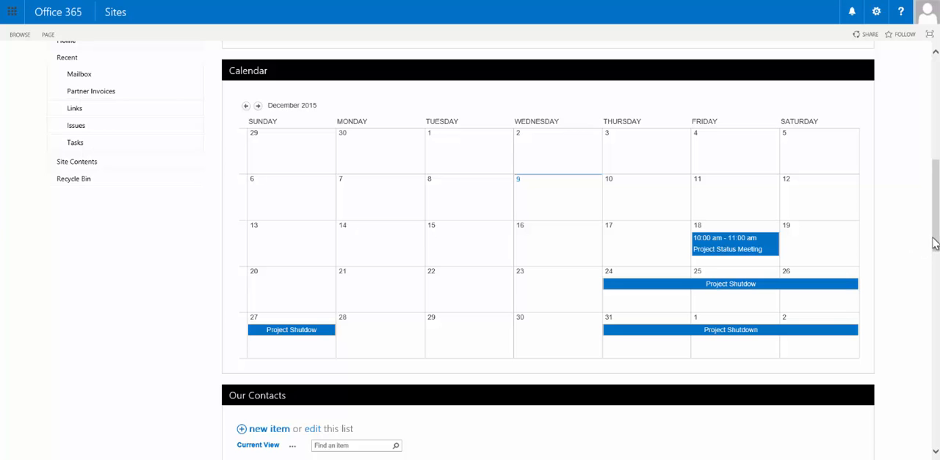
{"action": "scroll", "scroll_direction": "down", "scroll_amount": 3}
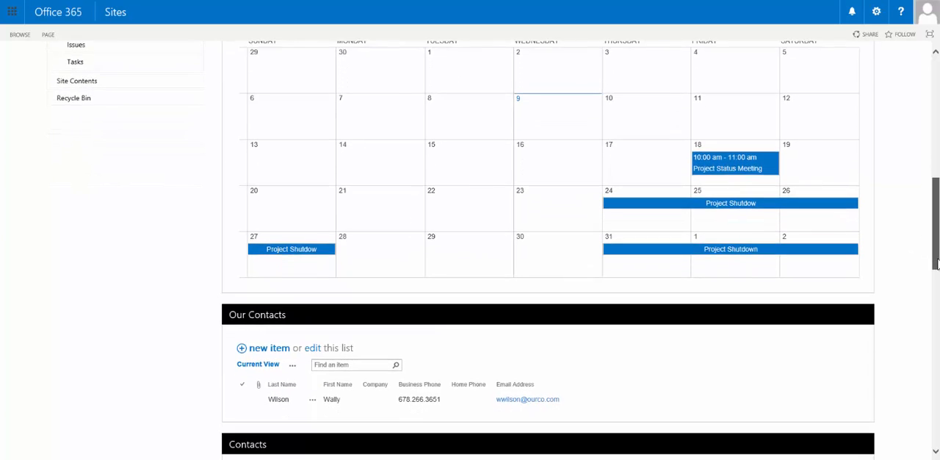
{"action": "scroll", "scroll_direction": "down", "scroll_amount": 3}
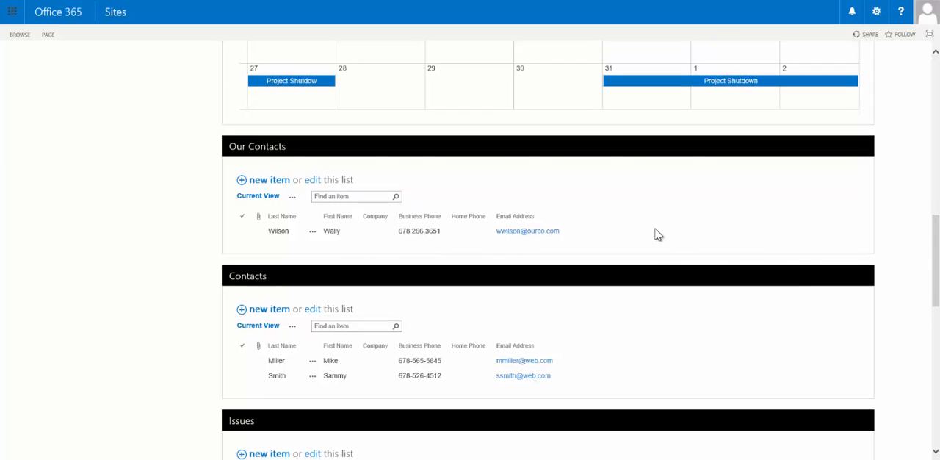
{"action": "mouse_move", "coordinate": [641, 238]}
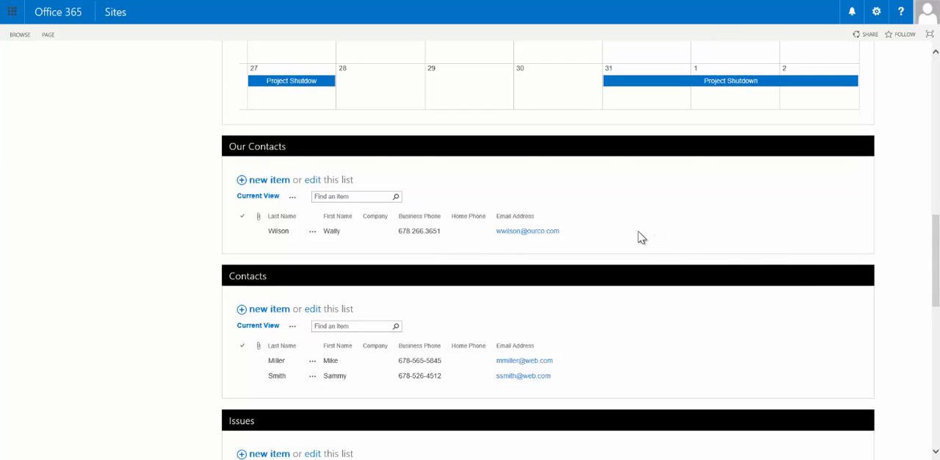
{"action": "mouse_move", "coordinate": [743, 306]}
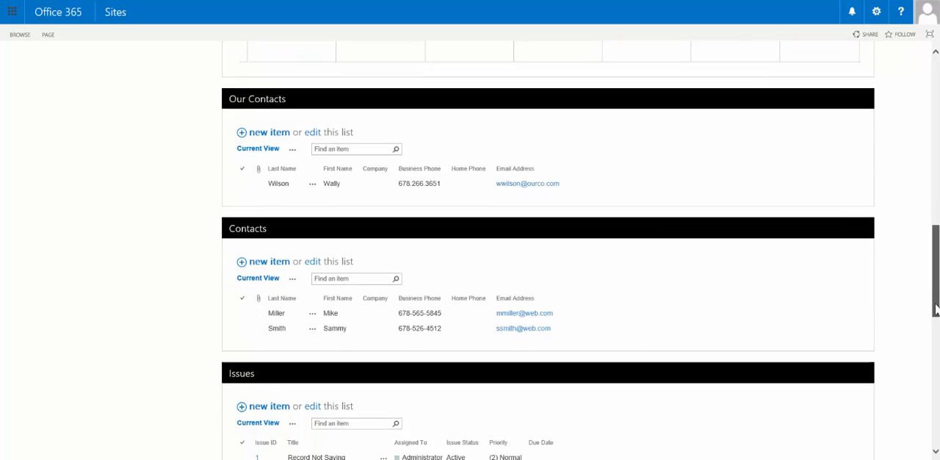
{"action": "scroll", "scroll_direction": "down", "scroll_amount": 3}
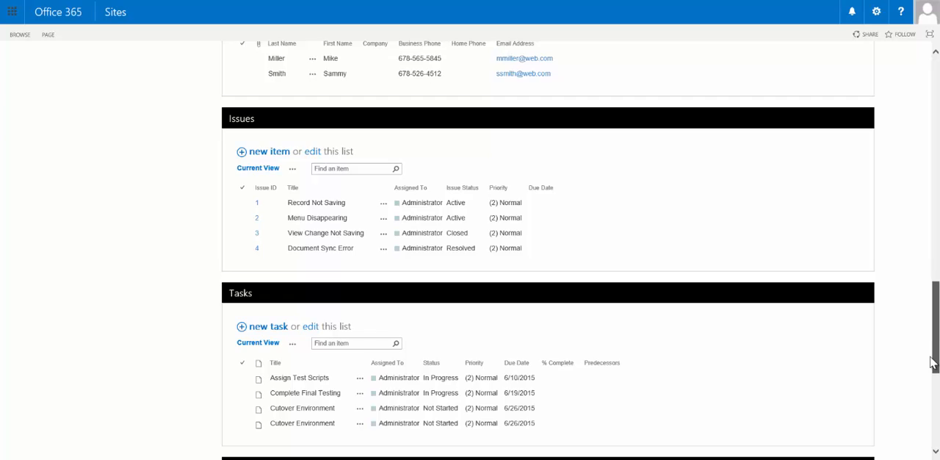
{"action": "scroll", "scroll_direction": "down", "scroll_amount": 3}
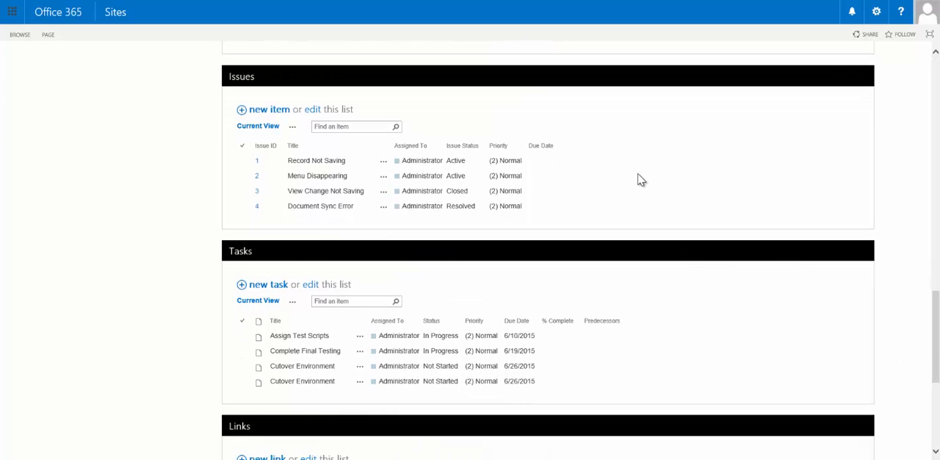
{"action": "mouse_move", "coordinate": [633, 174]}
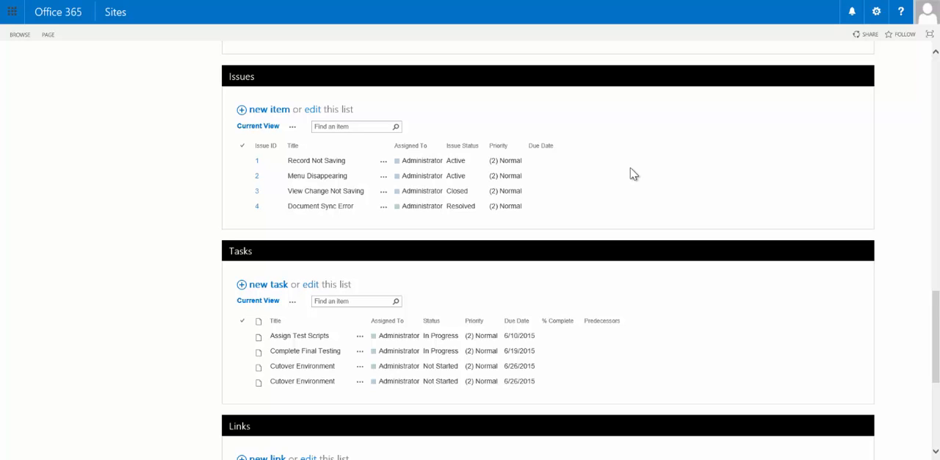
{"action": "mouse_move", "coordinate": [668, 329]}
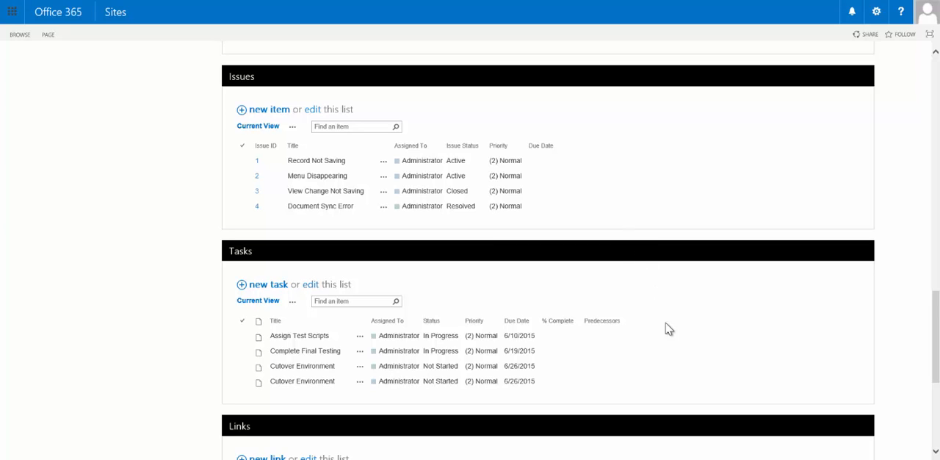
{"action": "mouse_move", "coordinate": [676, 352]}
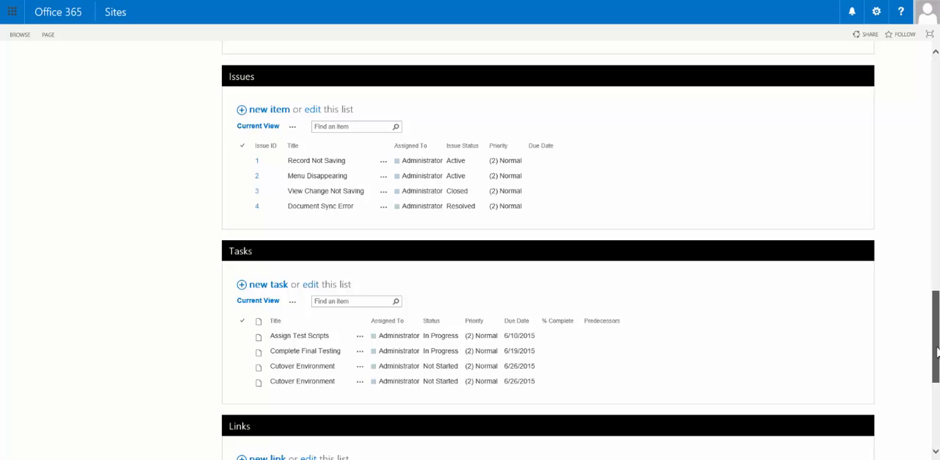
{"action": "scroll", "scroll_direction": "down", "scroll_amount": 3}
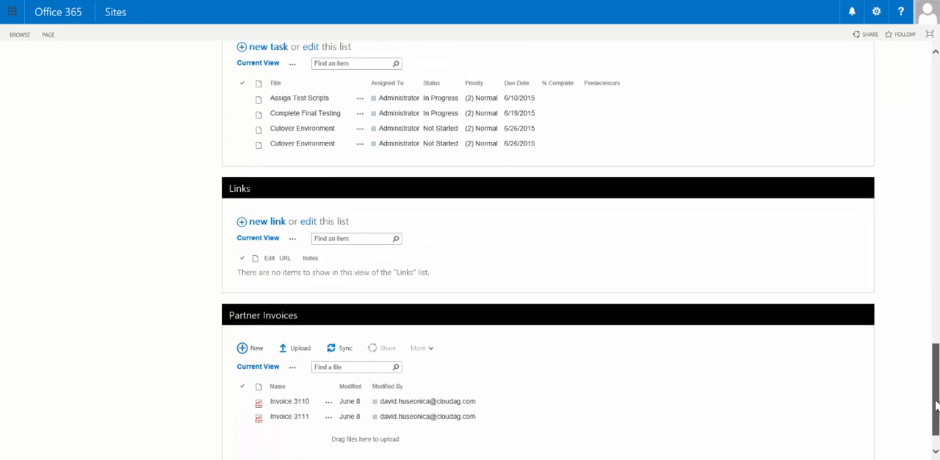
{"action": "scroll", "scroll_direction": "down", "scroll_amount": 3}
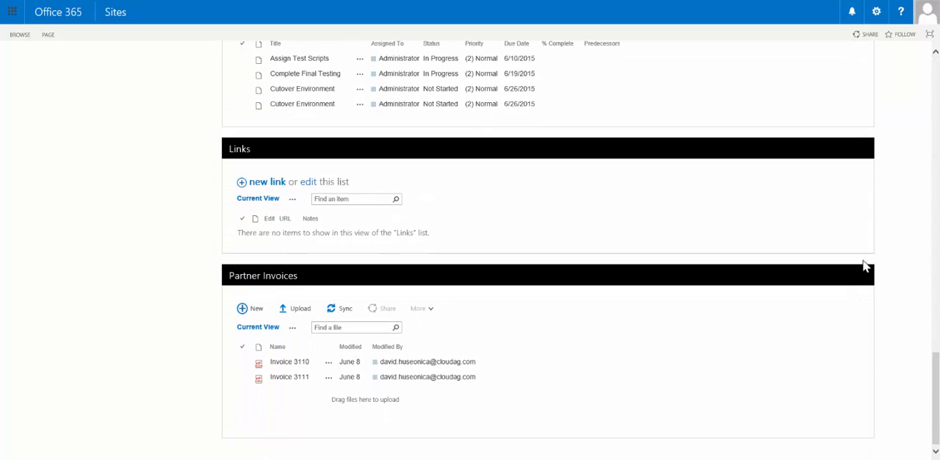
{"action": "mouse_move", "coordinate": [893, 217]}
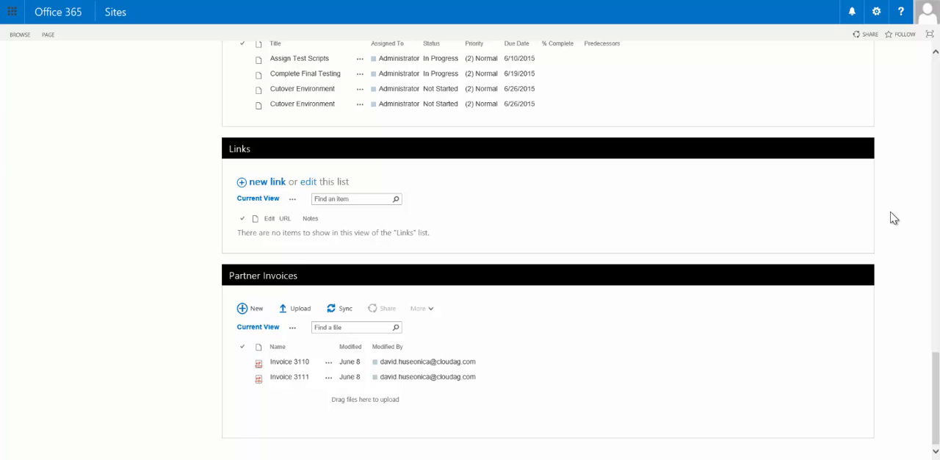
{"action": "mouse_move", "coordinate": [895, 298]}
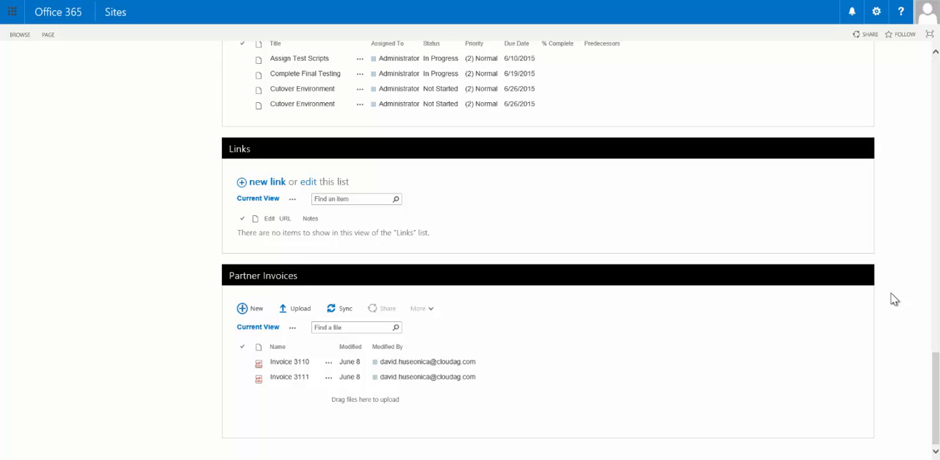
{"action": "mouse_move", "coordinate": [894, 332]}
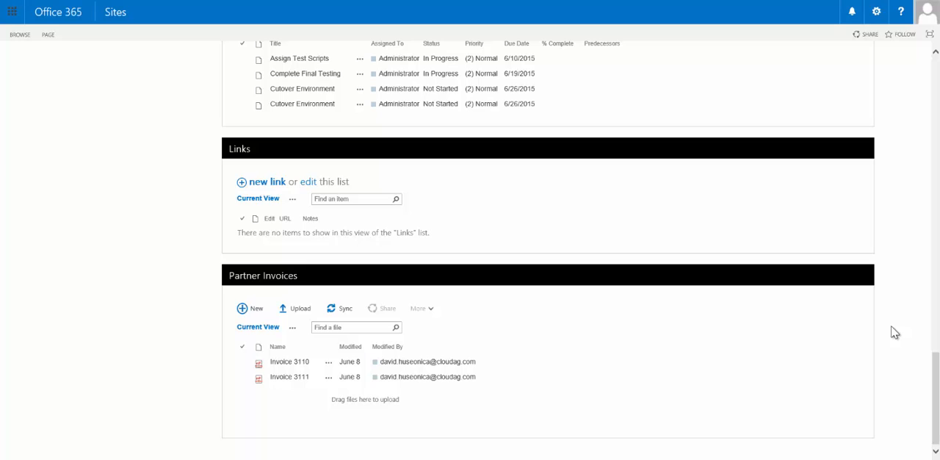
{"action": "mouse_move", "coordinate": [893, 285]}
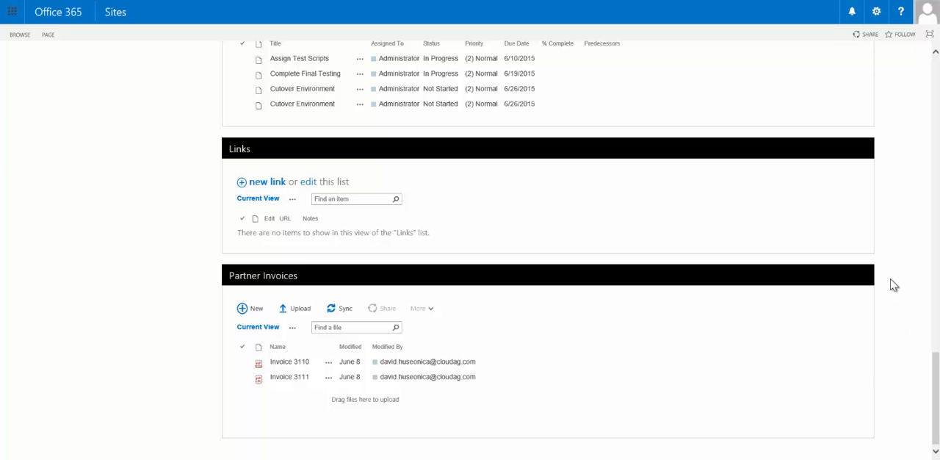
{"action": "mouse_move", "coordinate": [890, 273]}
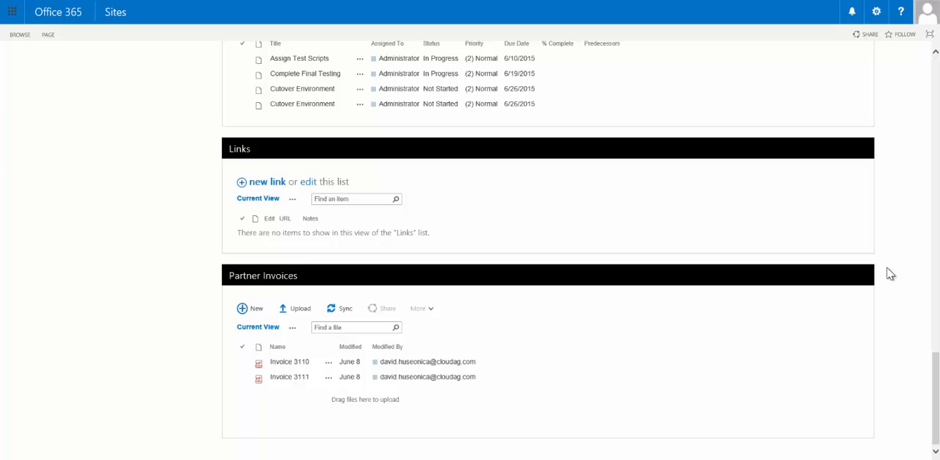
{"action": "mouse_move", "coordinate": [928, 367]}
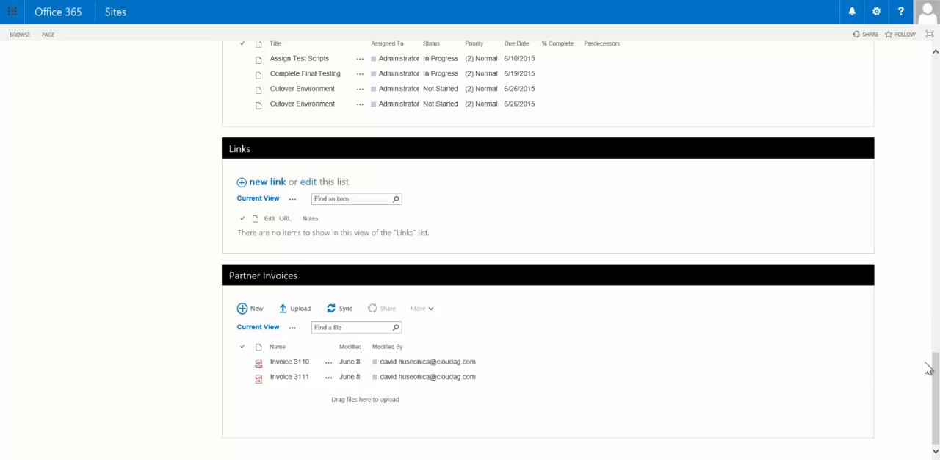
{"action": "mouse_move", "coordinate": [928, 381]}
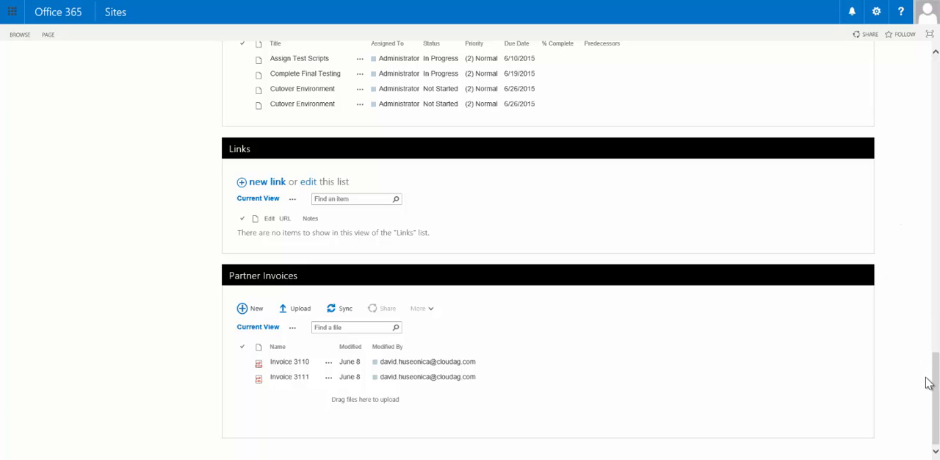
{"action": "mouse_move", "coordinate": [931, 381]}
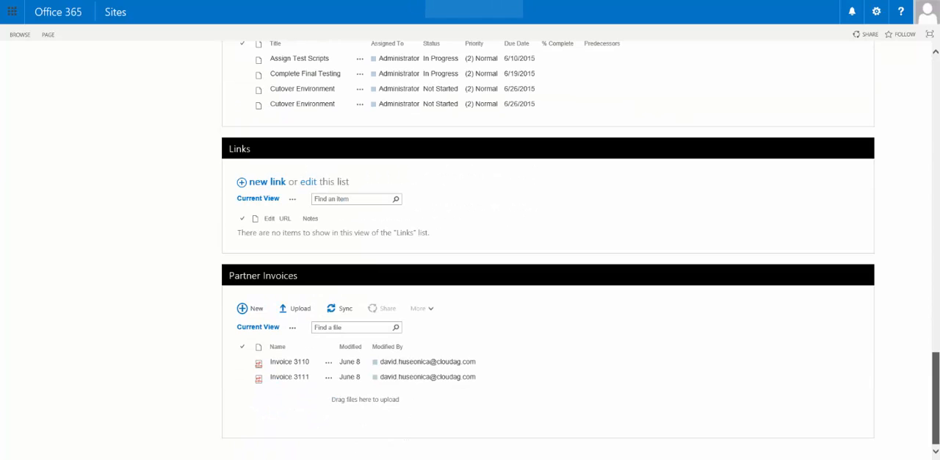
Scroll the project workspace on the way to the site settings
{"action": "scroll", "scroll_direction": "down", "scroll_amount": 3}
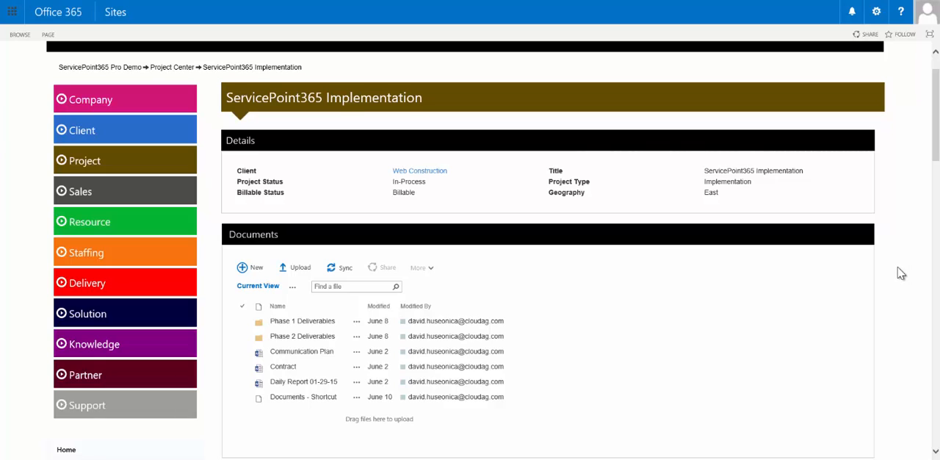
{"action": "mouse_move", "coordinate": [899, 274]}
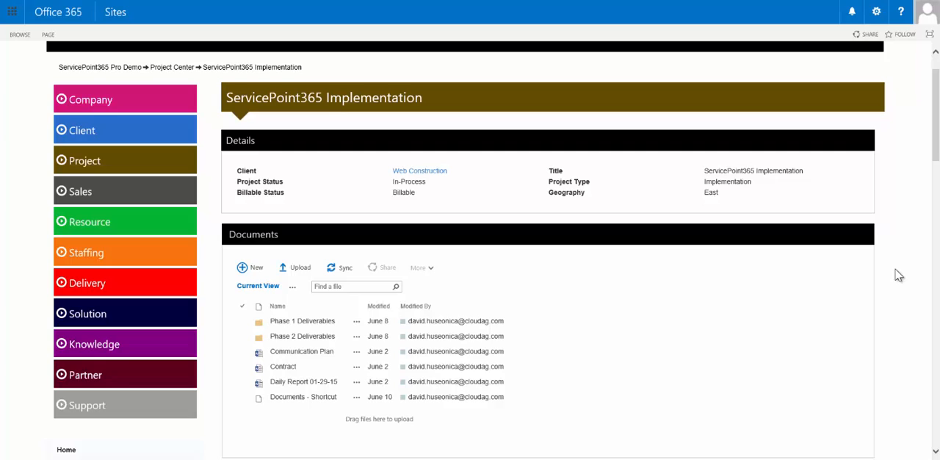
{"action": "mouse_move", "coordinate": [890, 279]}
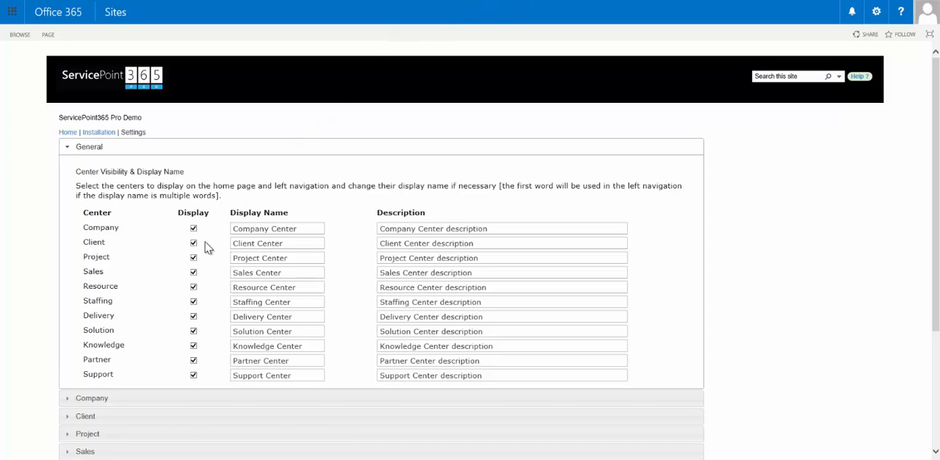
{"action": "mouse_move", "coordinate": [209, 356]}
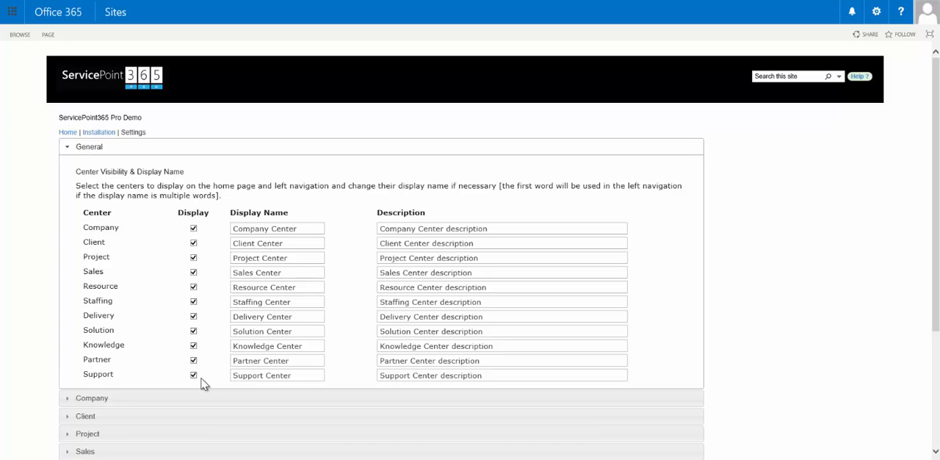
{"action": "mouse_move", "coordinate": [203, 385]}
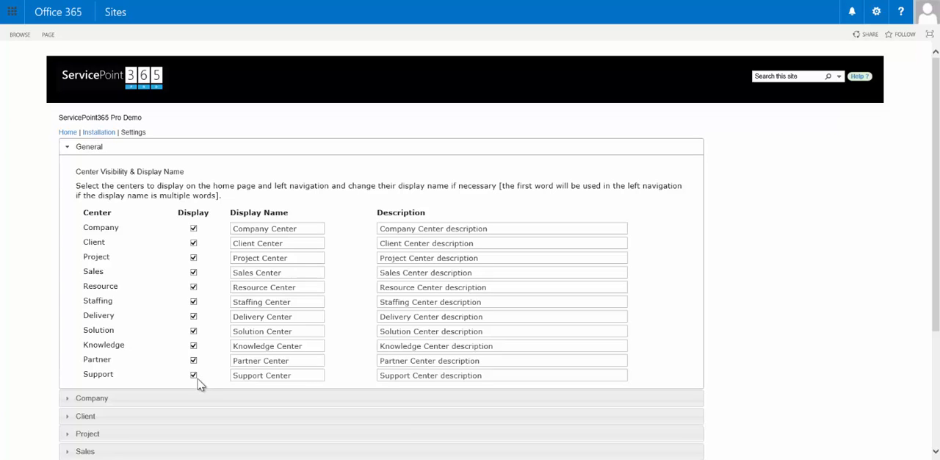
Stop displaying the Support center, keeping the Delivery center displayed
{"action": "left_click", "coordinate": [193, 374]}
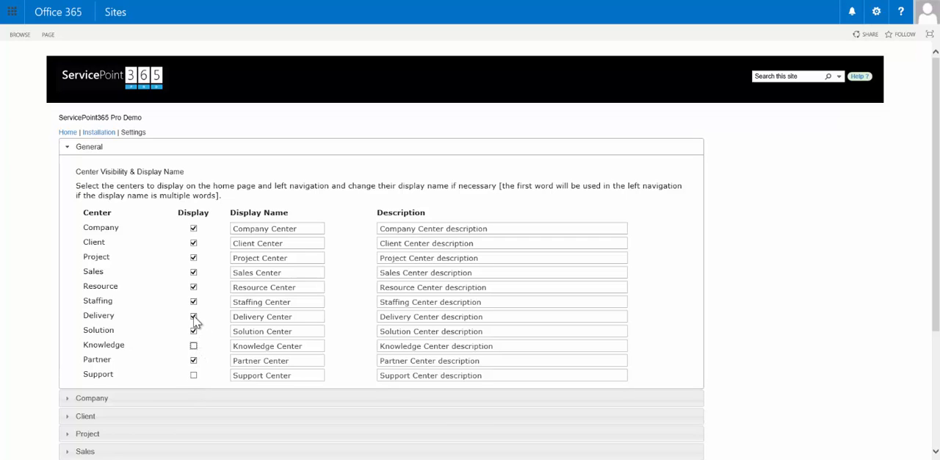
{"action": "left_click", "coordinate": [193, 316]}
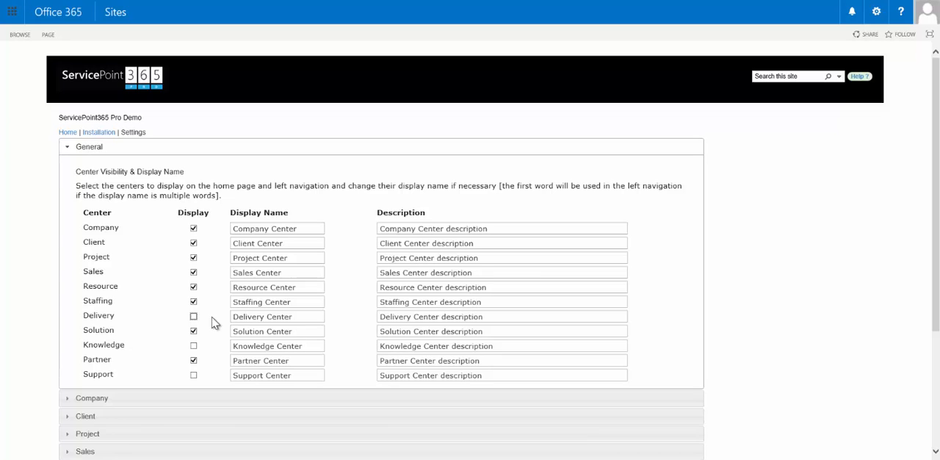
{"action": "mouse_move", "coordinate": [209, 322]}
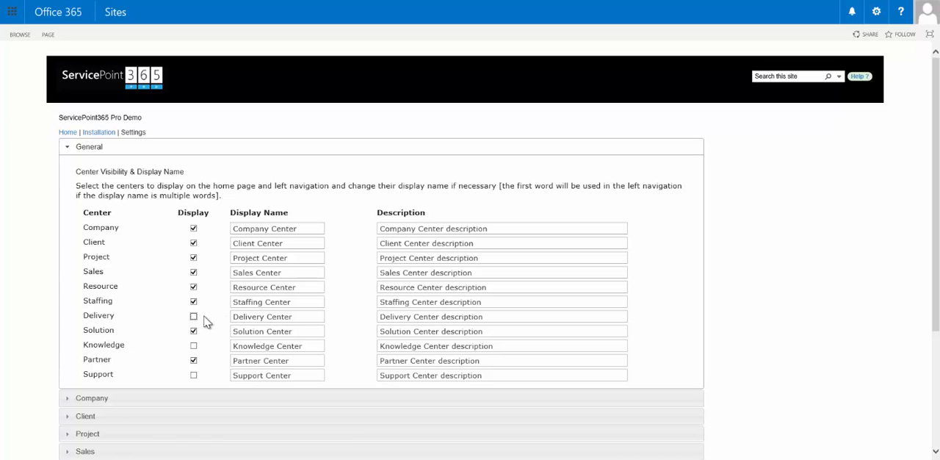
{"action": "left_click", "coordinate": [194, 316]}
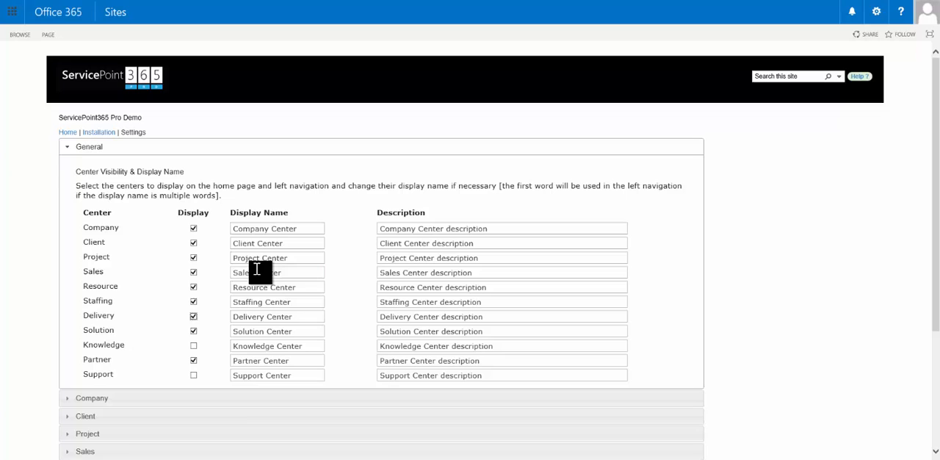
Rename the Sales center's display name to Proposal Center
{"action": "double_click", "coordinate": [242, 272]}
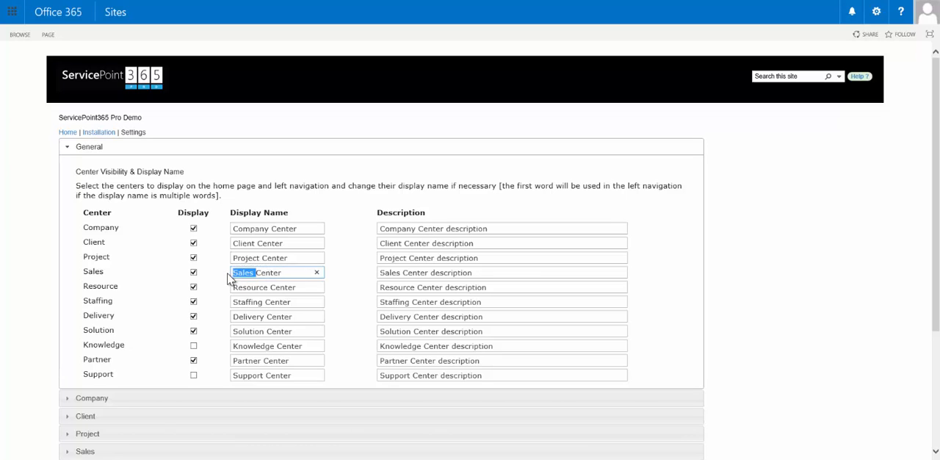
{"action": "type", "text": "Propos"}
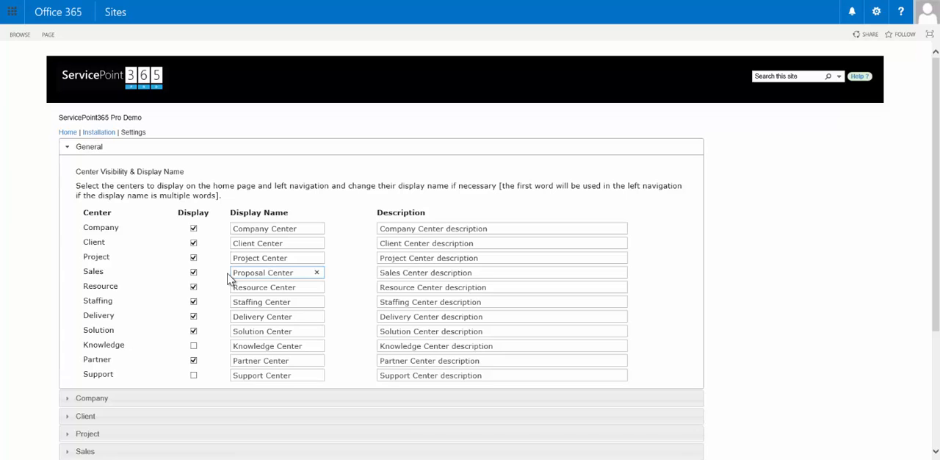
{"action": "mouse_move", "coordinate": [338, 275]}
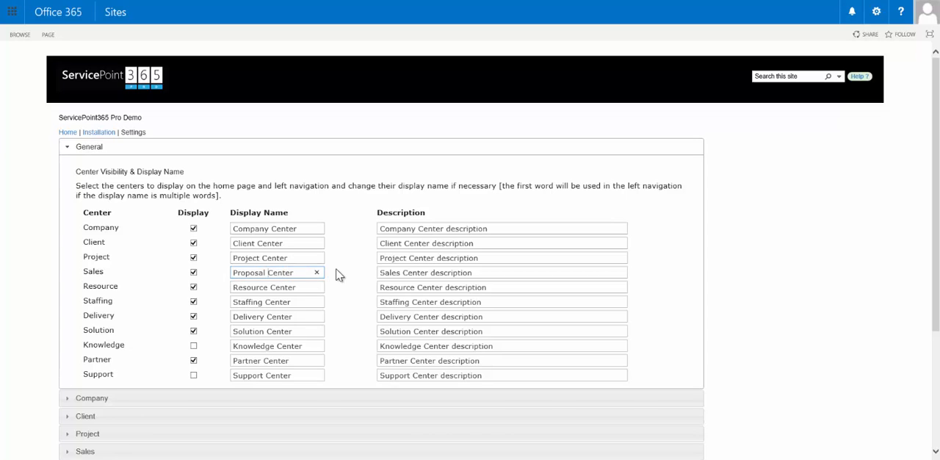
{"action": "left_click", "coordinate": [265, 272]}
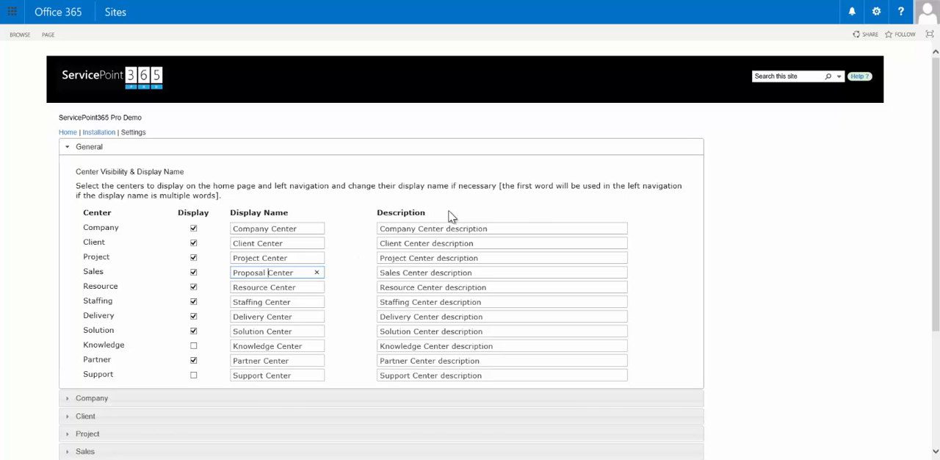
{"action": "mouse_move", "coordinate": [655, 332]}
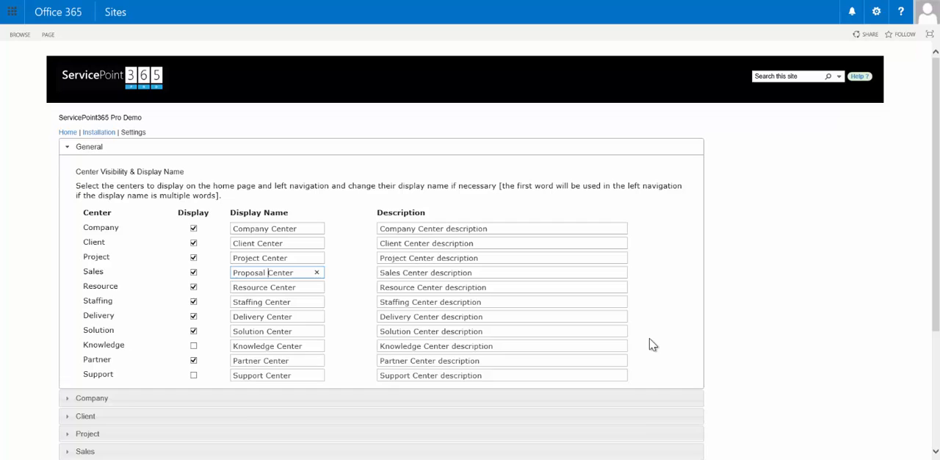
{"action": "mouse_move", "coordinate": [649, 341]}
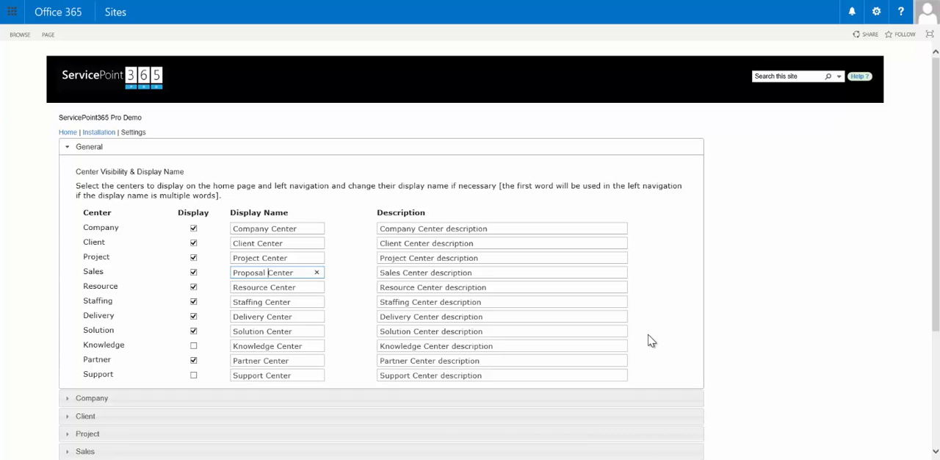
{"action": "mouse_move", "coordinate": [648, 309]}
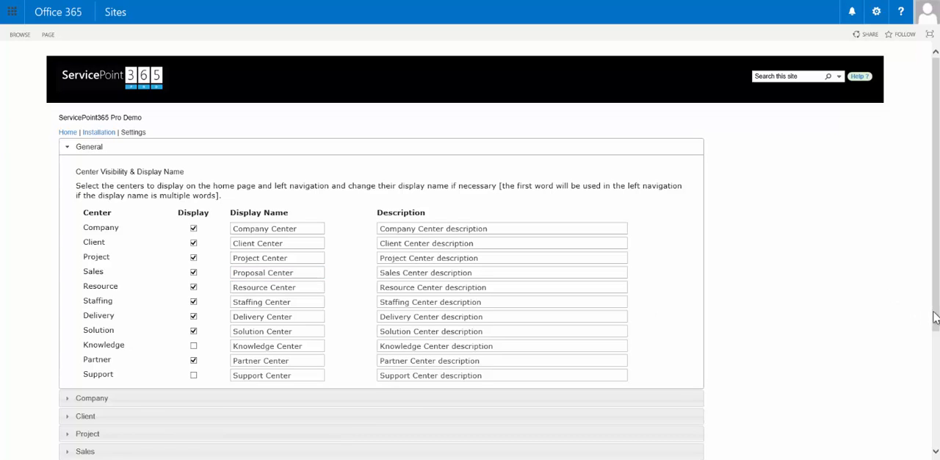
{"action": "scroll", "scroll_direction": "down", "scroll_amount": 3}
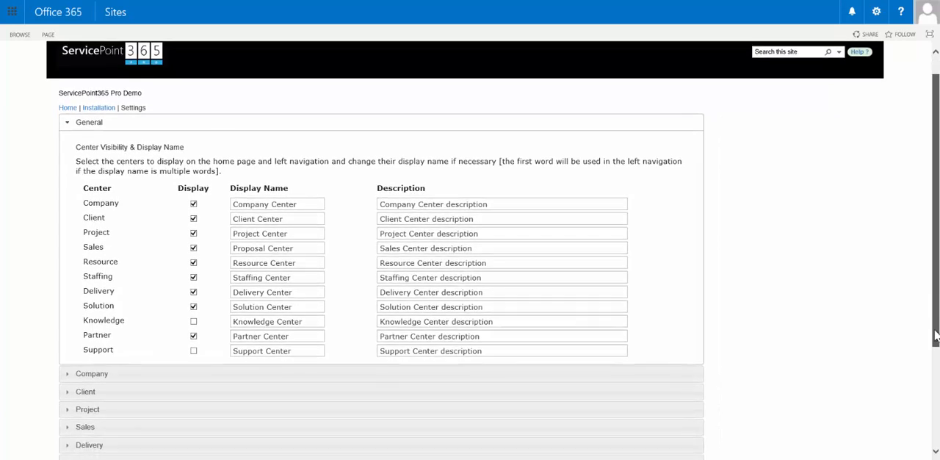
Expand the Project template settings to its workspace components and details fields
{"action": "scroll", "scroll_direction": "down", "scroll_amount": 3}
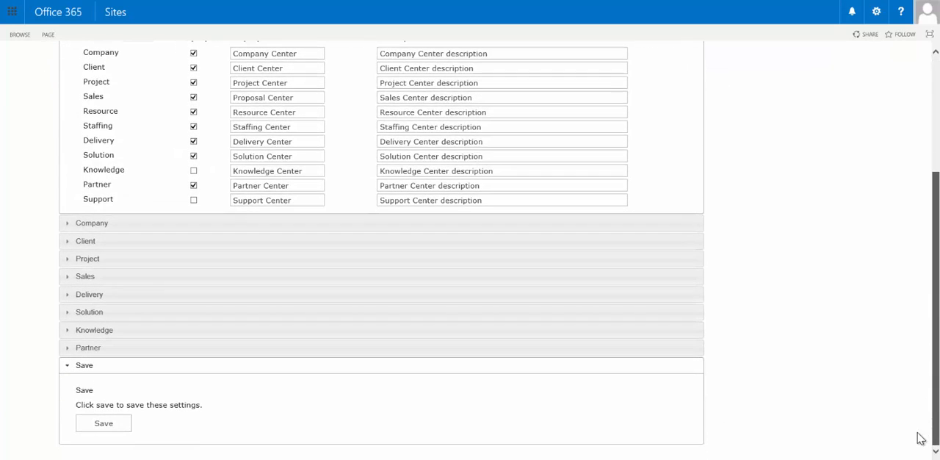
{"action": "mouse_move", "coordinate": [776, 332]}
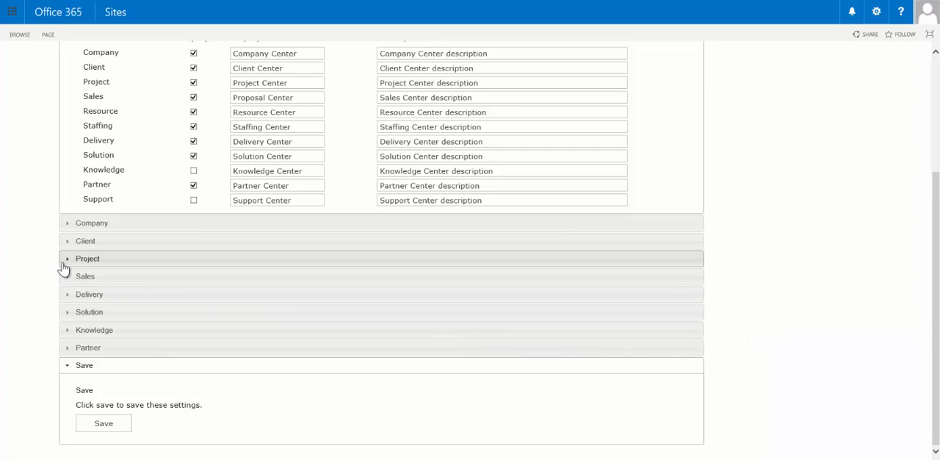
{"action": "mouse_move", "coordinate": [66, 264]}
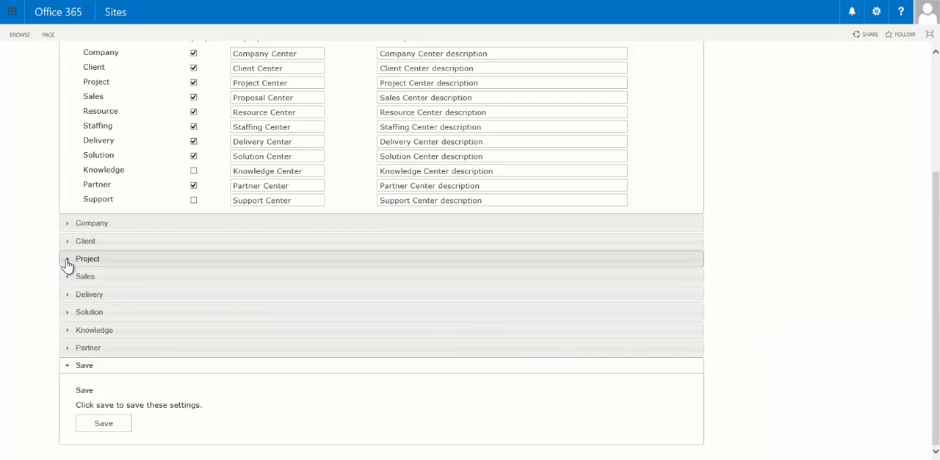
{"action": "left_click", "coordinate": [87, 258]}
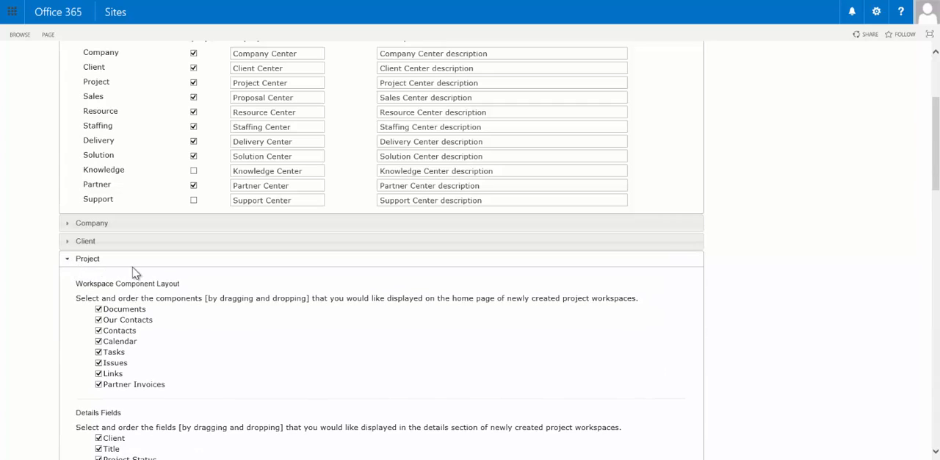
{"action": "mouse_move", "coordinate": [934, 169]}
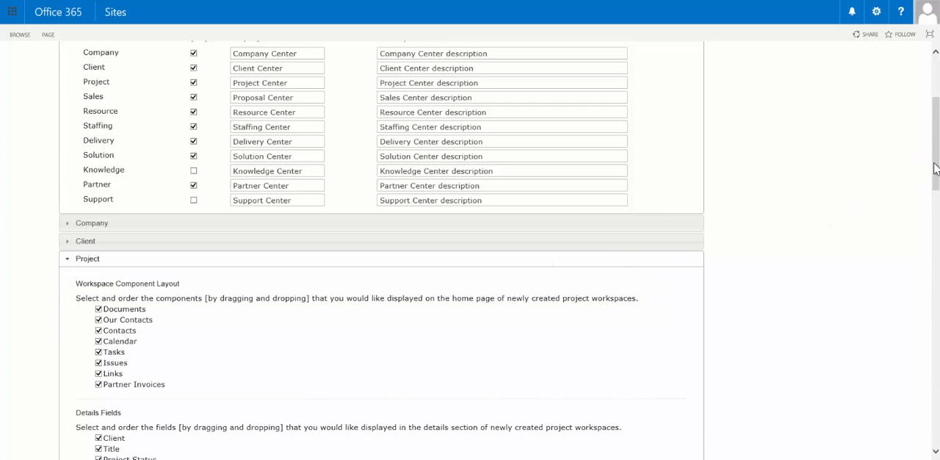
{"action": "scroll", "scroll_direction": "down", "scroll_amount": 3}
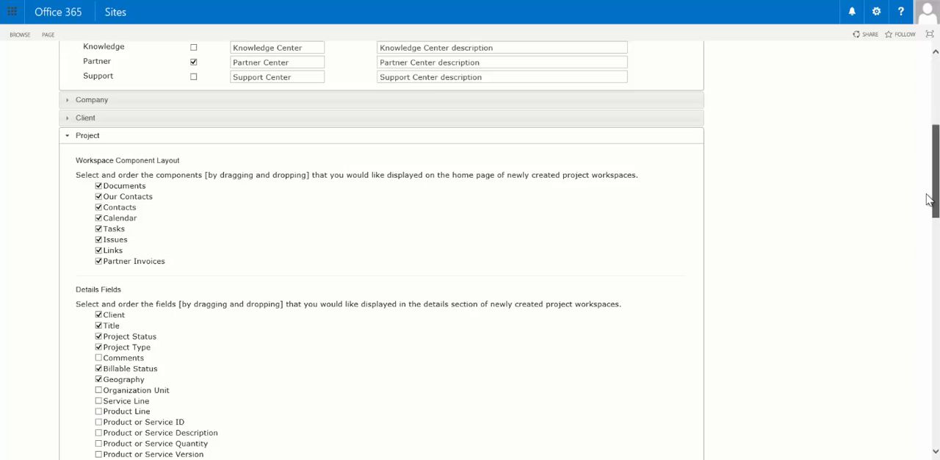
{"action": "scroll", "scroll_direction": "down", "scroll_amount": 3}
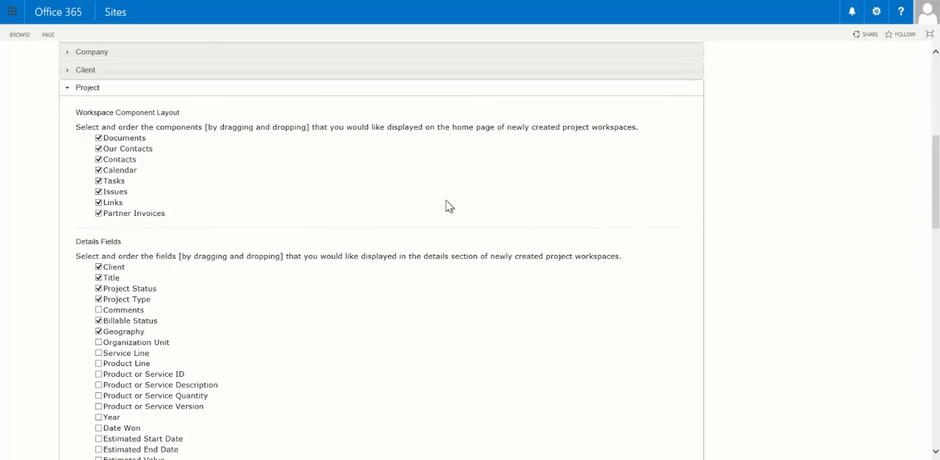
{"action": "mouse_move", "coordinate": [151, 145]}
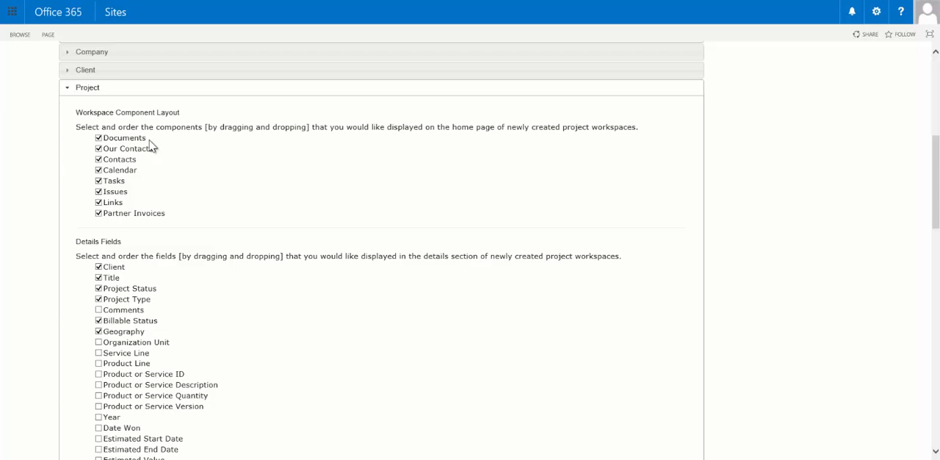
{"action": "mouse_move", "coordinate": [153, 146]}
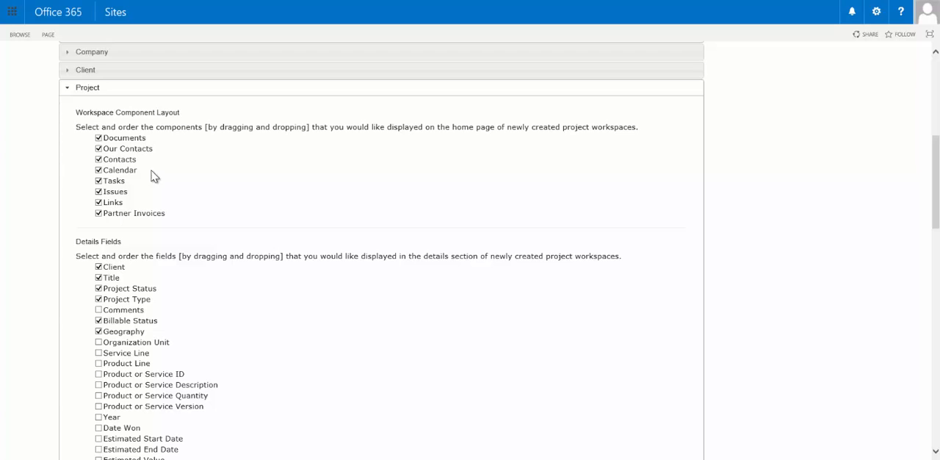
{"action": "mouse_move", "coordinate": [124, 194]}
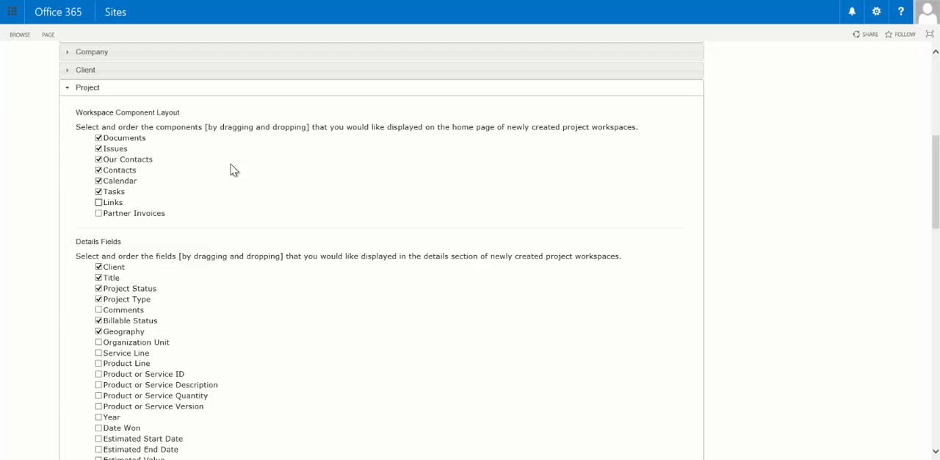
{"action": "mouse_move", "coordinate": [220, 169]}
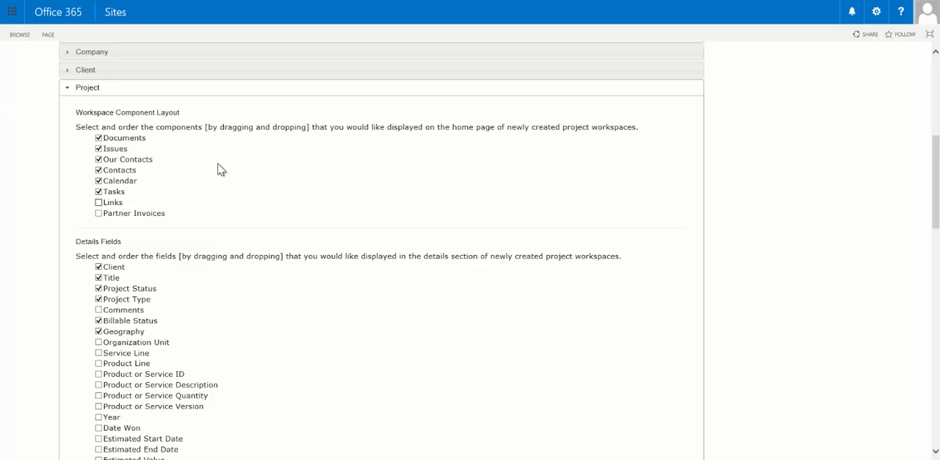
{"action": "mouse_move", "coordinate": [168, 147]}
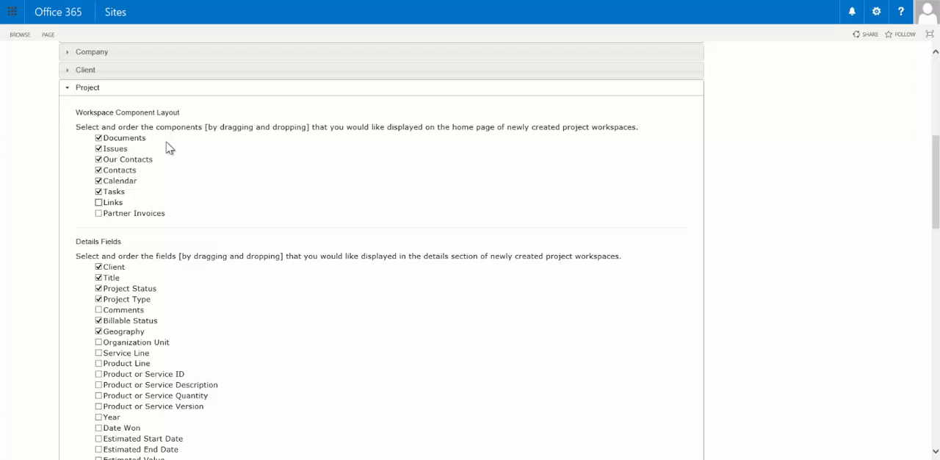
{"action": "mouse_move", "coordinate": [210, 175]}
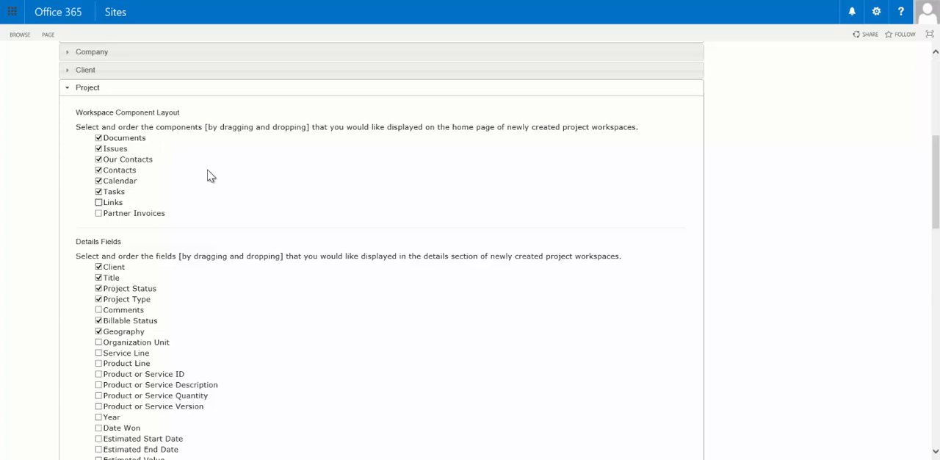
{"action": "mouse_move", "coordinate": [144, 284]}
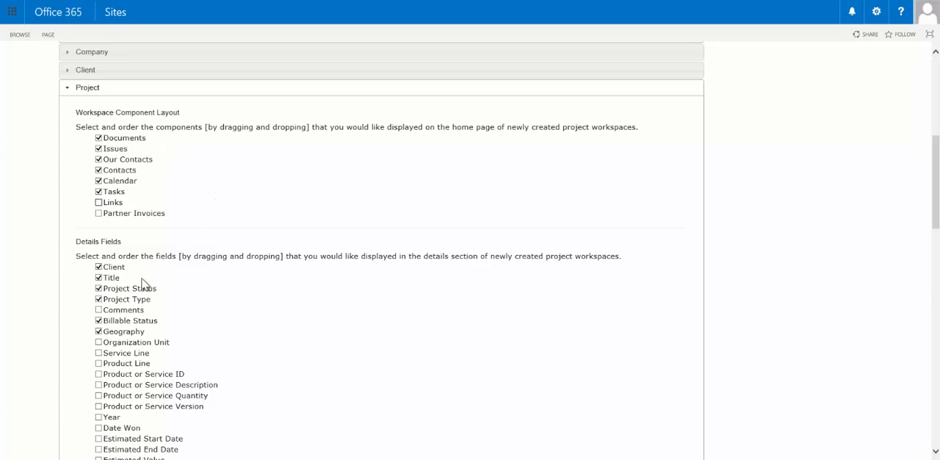
{"action": "mouse_move", "coordinate": [189, 352]}
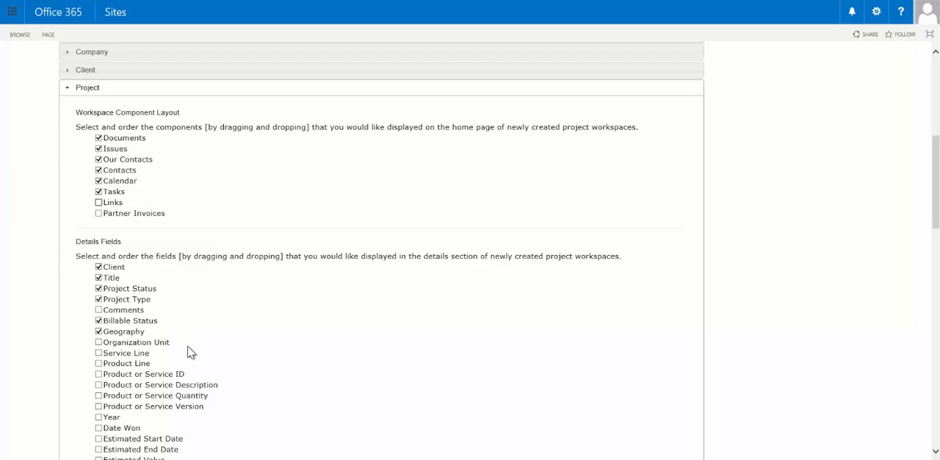
{"action": "mouse_move", "coordinate": [185, 350]}
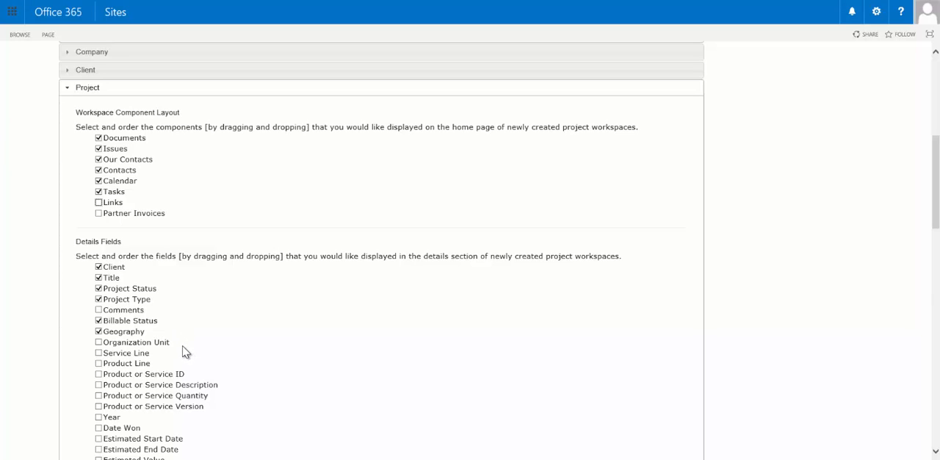
{"action": "mouse_move", "coordinate": [162, 349]}
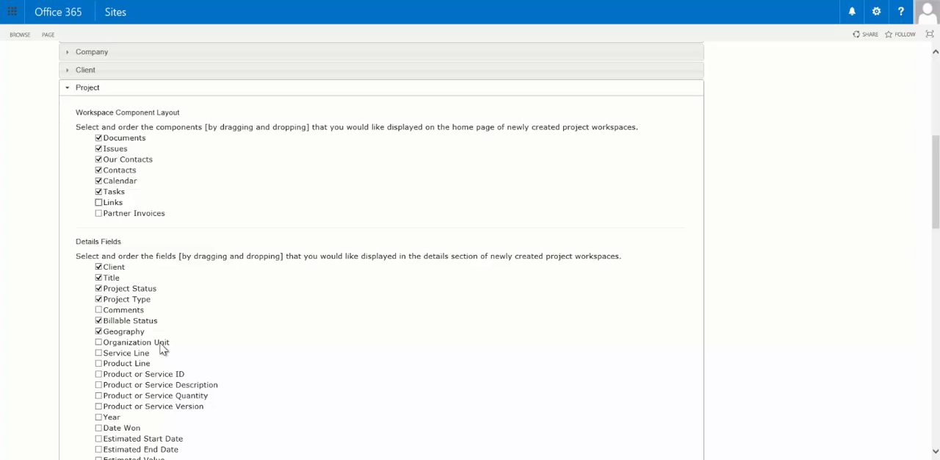
{"action": "mouse_move", "coordinate": [179, 345]}
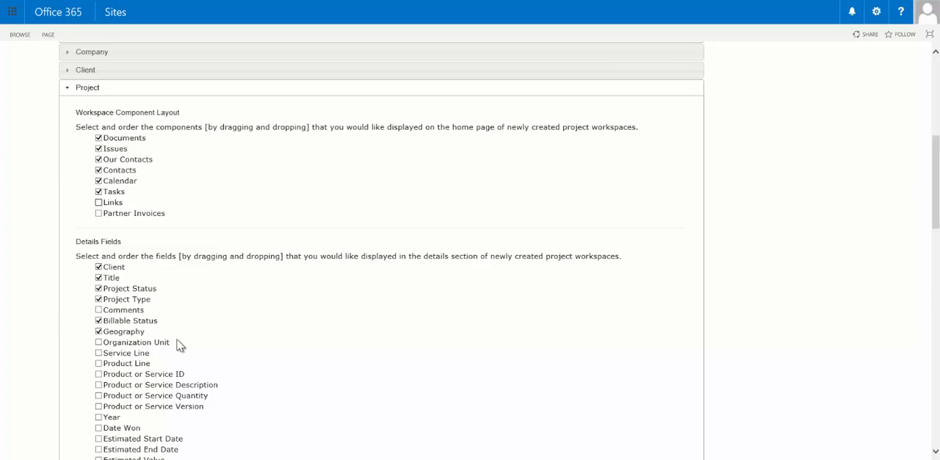
{"action": "mouse_move", "coordinate": [203, 344]}
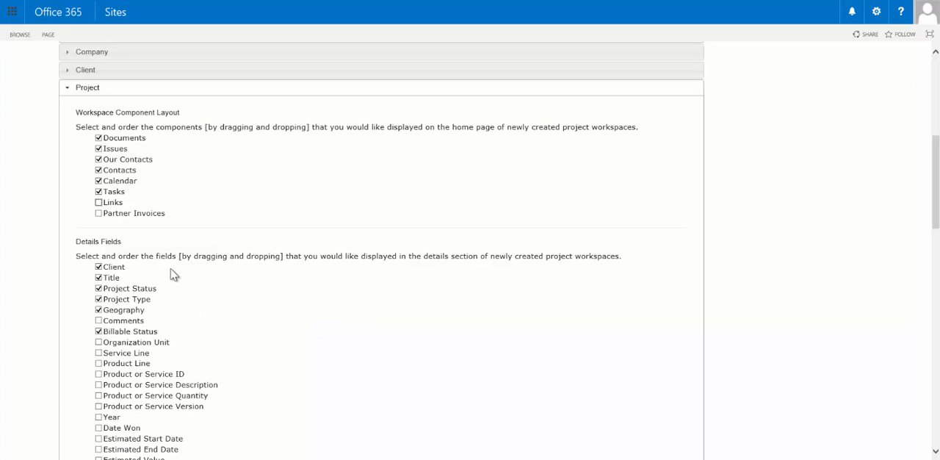
{"action": "mouse_move", "coordinate": [150, 144]}
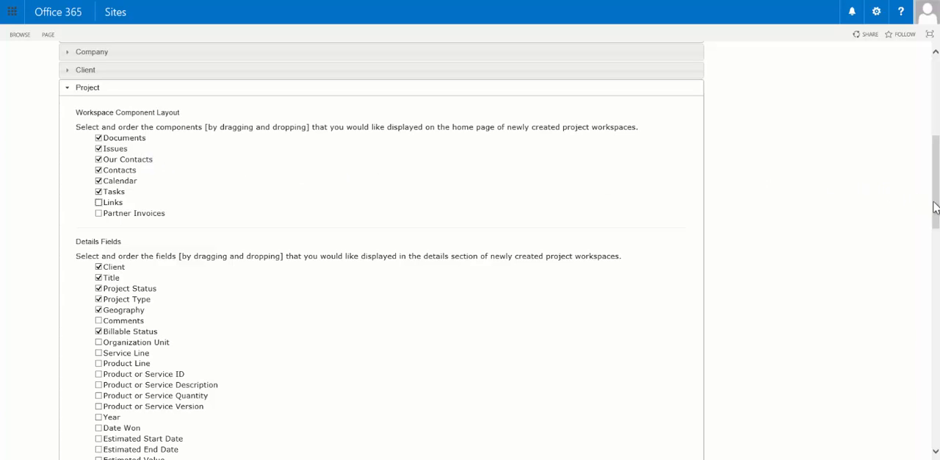
Include Title in the Project documents view fields
{"action": "scroll", "scroll_direction": "down", "scroll_amount": 3}
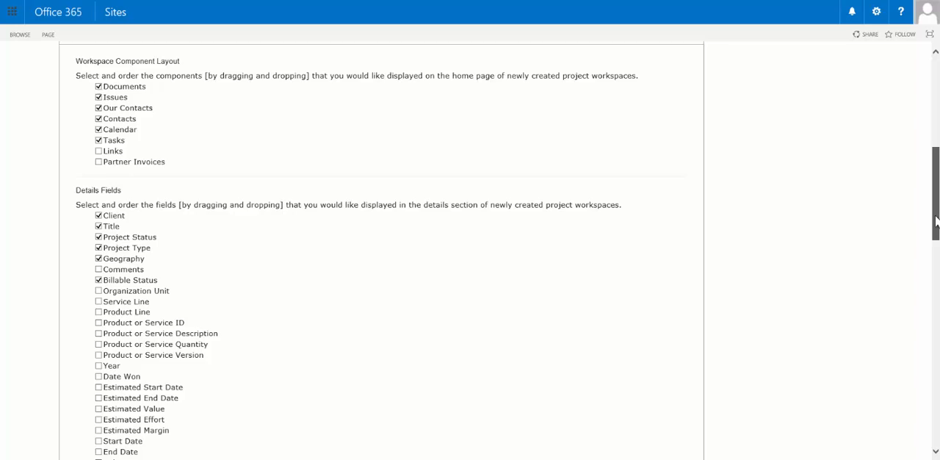
{"action": "scroll", "scroll_direction": "down", "scroll_amount": 3}
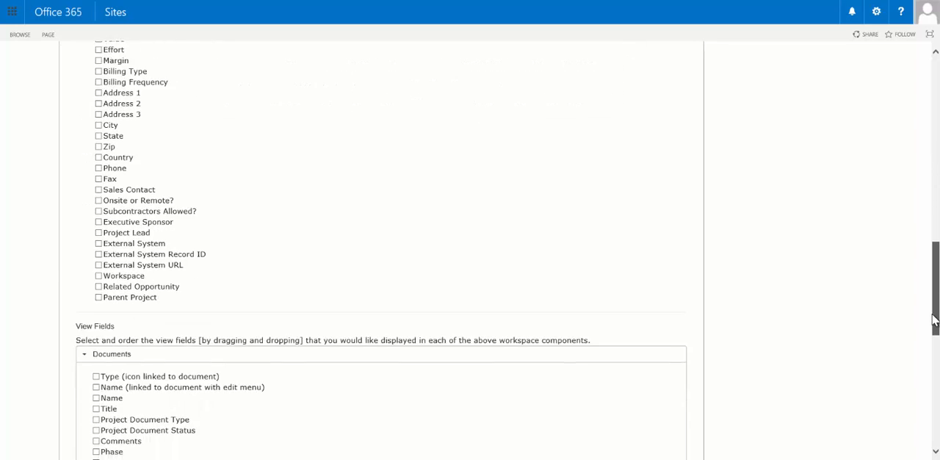
{"action": "scroll", "scroll_direction": "down", "scroll_amount": 3}
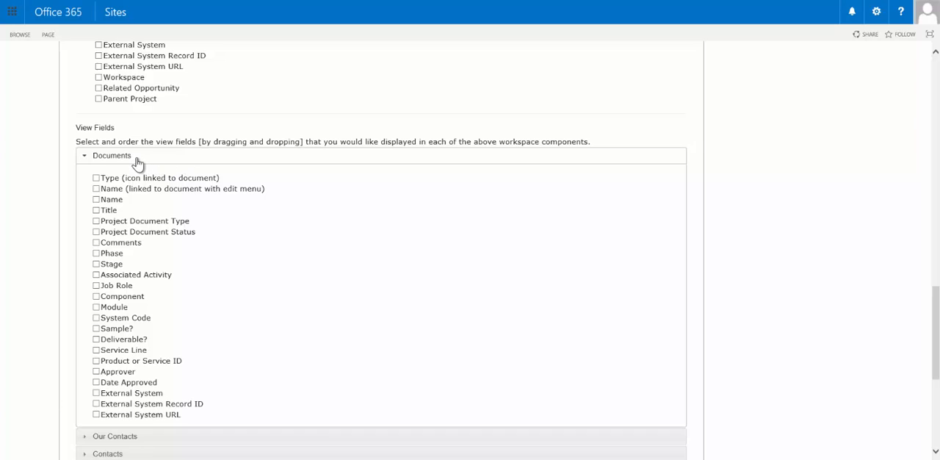
{"action": "mouse_move", "coordinate": [120, 197]}
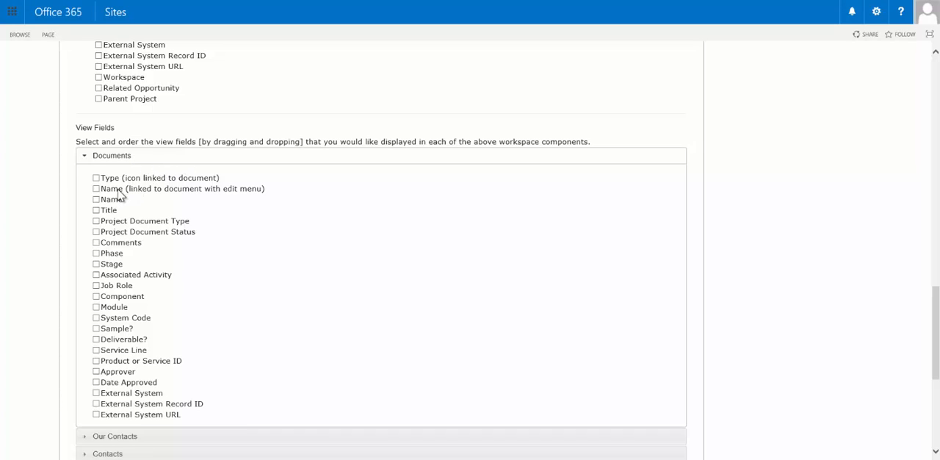
{"action": "mouse_move", "coordinate": [193, 223]}
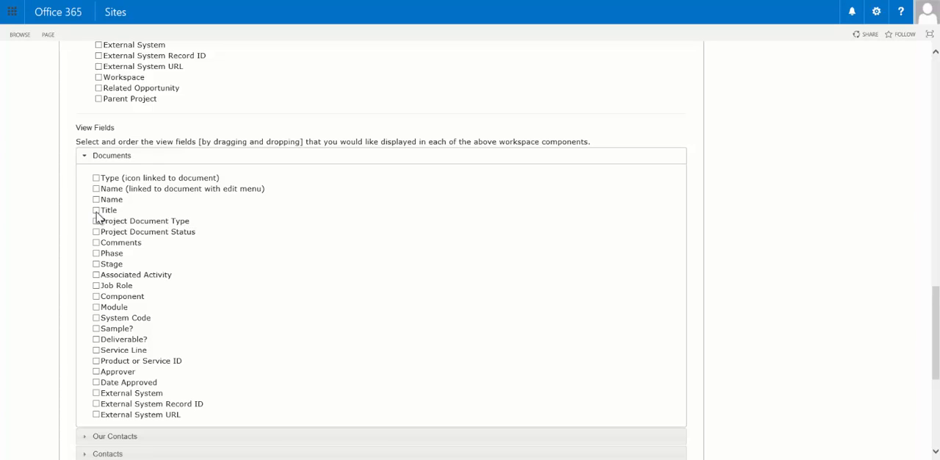
{"action": "left_click", "coordinate": [95, 232]}
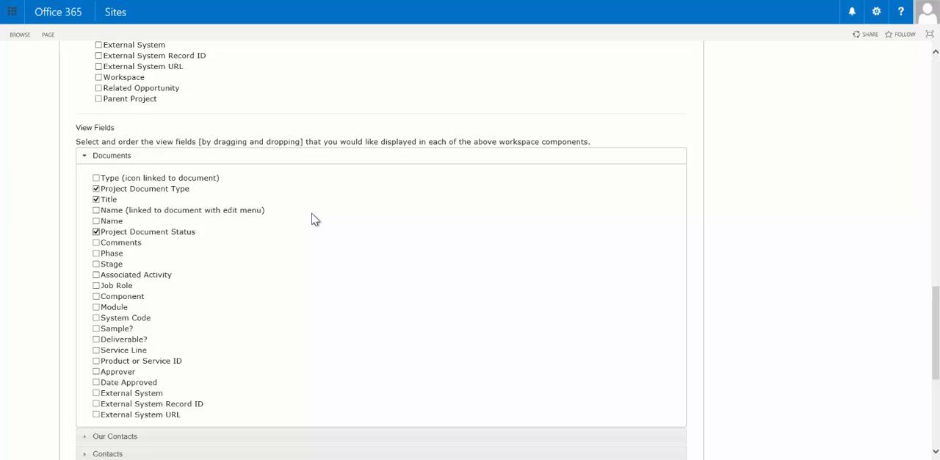
{"action": "mouse_move", "coordinate": [320, 218]}
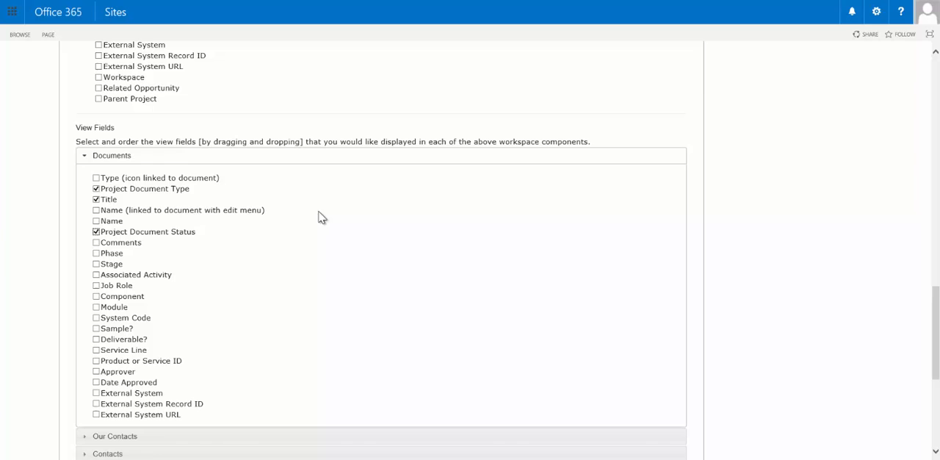
{"action": "mouse_move", "coordinate": [822, 284]}
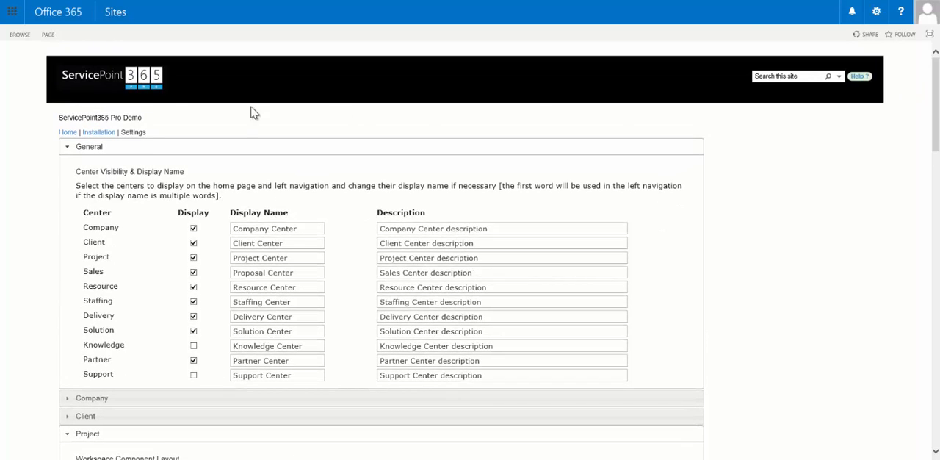
{"action": "mouse_move", "coordinate": [141, 92]}
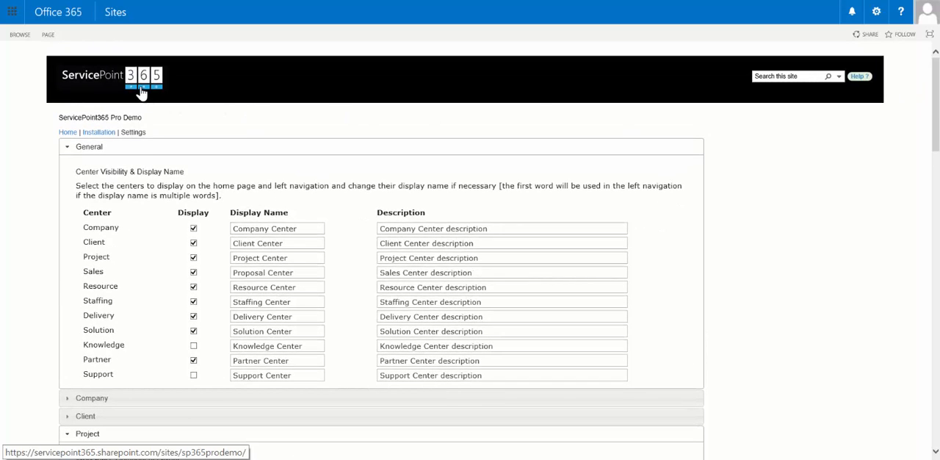
Return to the site home page with its center tiles via the header logo
{"action": "left_click", "coordinate": [67, 133]}
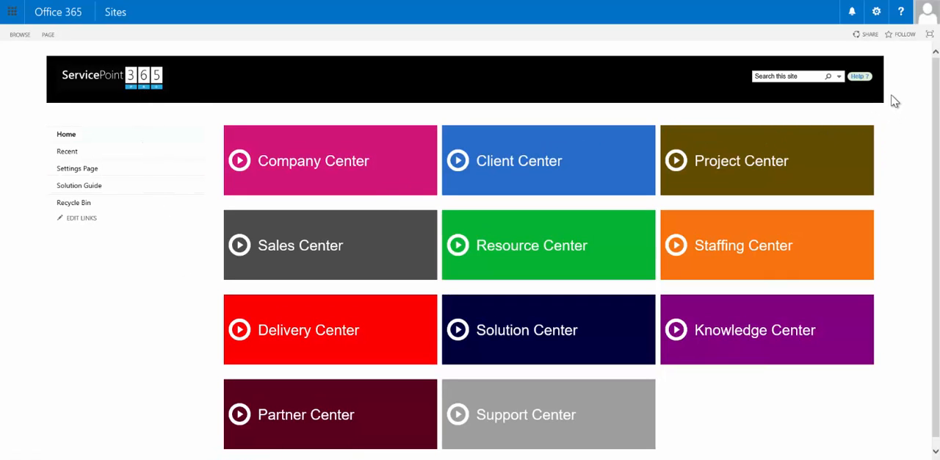
{"action": "mouse_move", "coordinate": [859, 76]}
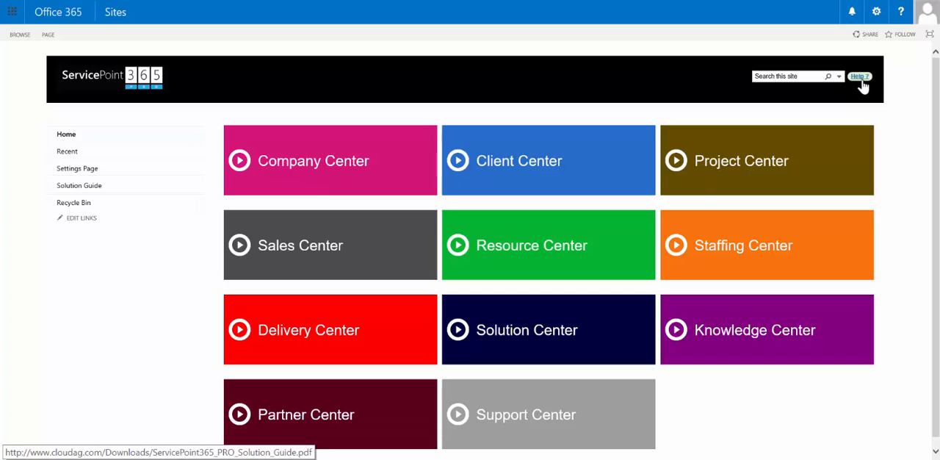
{"action": "mouse_move", "coordinate": [902, 102]}
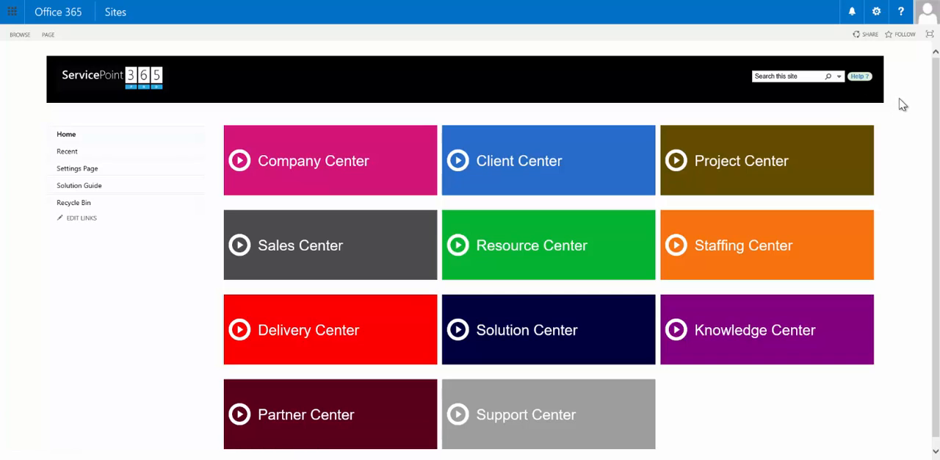
{"action": "mouse_move", "coordinate": [885, 170]}
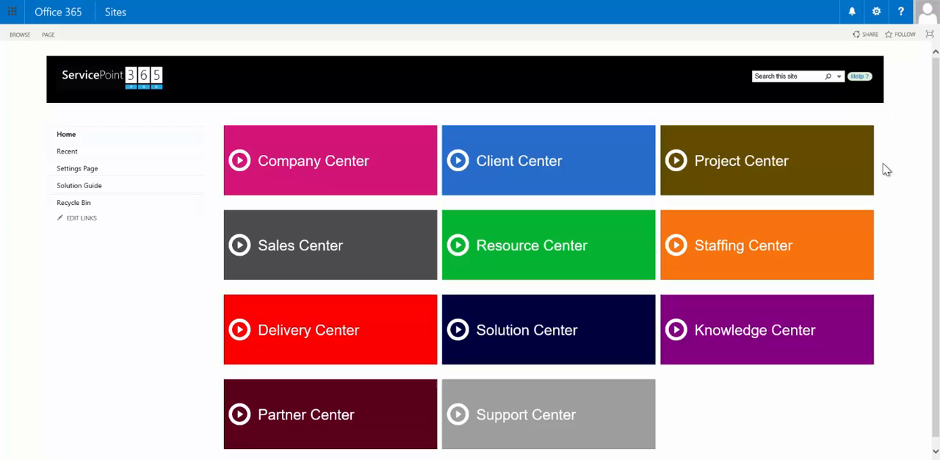
{"action": "mouse_move", "coordinate": [896, 167]}
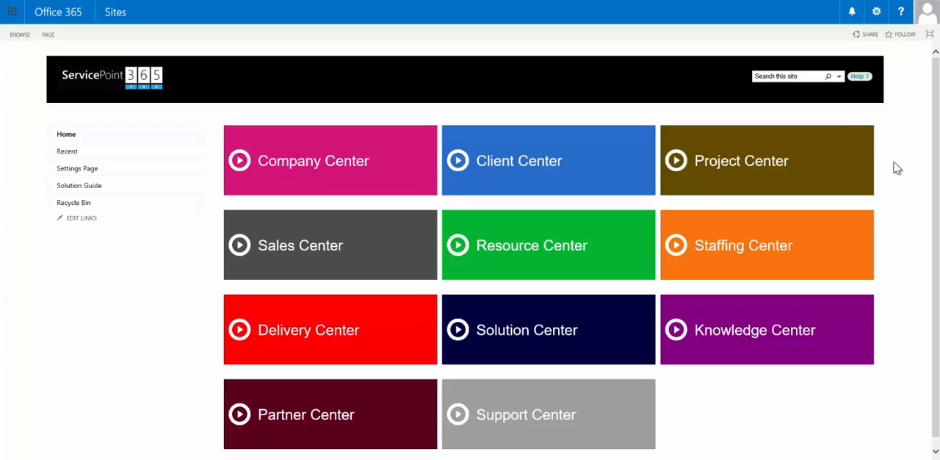